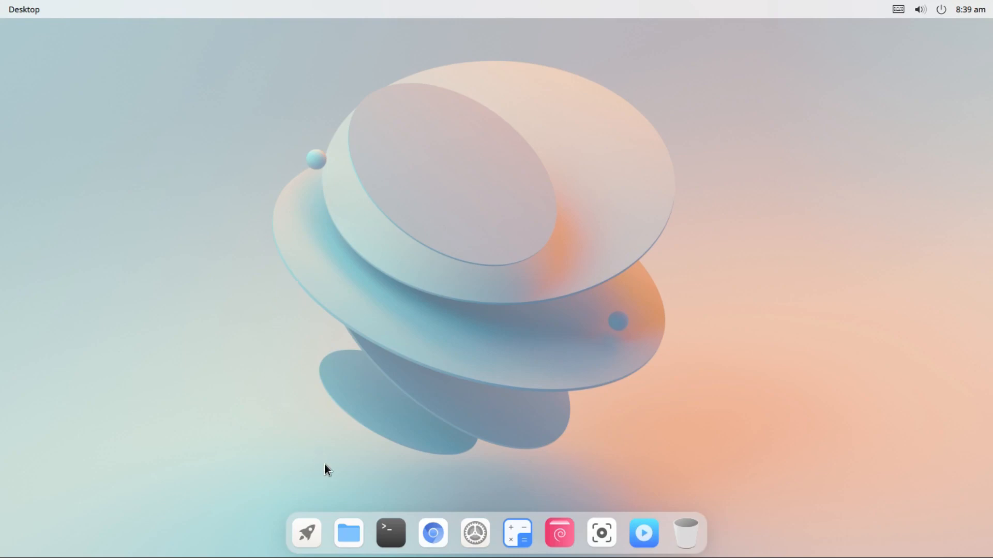
mouse_move(670, 389)
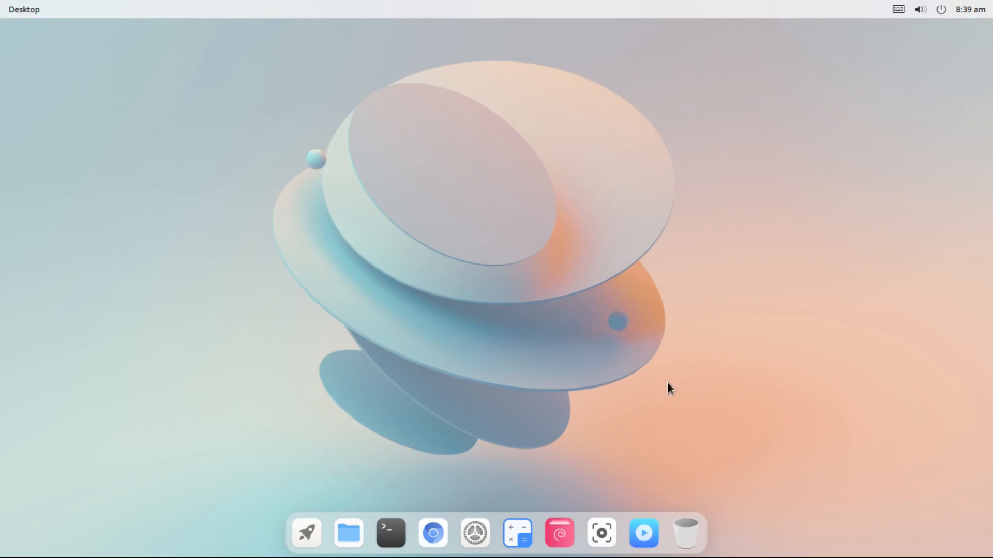
mouse_move(816, 107)
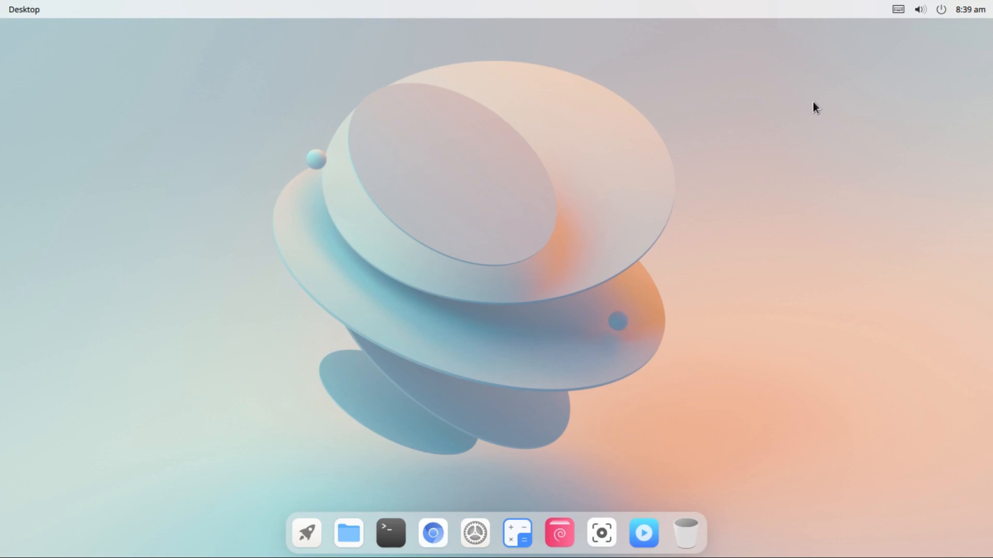
mouse_move(972, 20)
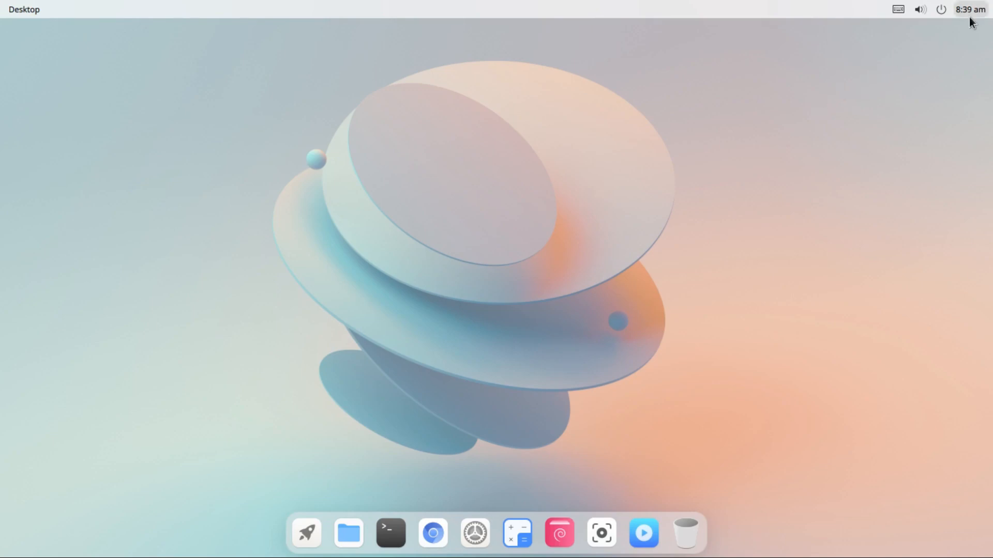
mouse_move(920, 10)
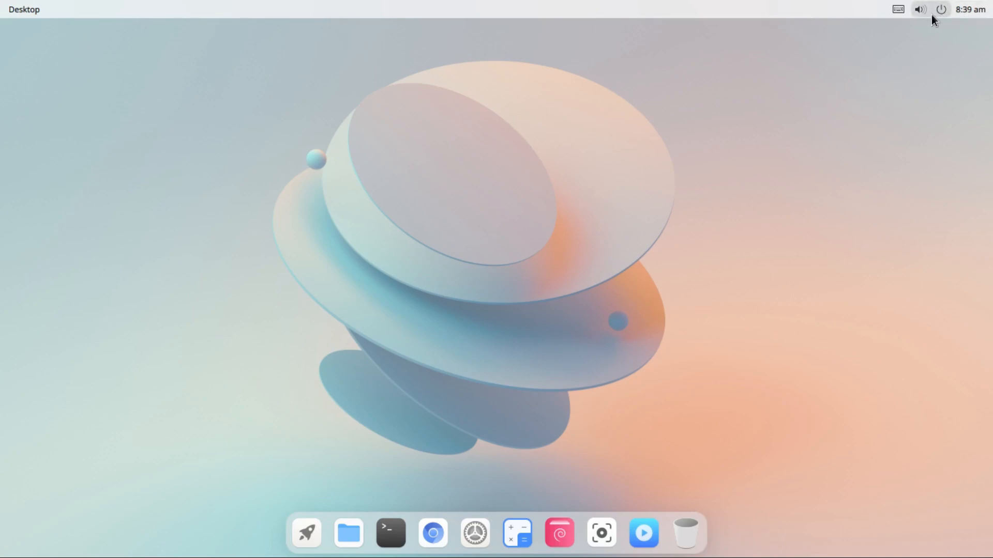
Open quick settings and toggle Dark Mode on and off twice, leaving it off
left_click(940, 9)
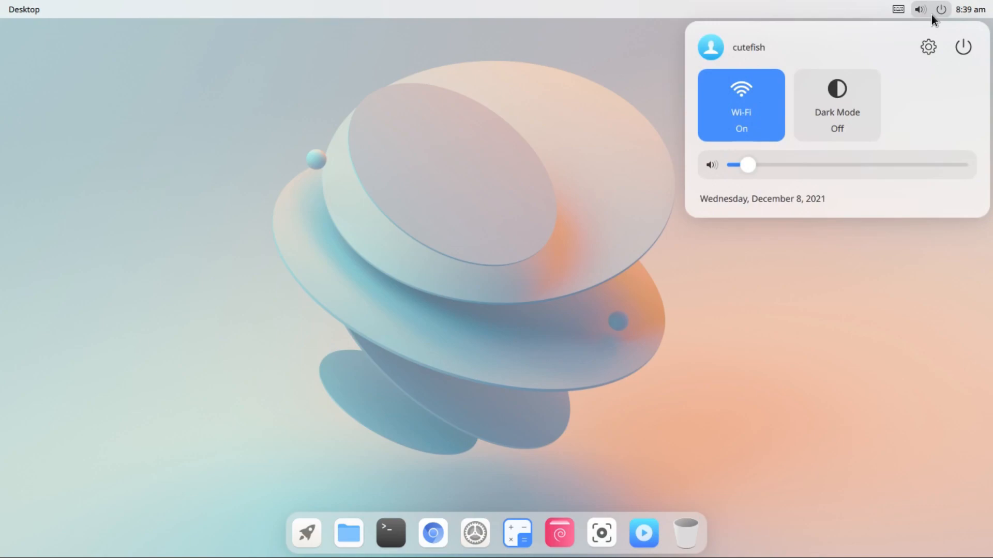
mouse_move(784, 103)
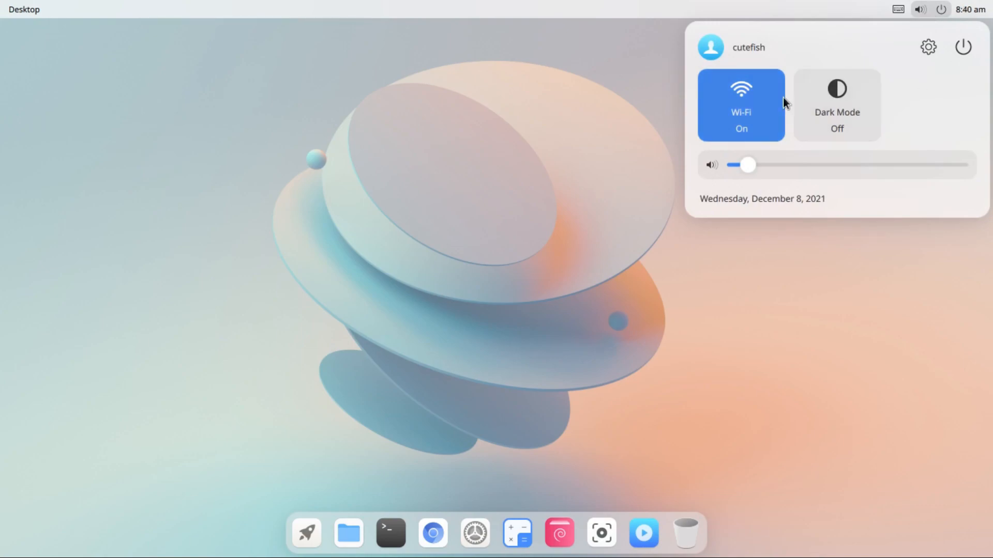
mouse_move(836, 117)
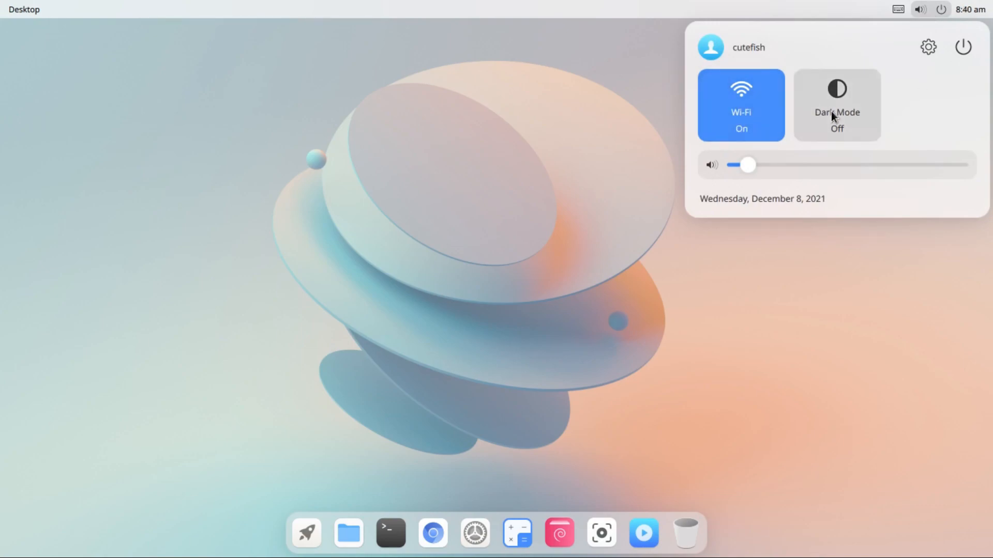
left_click(837, 105)
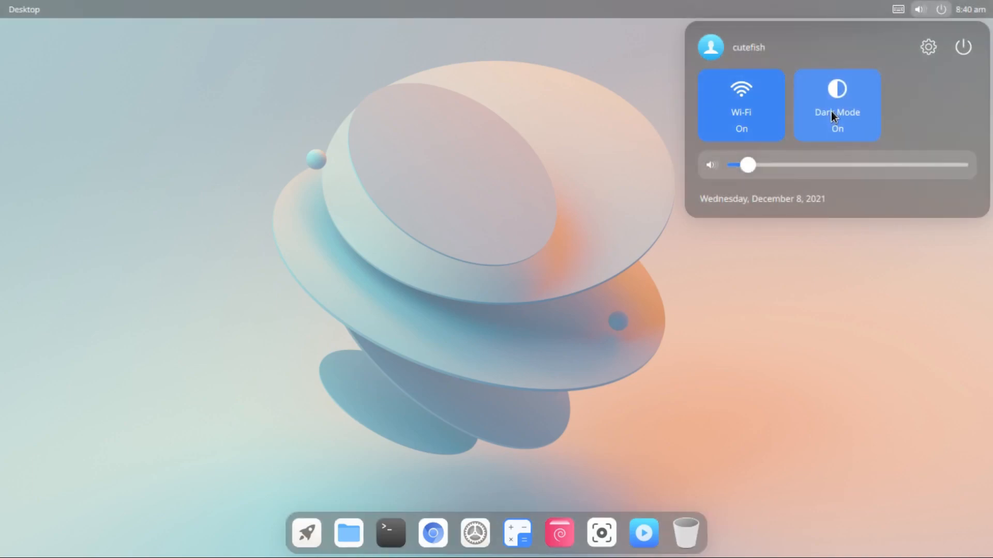
left_click(836, 105)
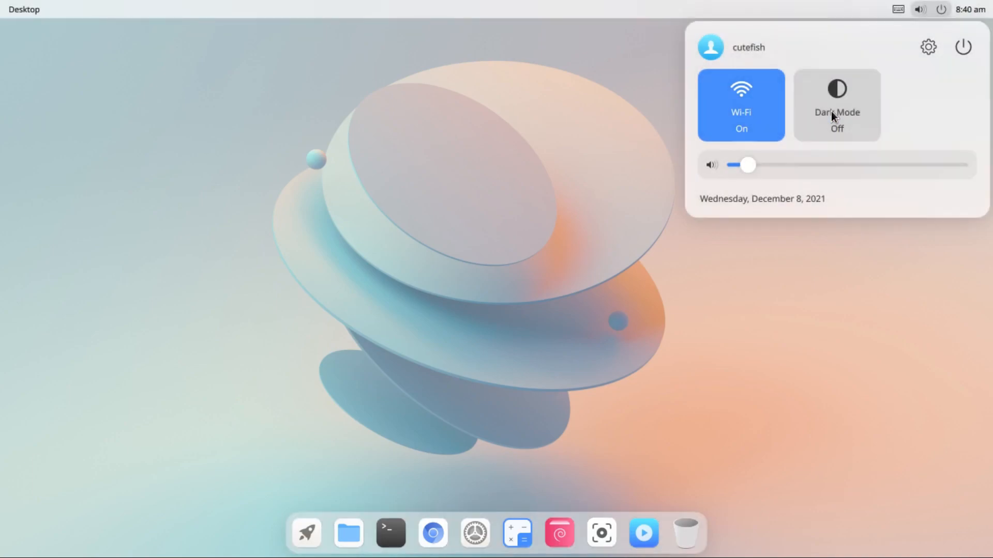
left_click(837, 105)
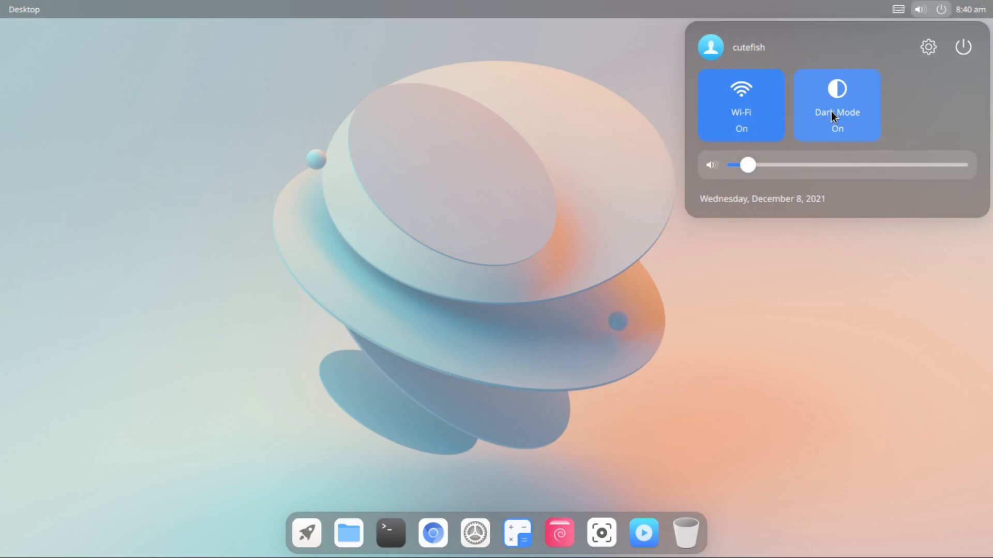
left_click(836, 105)
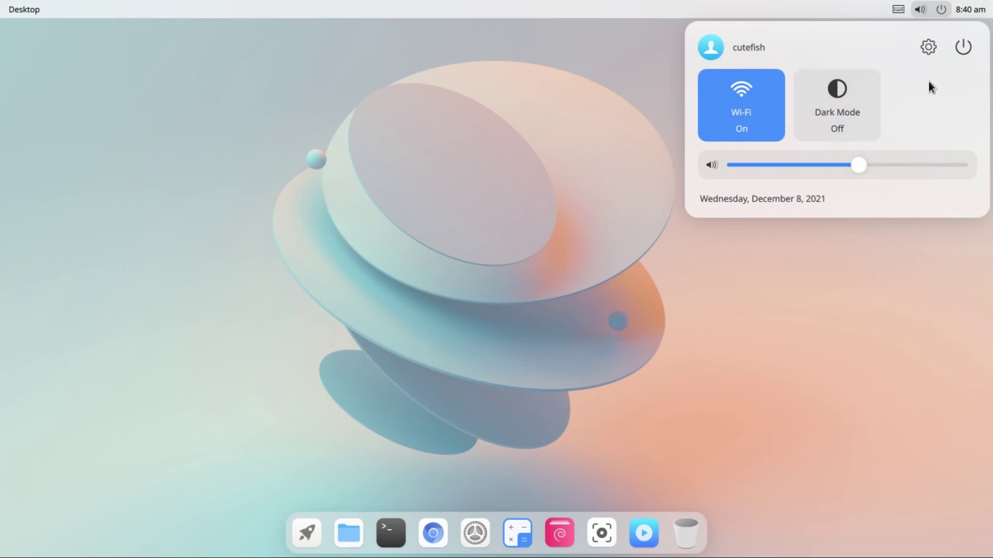
mouse_move(822, 53)
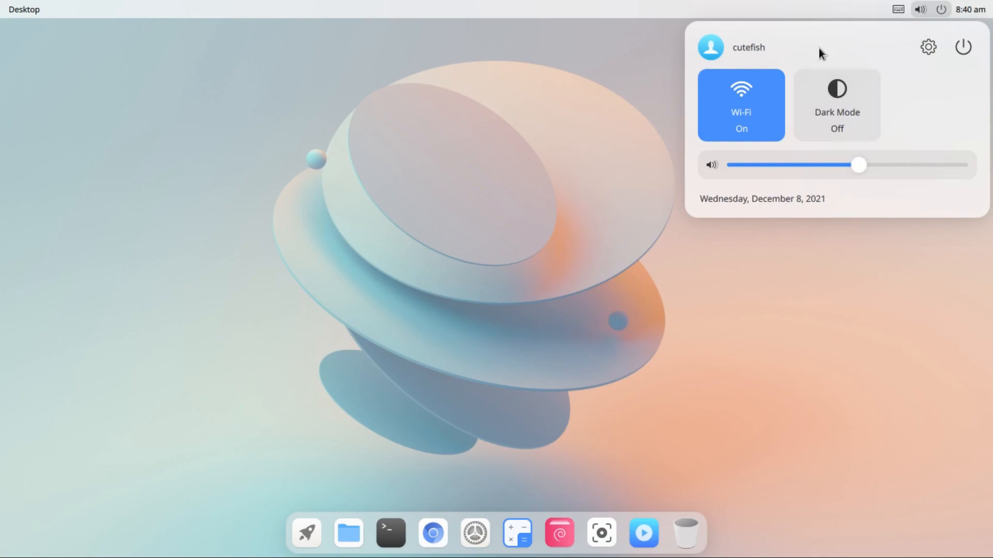
mouse_move(868, 99)
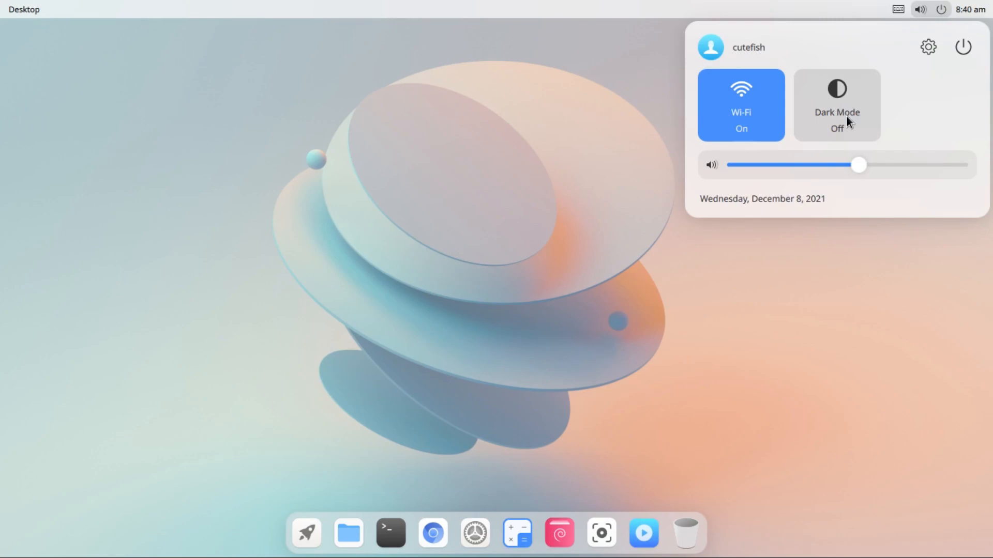
mouse_move(897, 9)
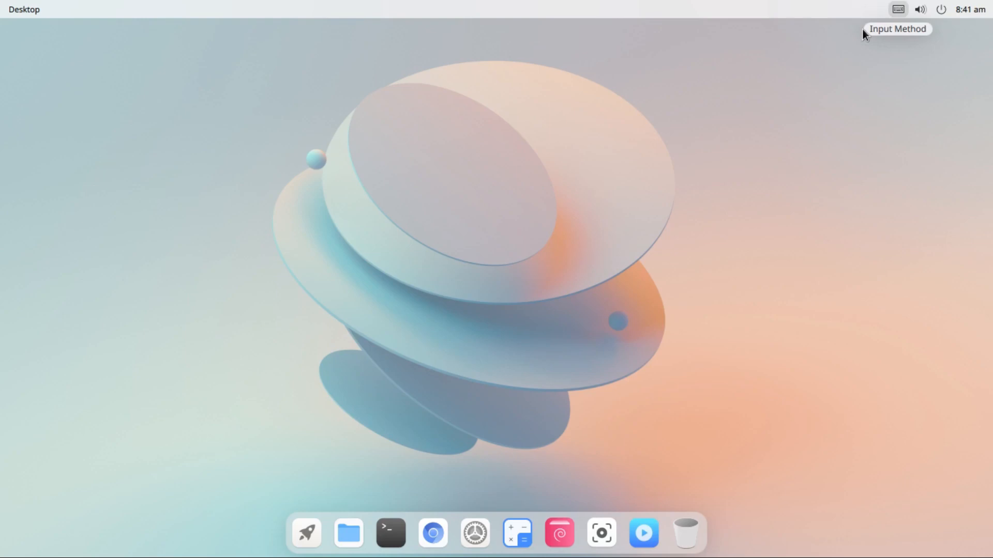
mouse_move(314, 404)
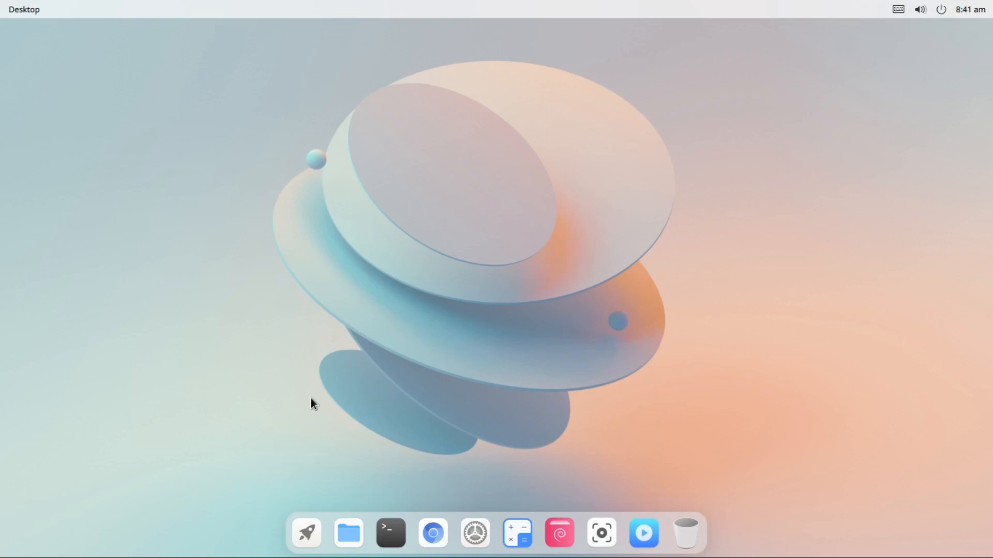
mouse_move(348, 534)
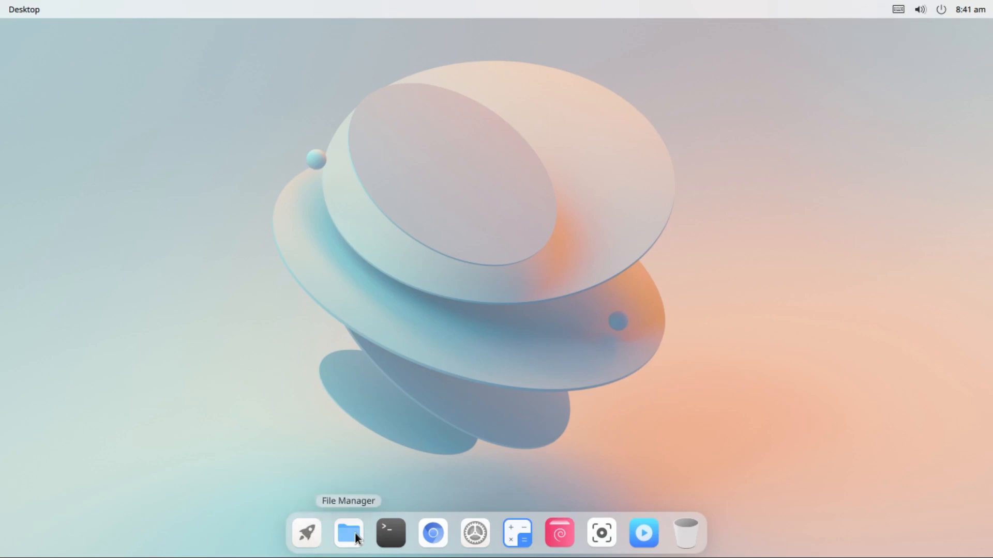
mouse_move(390, 533)
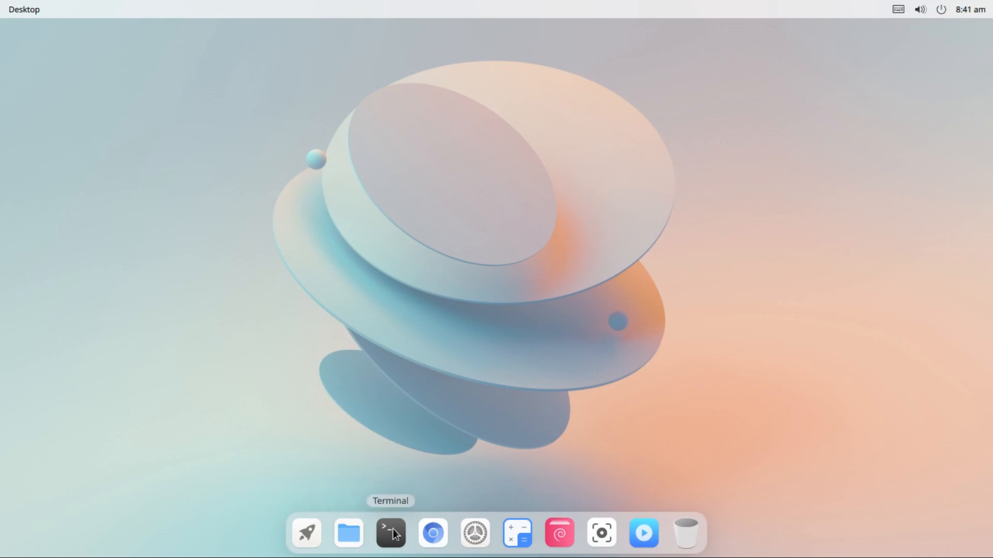
mouse_move(433, 533)
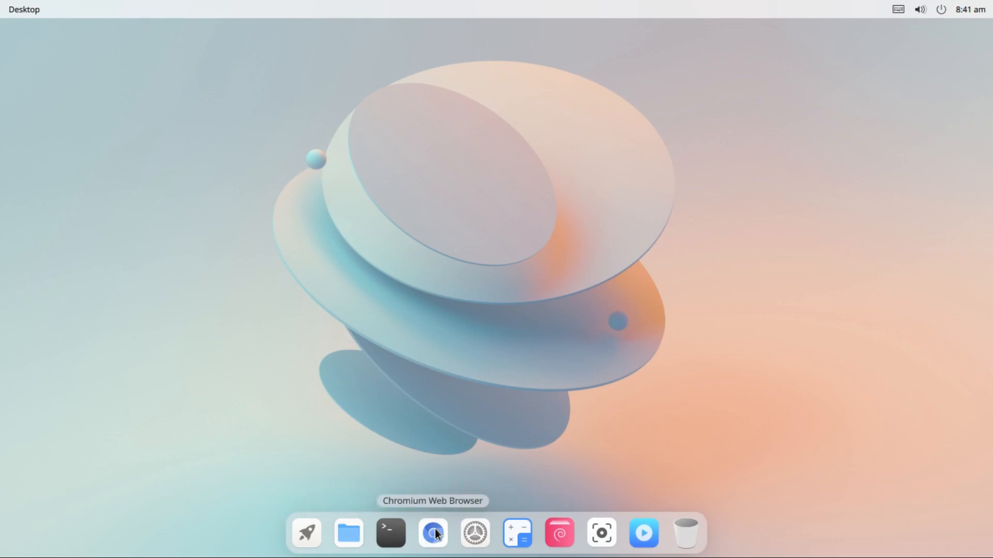
mouse_move(474, 533)
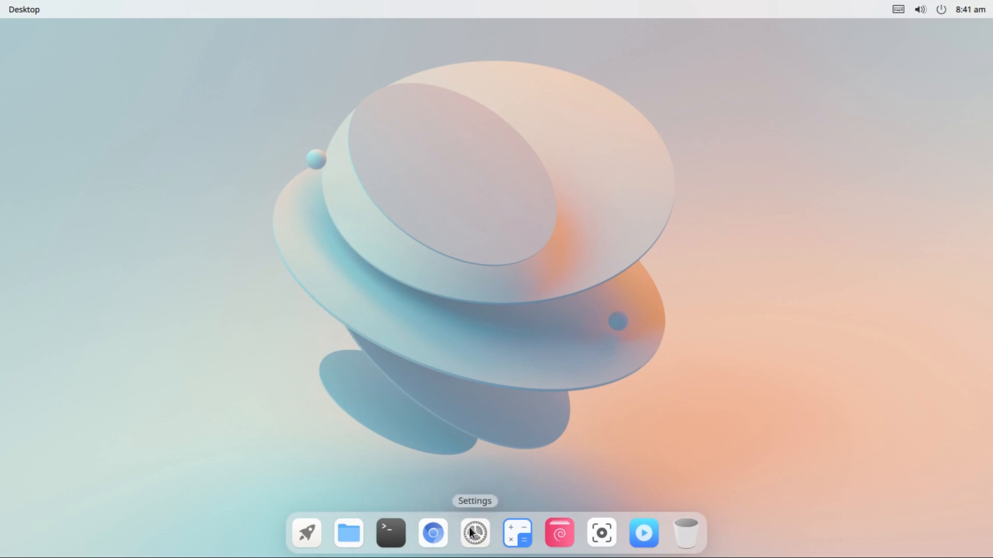
mouse_move(517, 533)
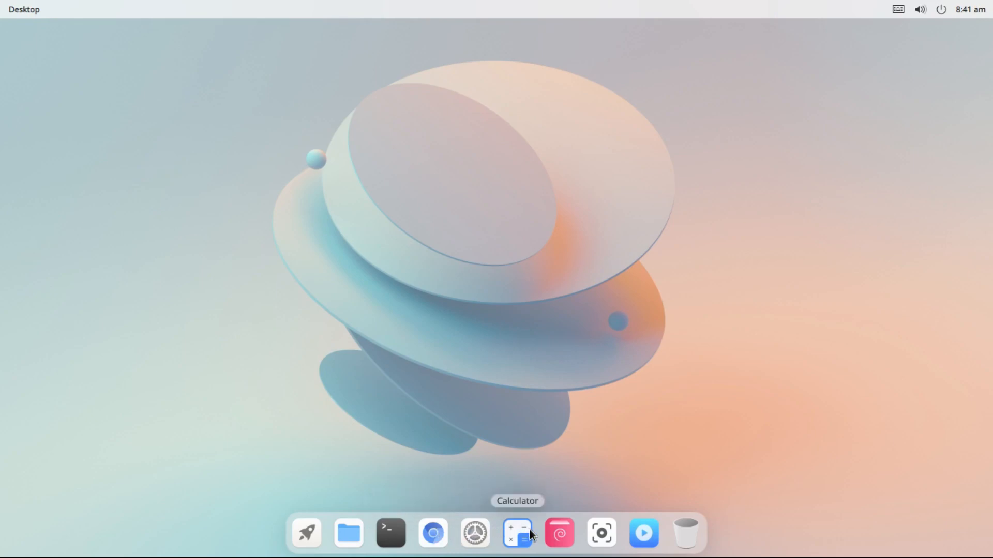
mouse_move(558, 533)
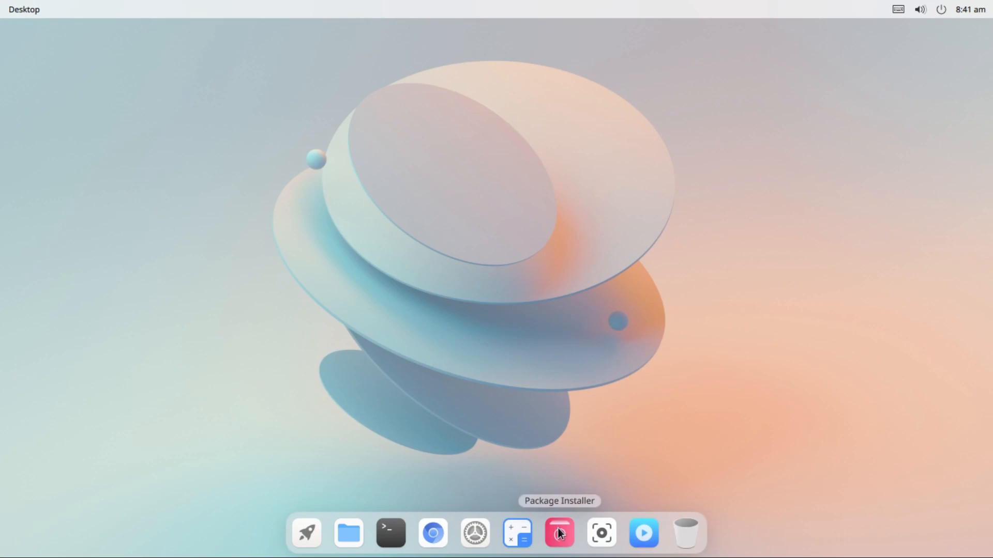
mouse_move(643, 533)
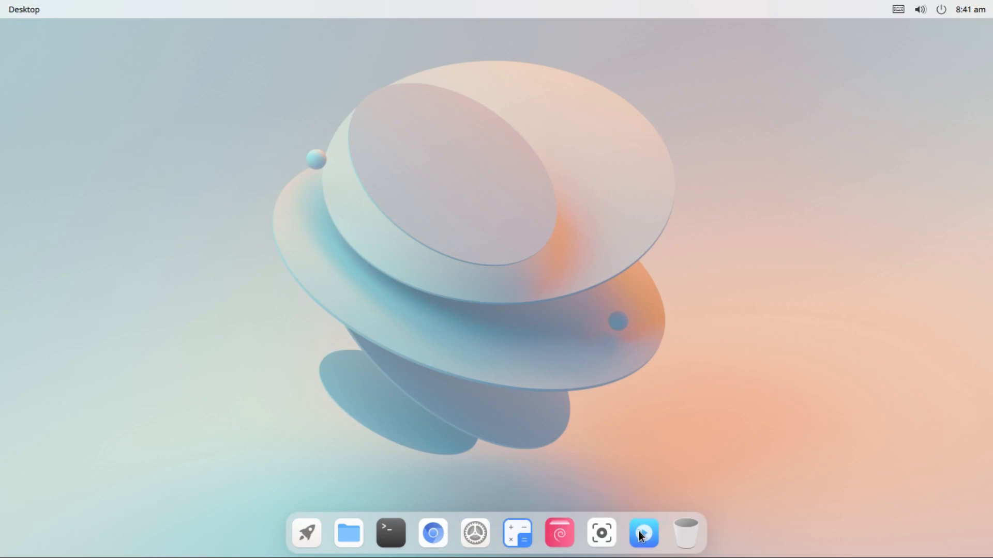
mouse_move(686, 534)
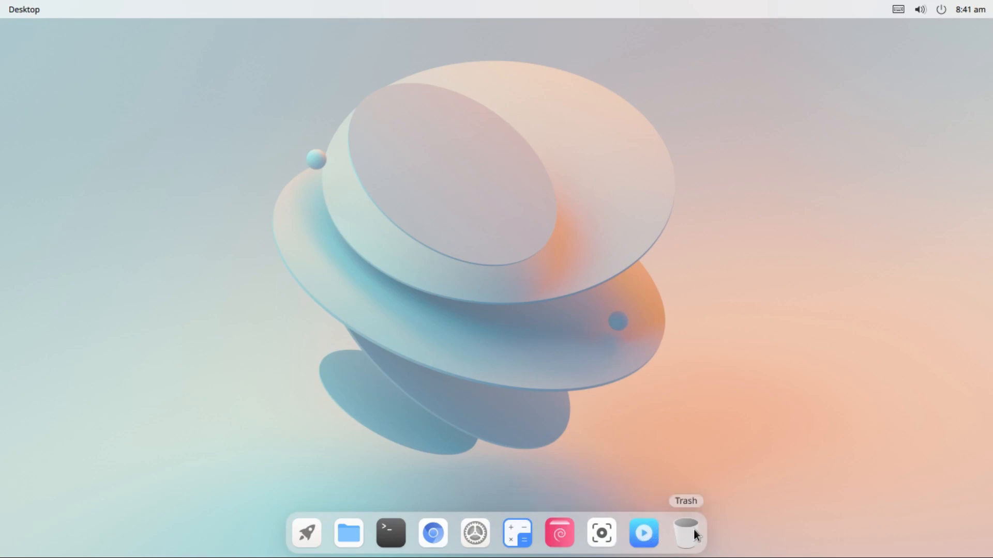
mouse_move(556, 410)
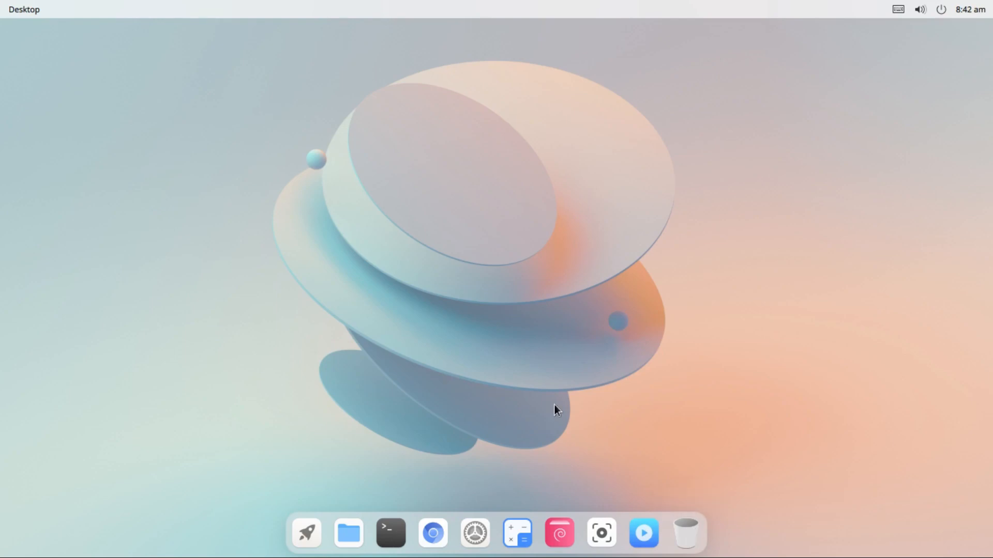
mouse_move(406, 474)
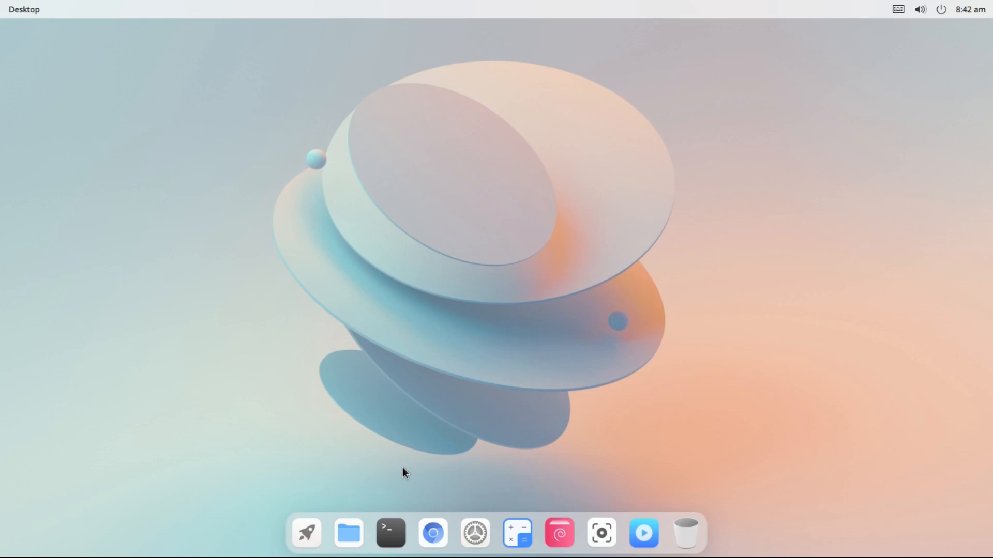
Open a terminal and run htop to confirm it is not installed
left_click(390, 532)
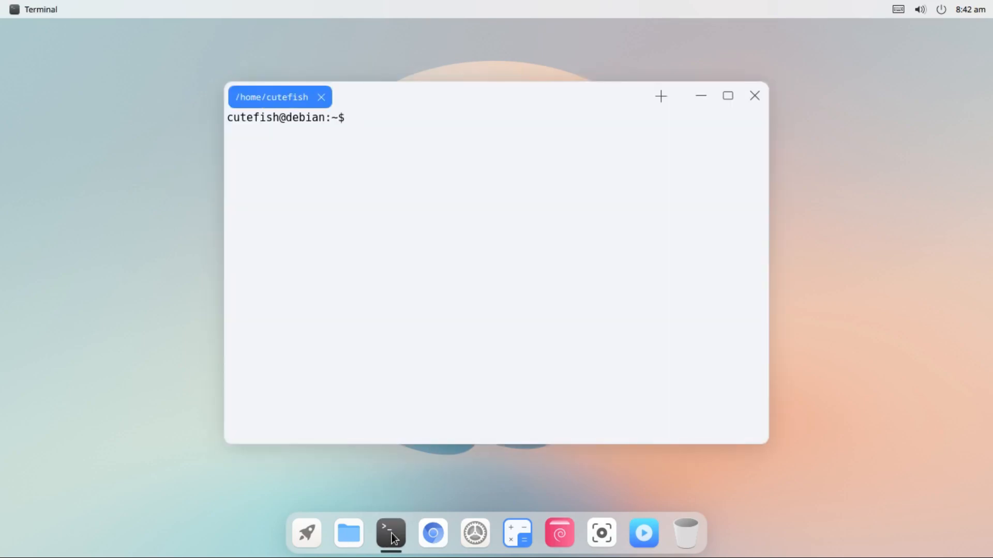
left_click(425, 311)
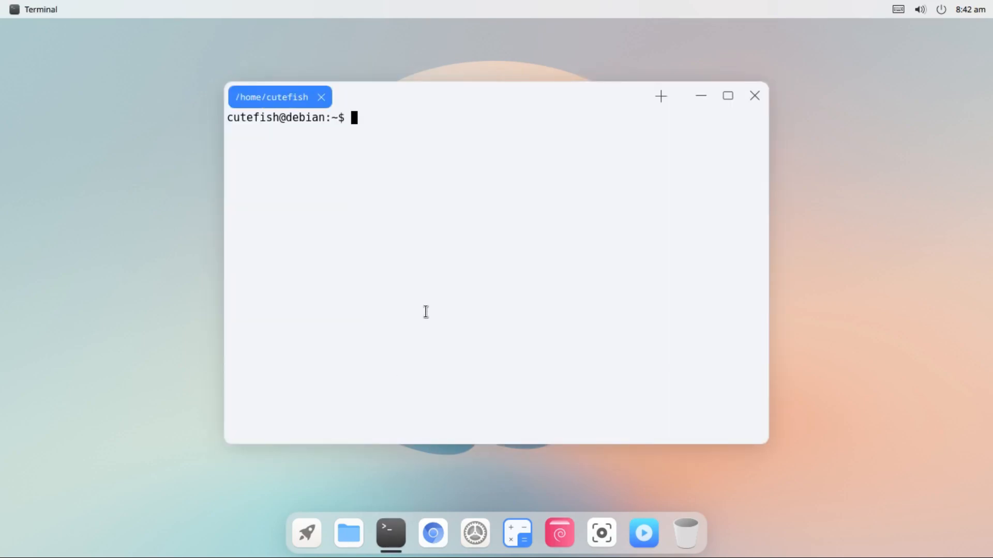
mouse_move(544, 211)
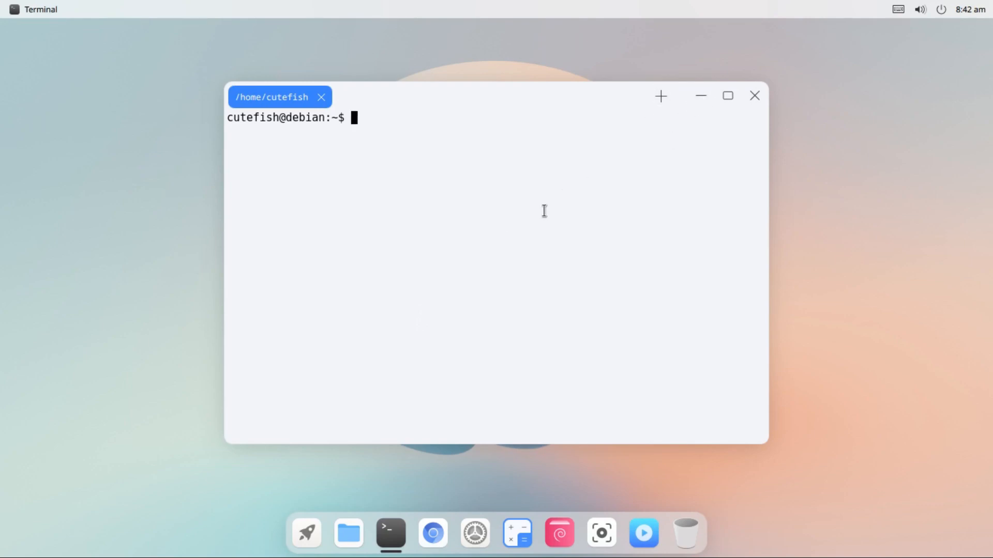
type("ht")
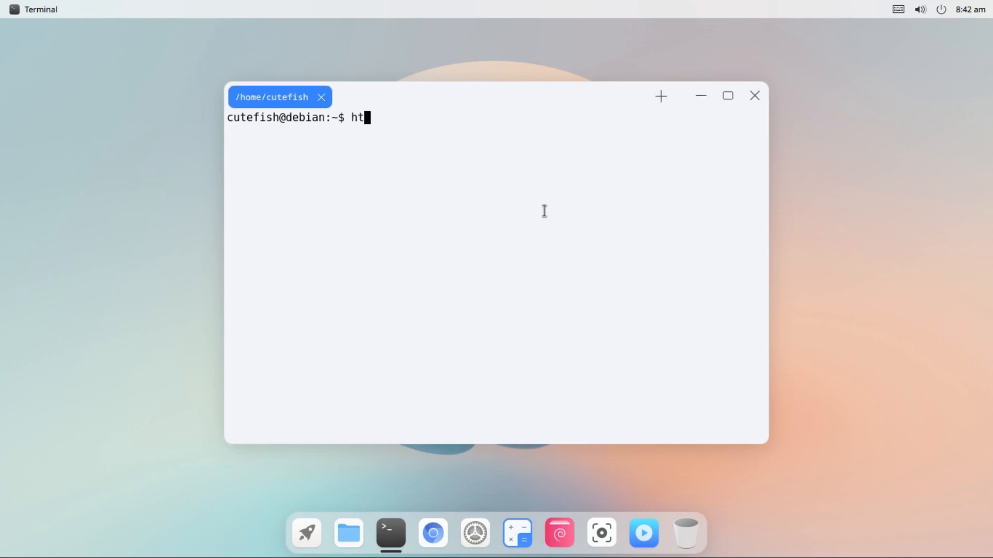
type("op")
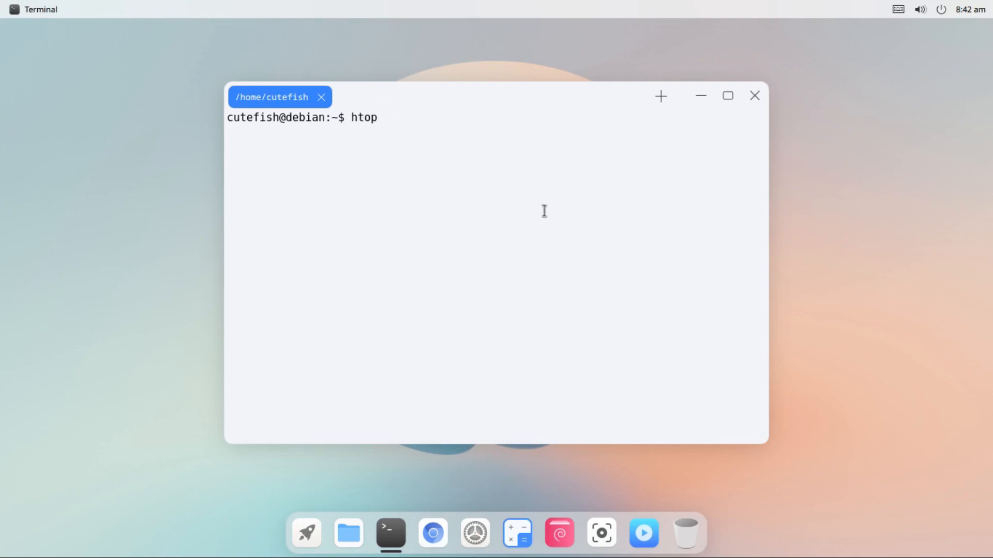
key("Return")
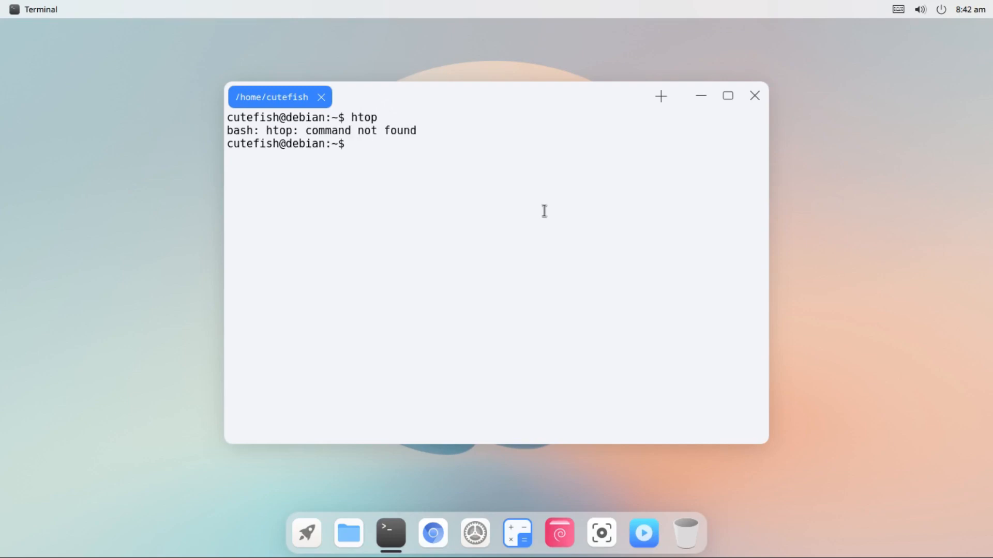
Install htop with 'sudo apt install htop'
type("sud")
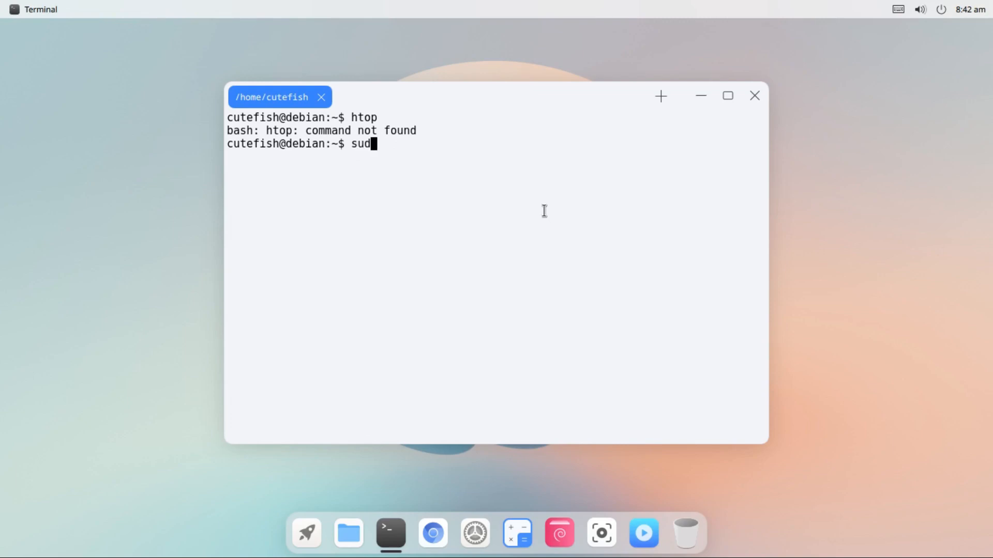
type("o")
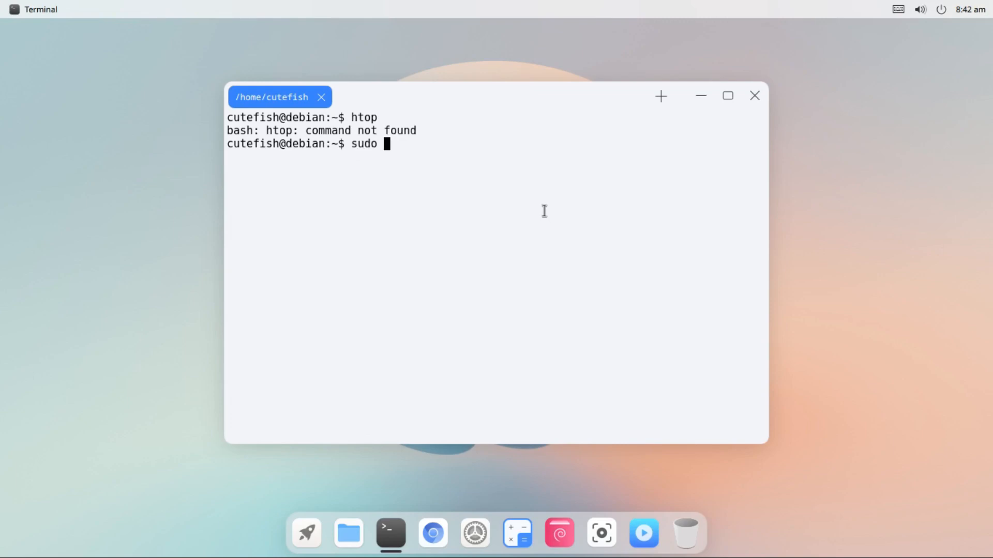
type("apt inst")
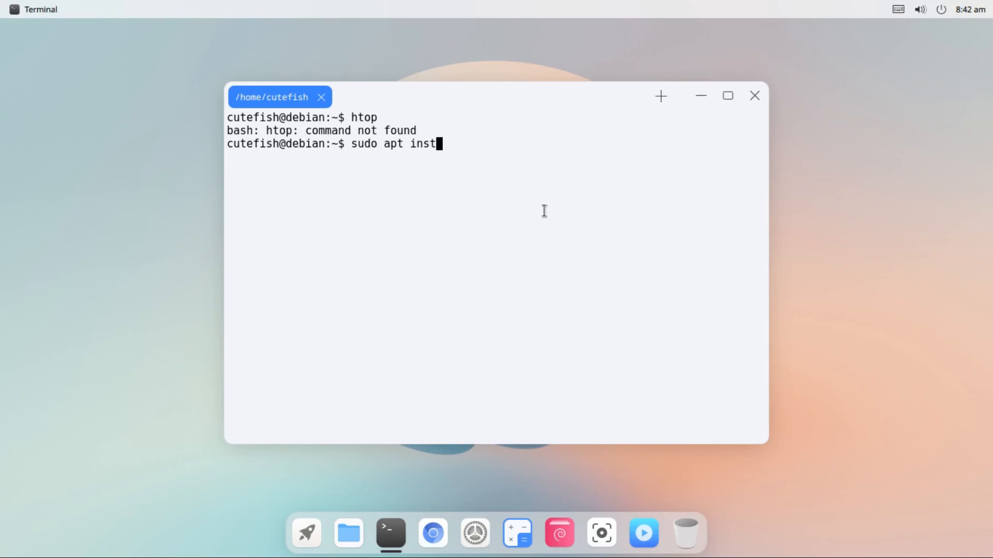
type("all h")
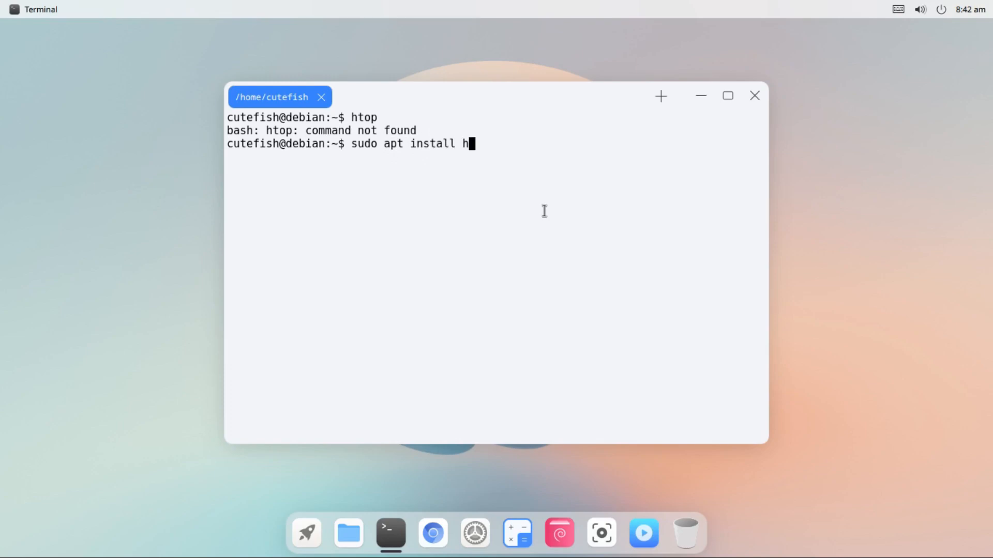
key("Return")
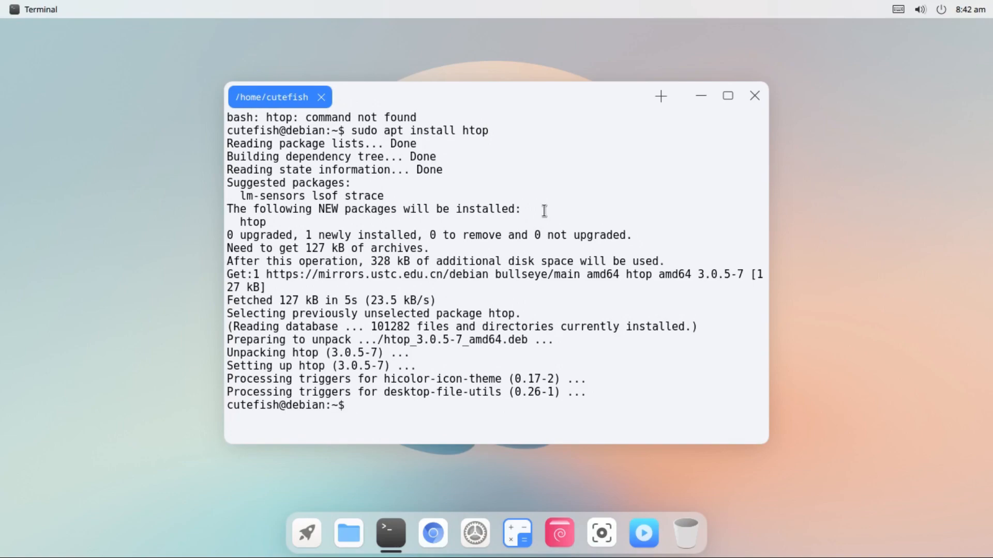
Launch htop, then wipe the terminal output with 'clear'
type("htop")
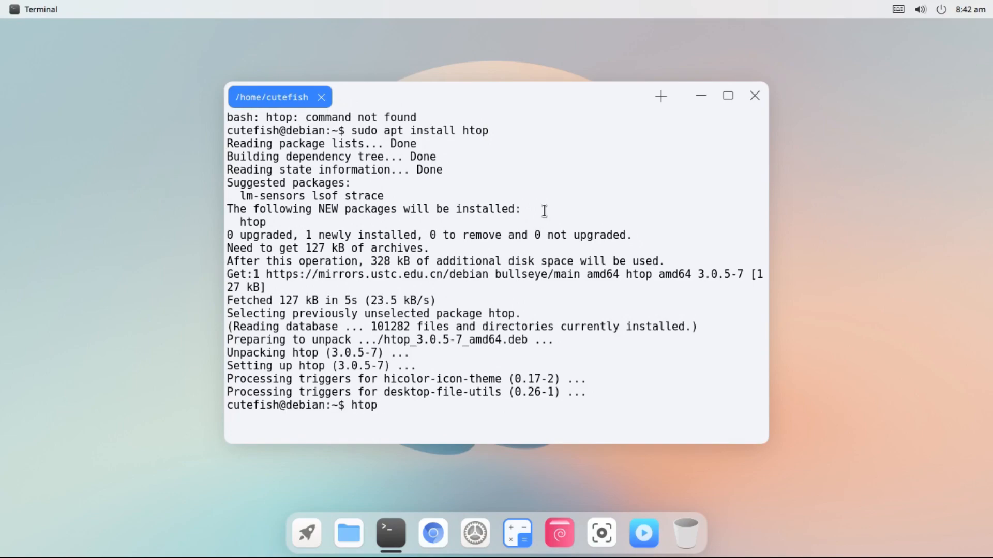
key("Return")
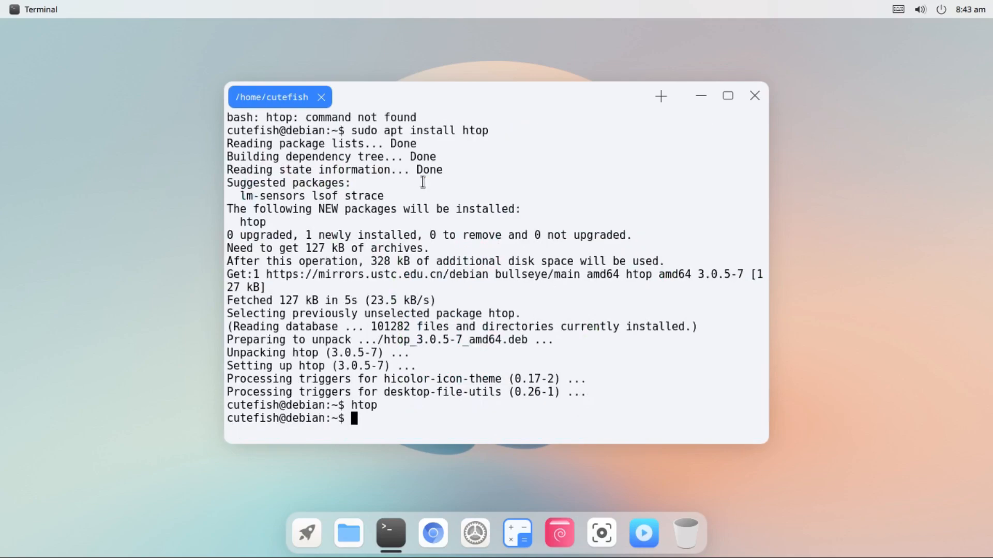
type("clear")
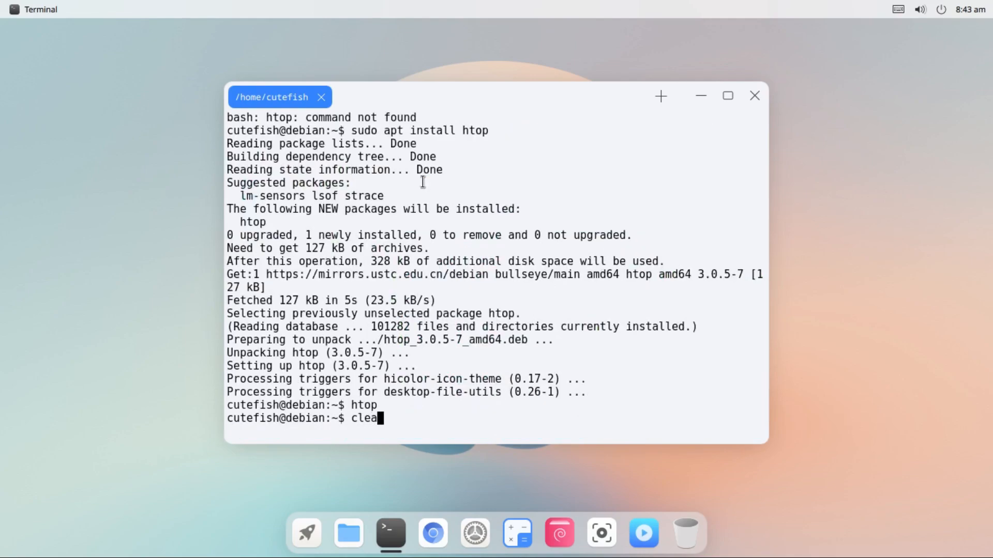
key("Return")
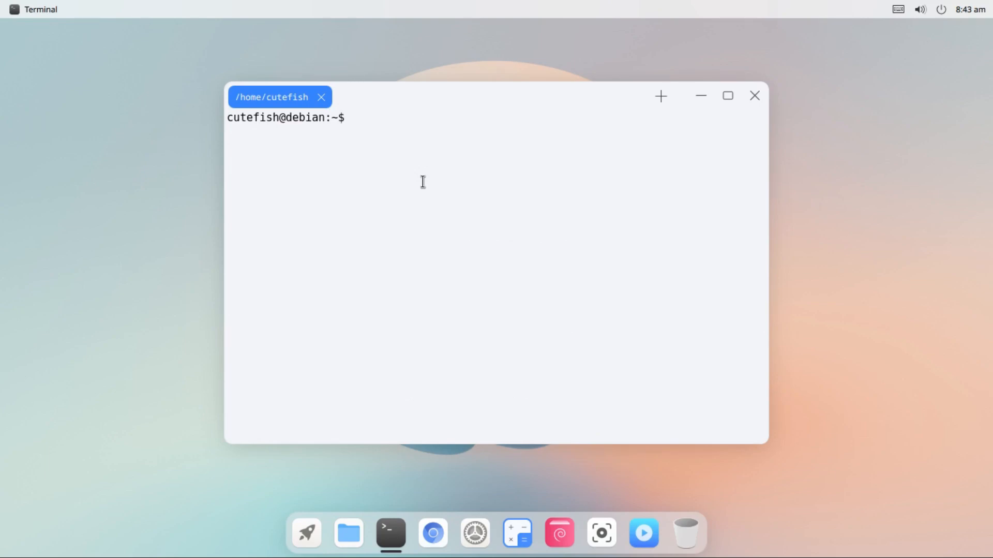
Run neofetch to print the Debian GNU/Linux 11 system summary
type("neofet")
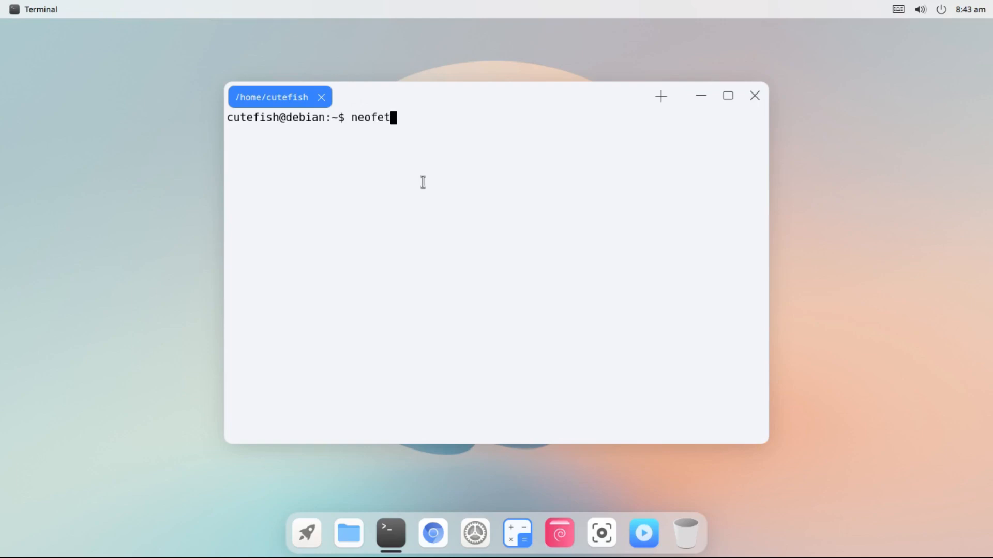
type("ch")
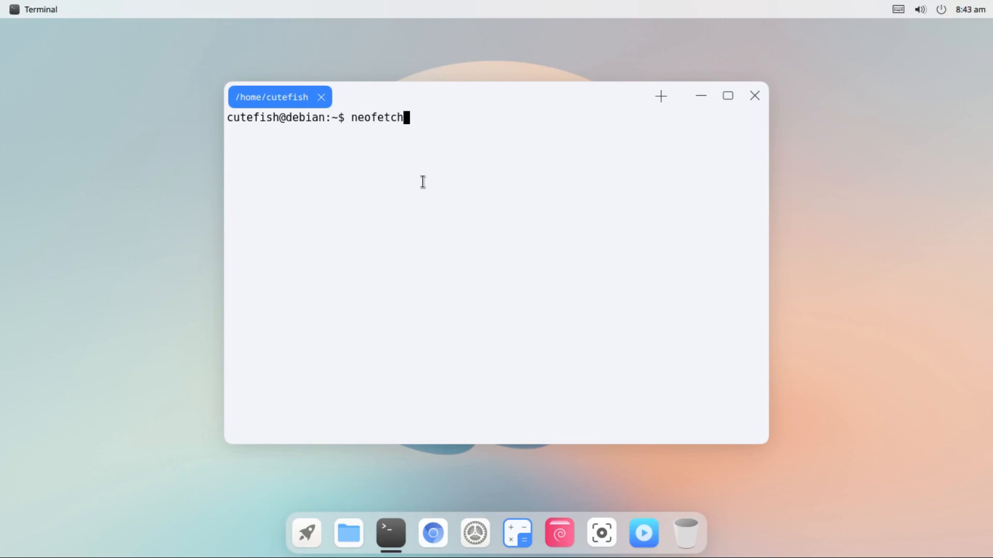
key("Return")
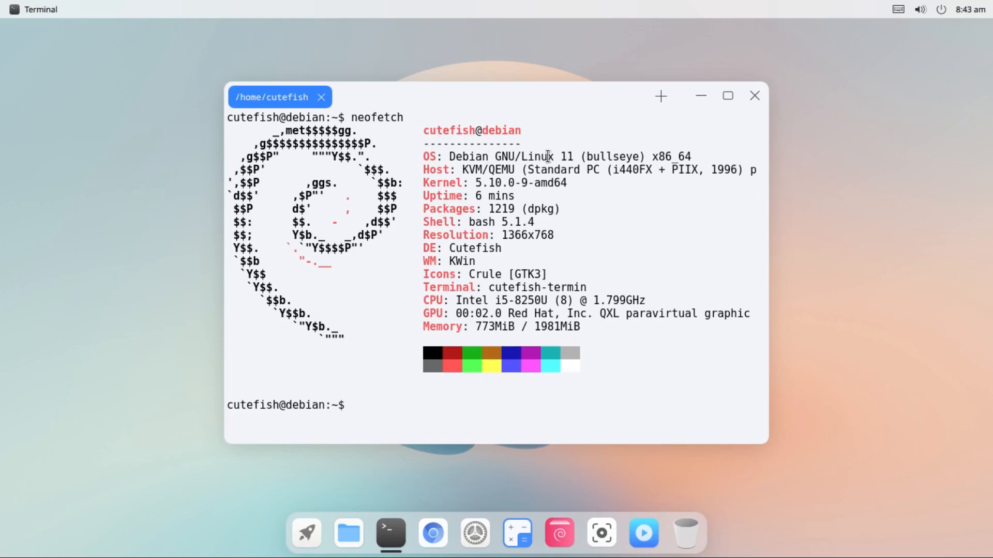
mouse_move(423, 183)
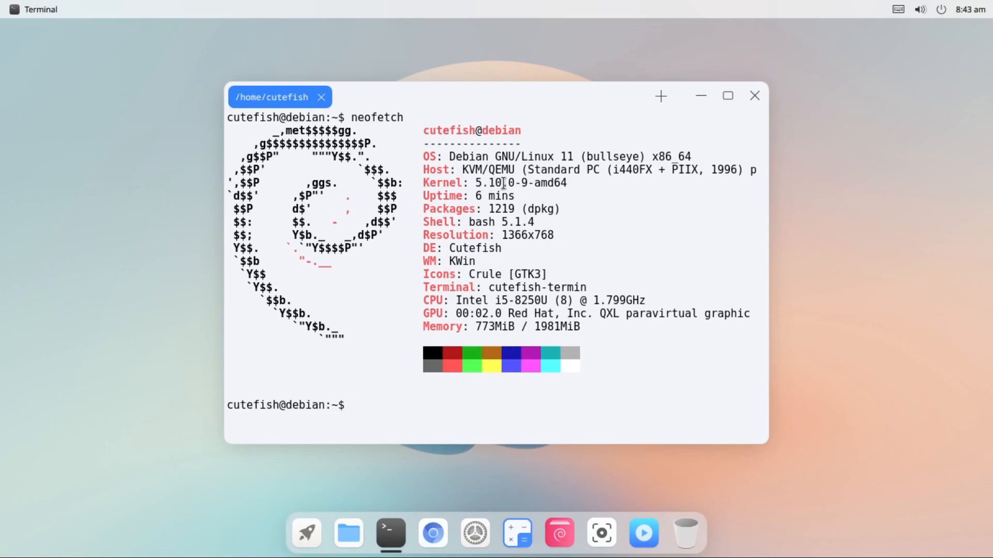
mouse_move(491, 214)
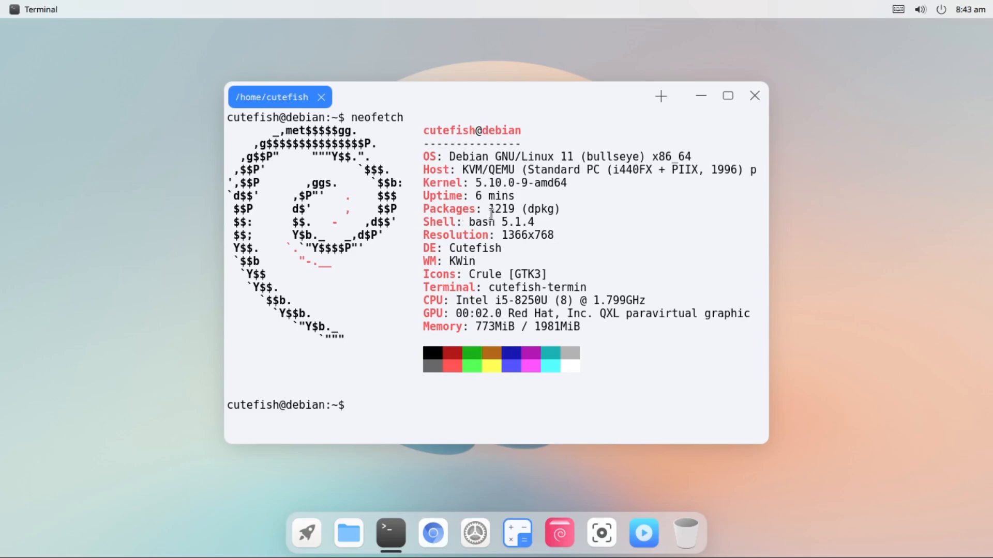
mouse_move(448, 240)
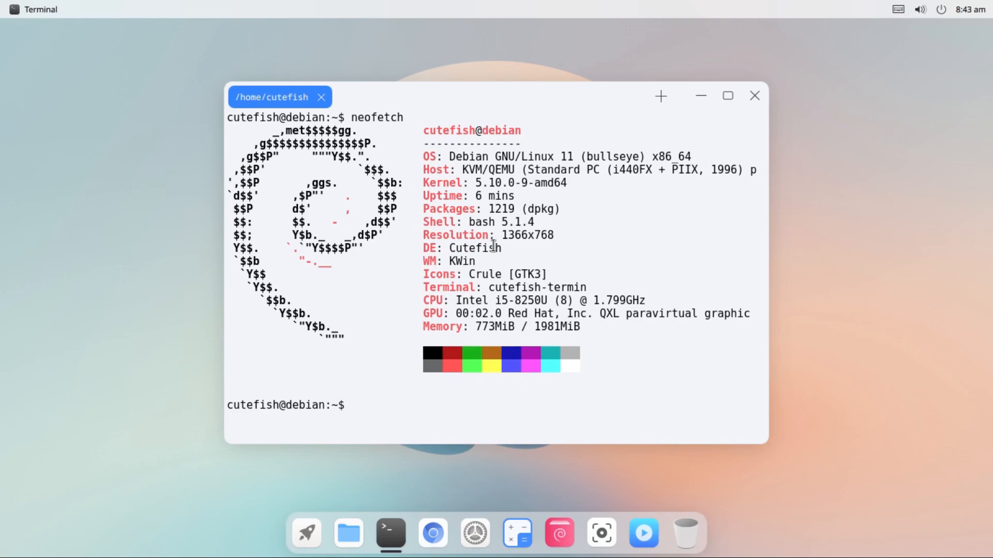
mouse_move(471, 261)
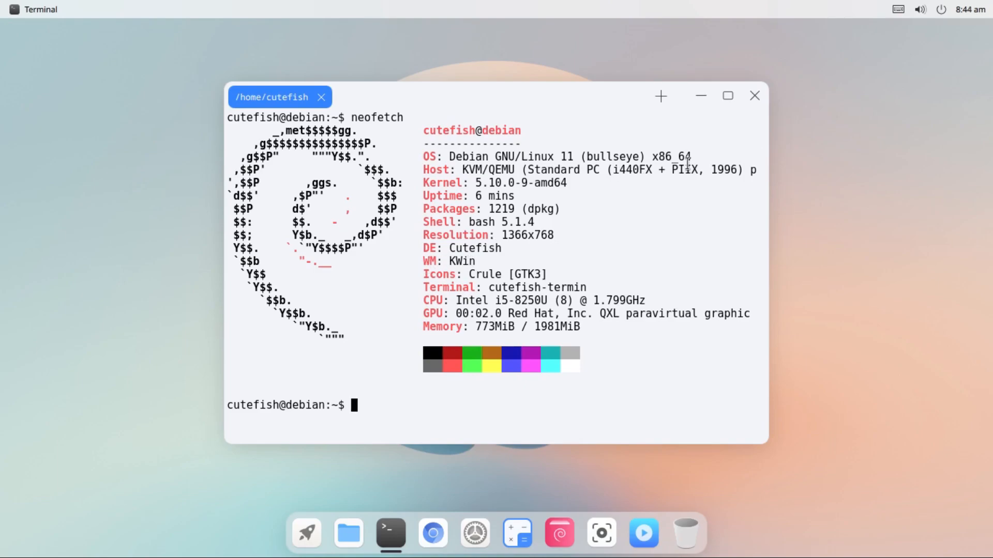
Close the terminal, open File Manager on the home folder, and browse its menus
left_click(754, 95)
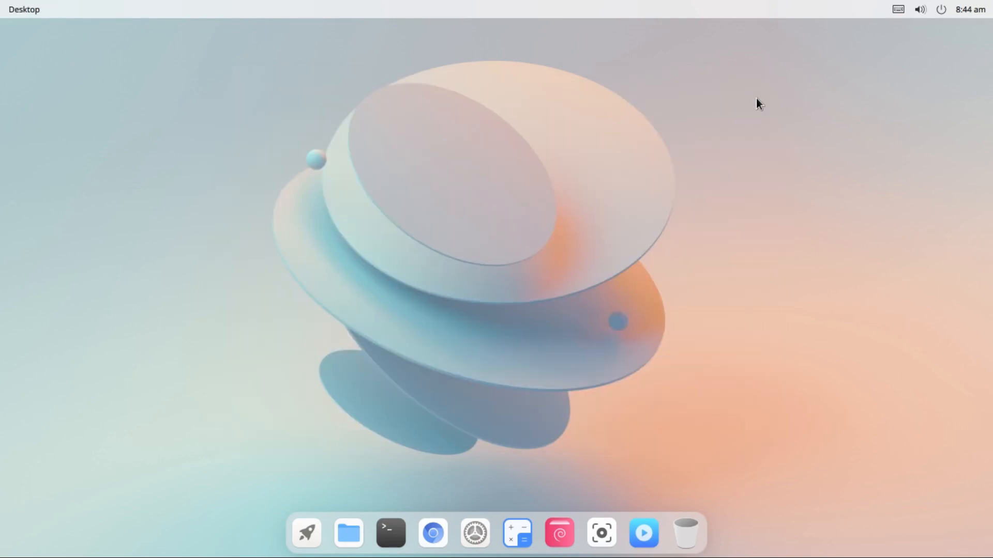
mouse_move(372, 149)
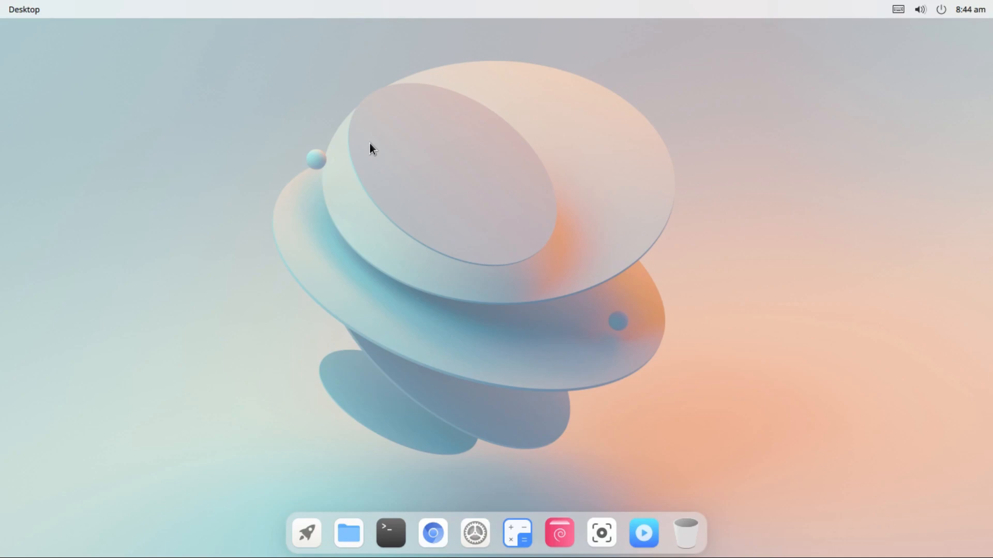
left_click(347, 532)
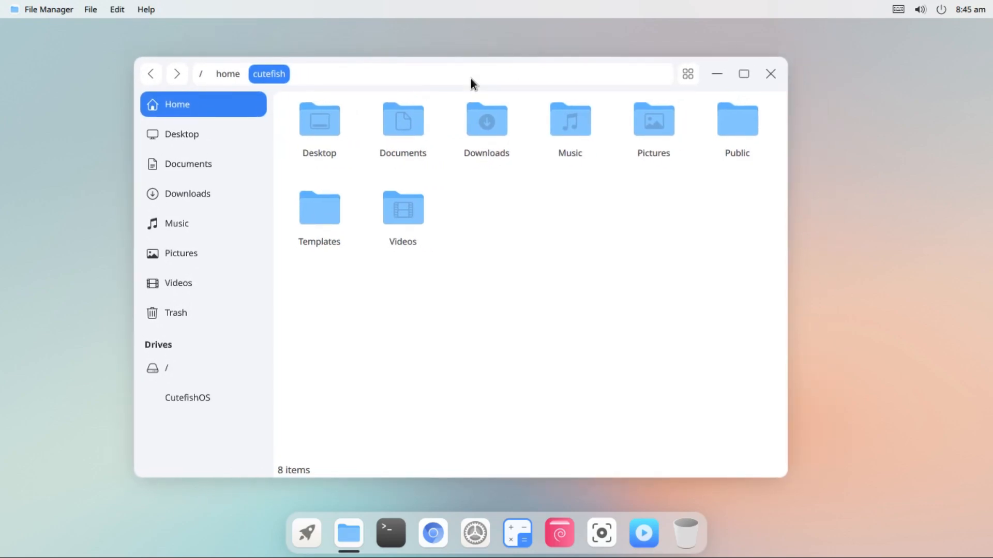
mouse_move(117, 18)
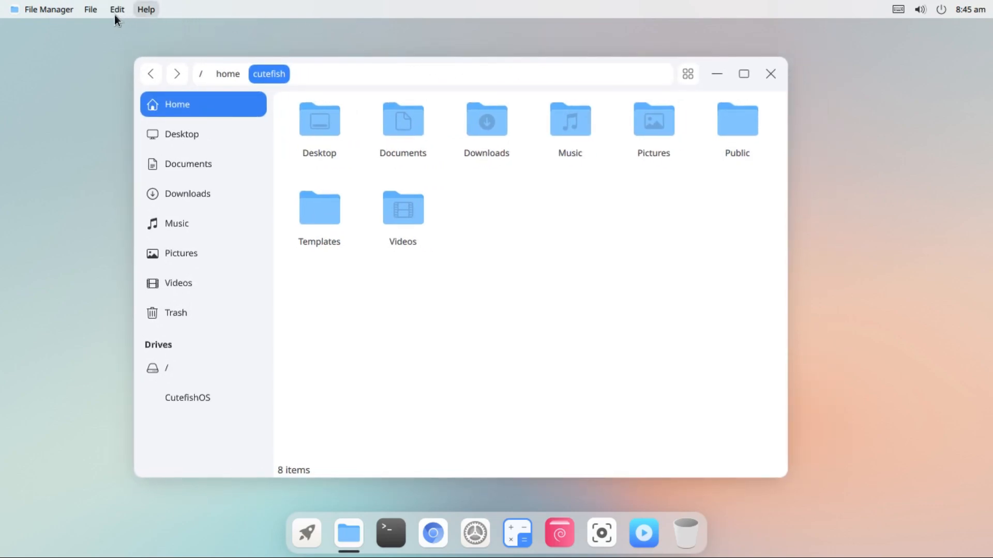
left_click(89, 9)
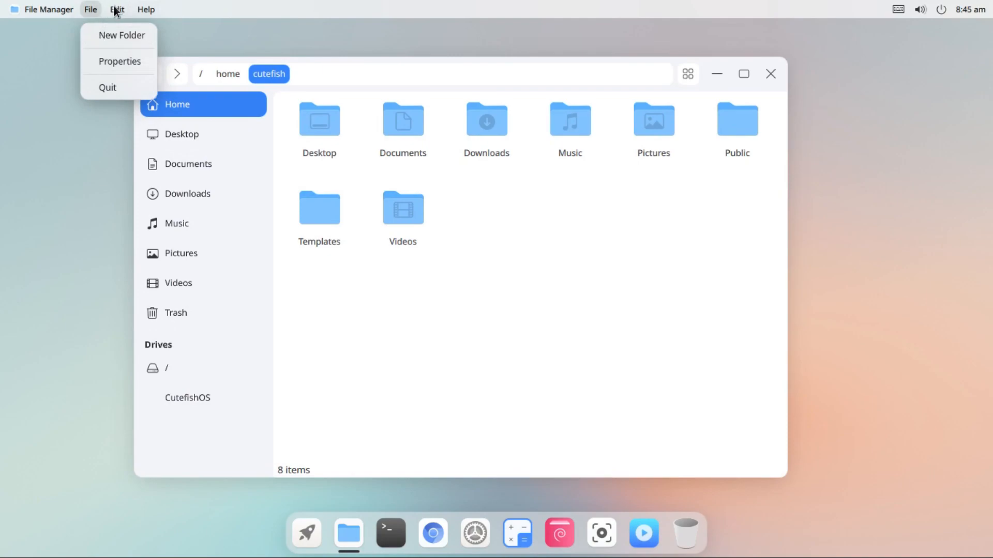
left_click(117, 9)
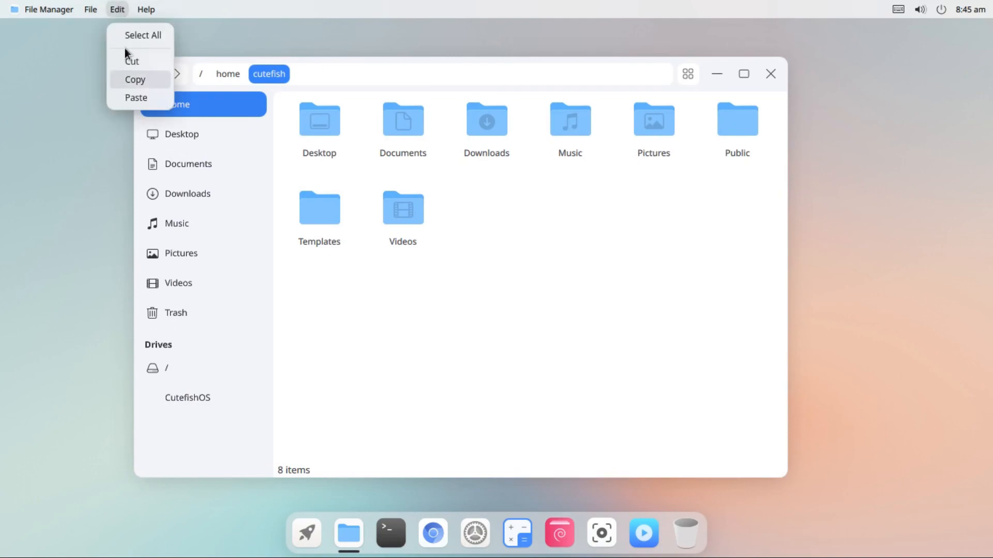
left_click(146, 10)
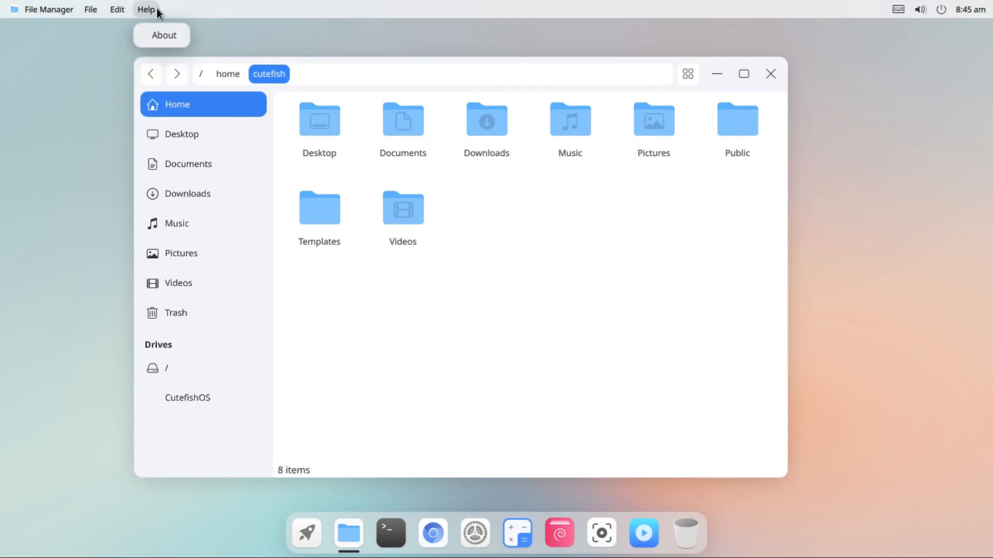
left_click(90, 9)
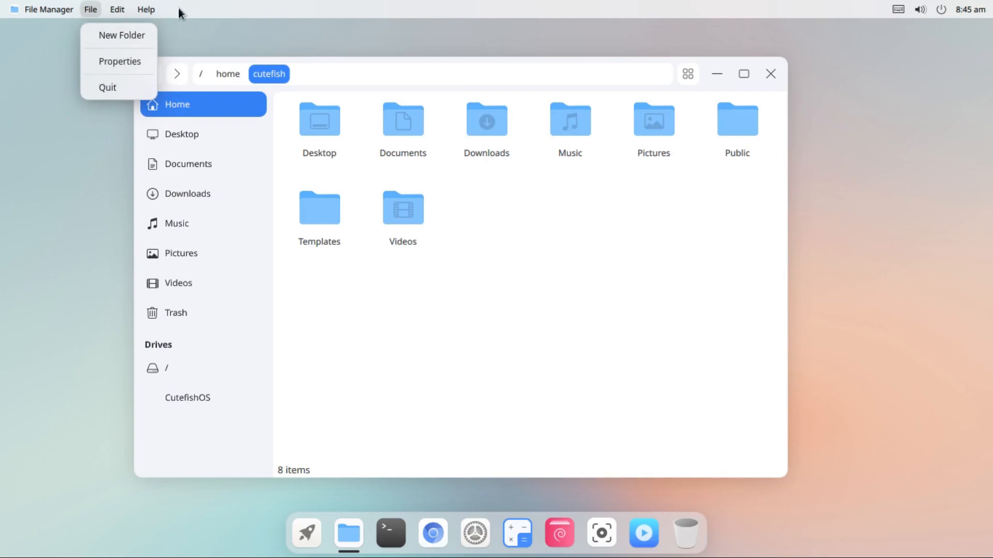
left_click(76, 37)
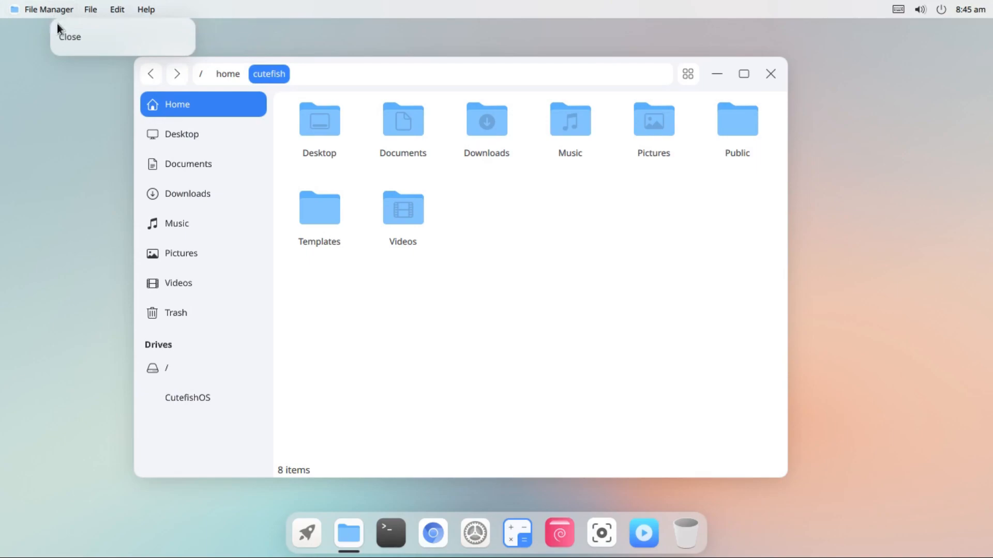
left_click_drag(434, 74, 503, 84)
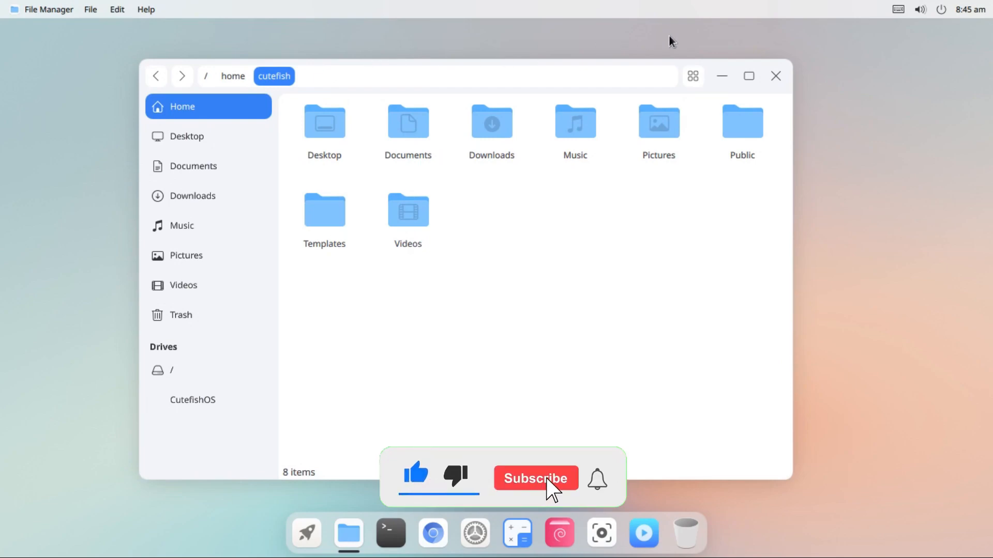
left_click(535, 477)
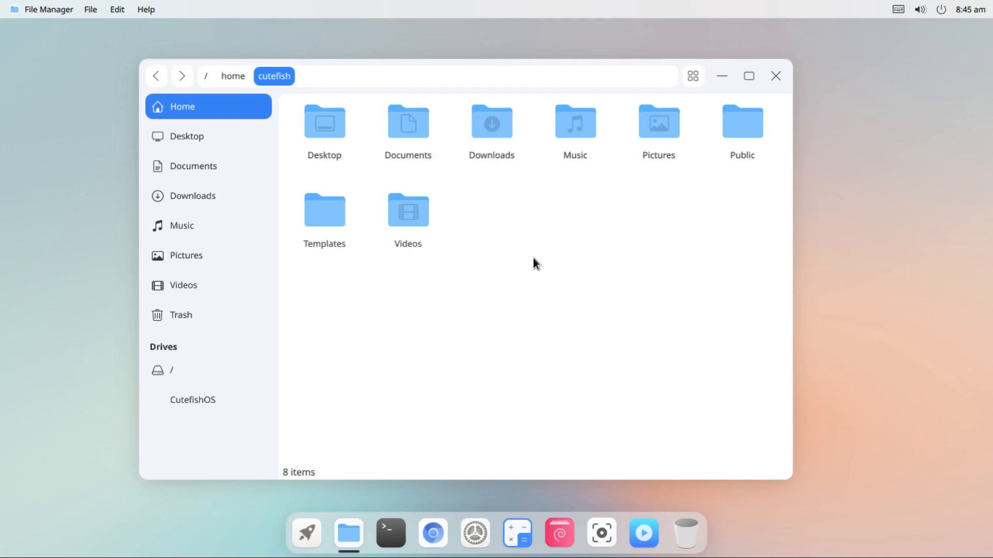
mouse_move(301, 253)
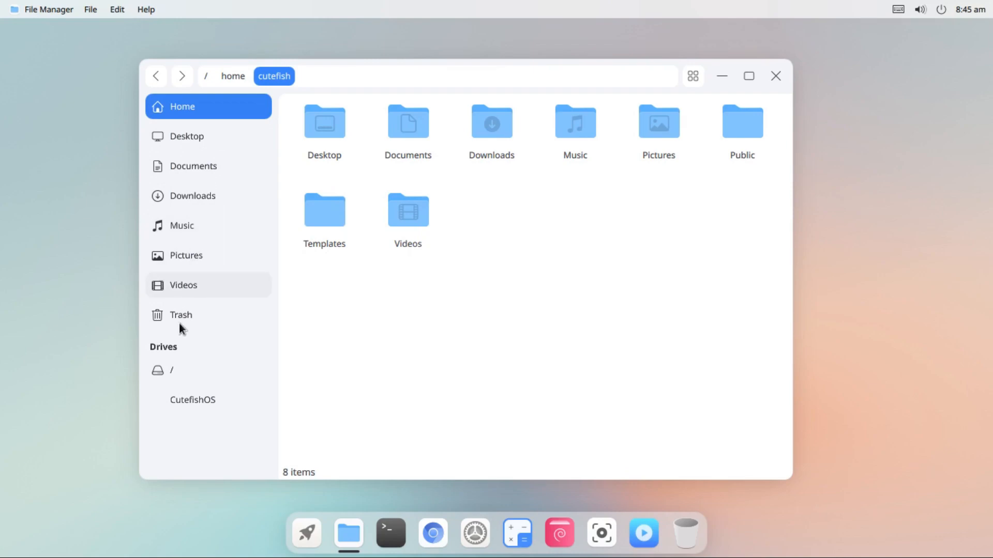
mouse_move(192, 399)
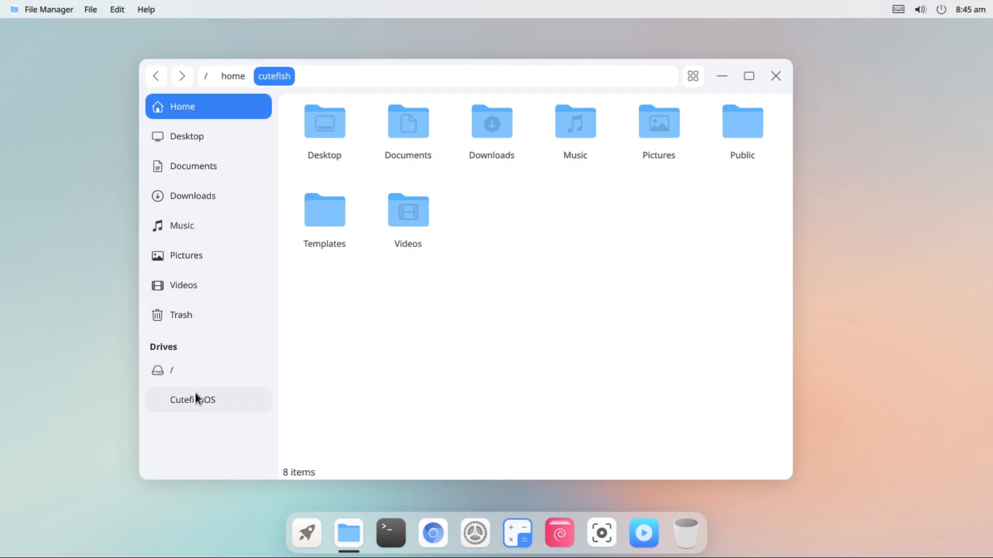
mouse_move(405, 329)
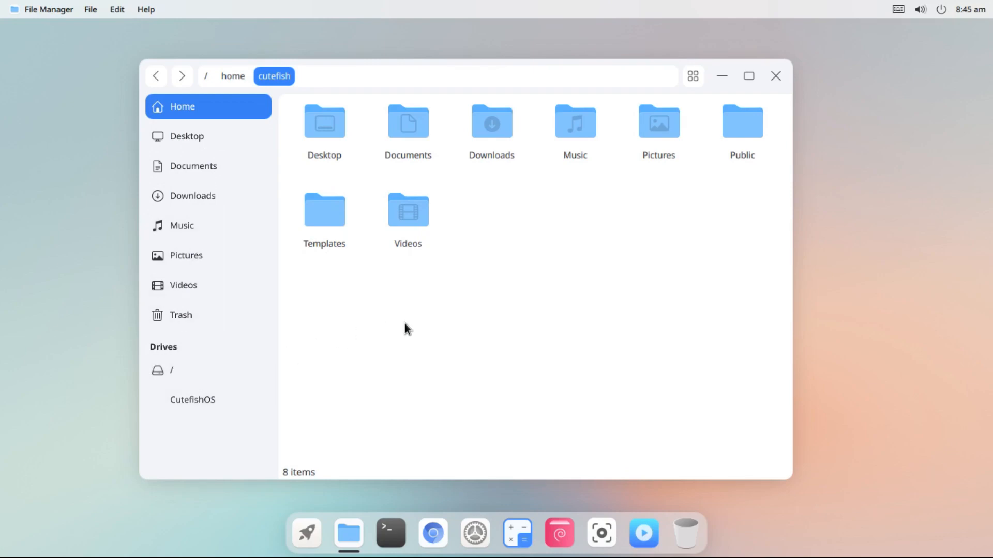
Enable Show hidden files from the folder view's context menu, then close the window
right_click(406, 329)
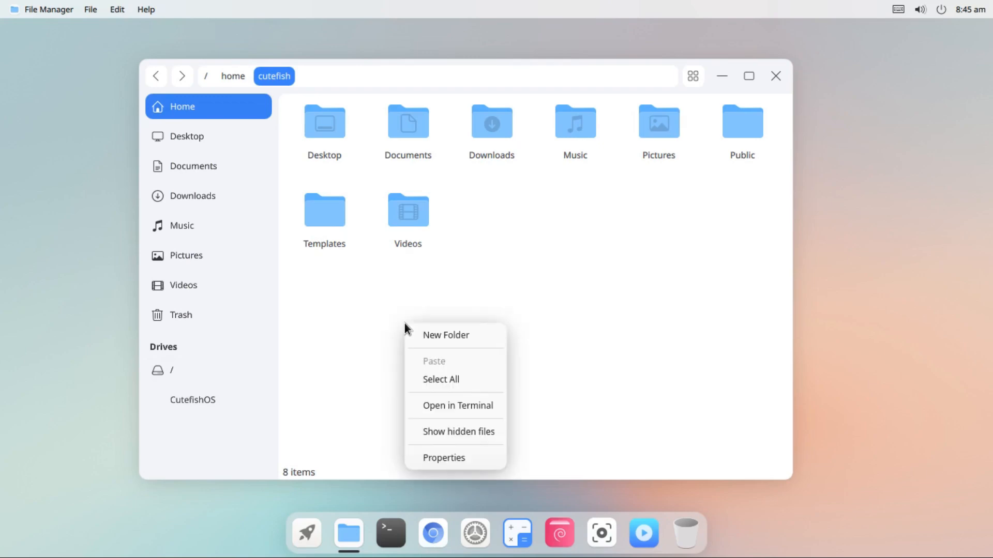
mouse_move(449, 339)
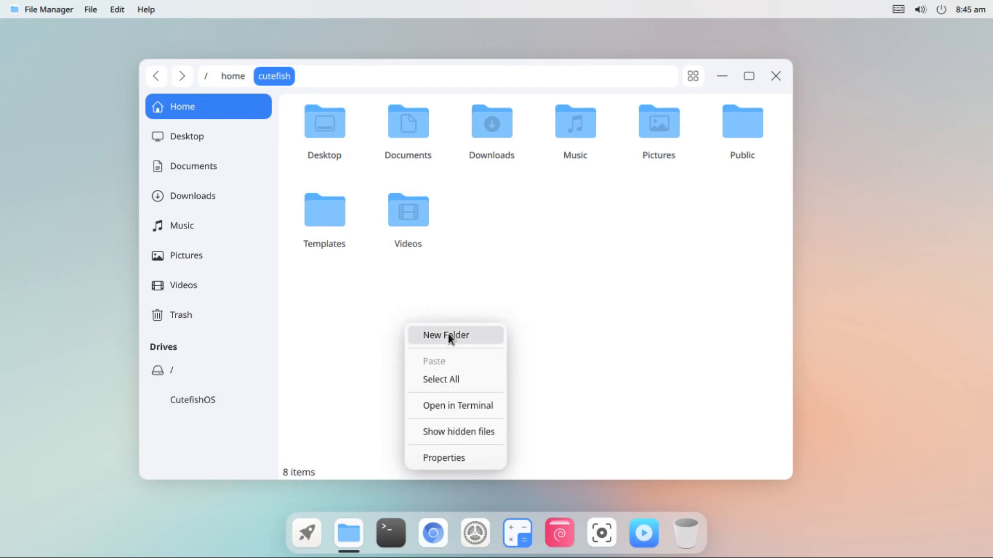
mouse_move(445, 394)
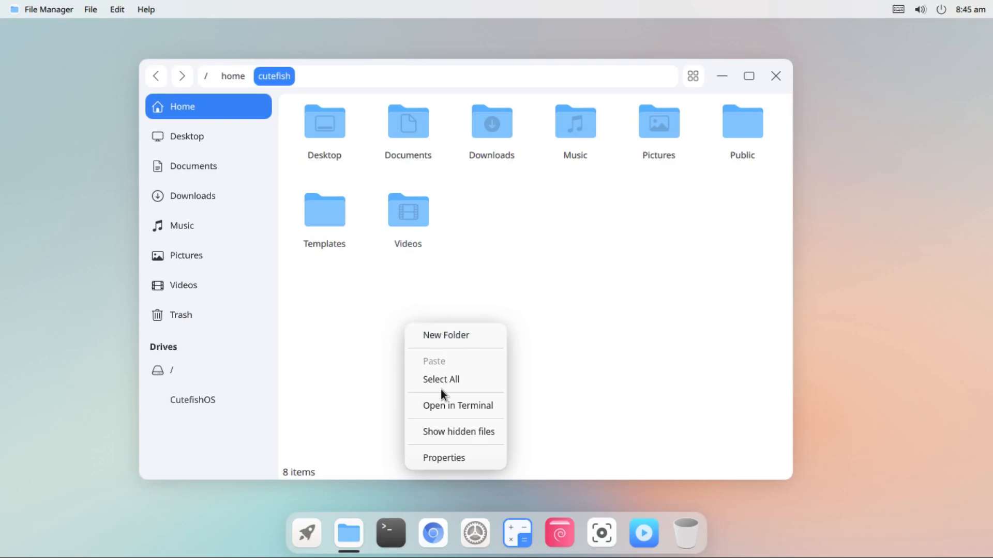
mouse_move(450, 434)
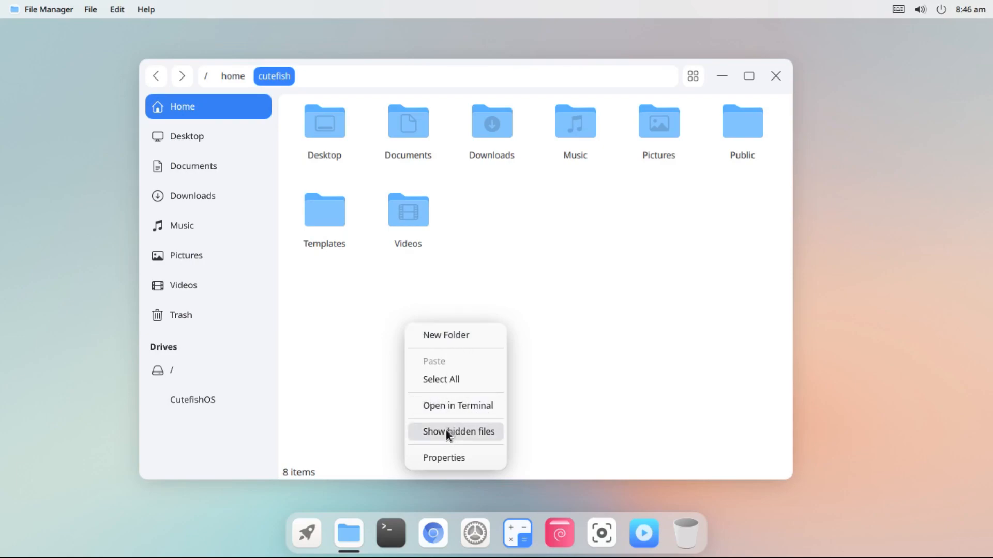
left_click(459, 432)
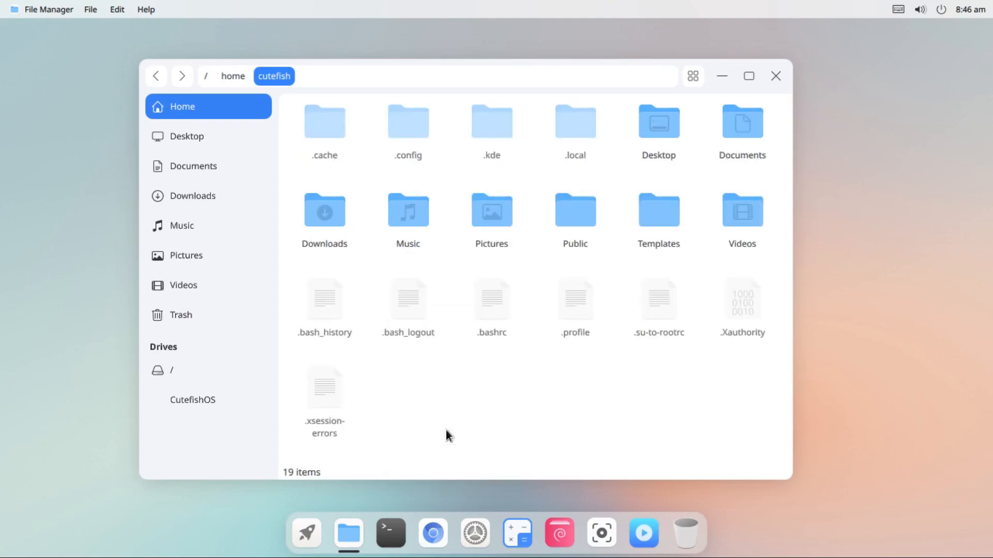
mouse_move(471, 410)
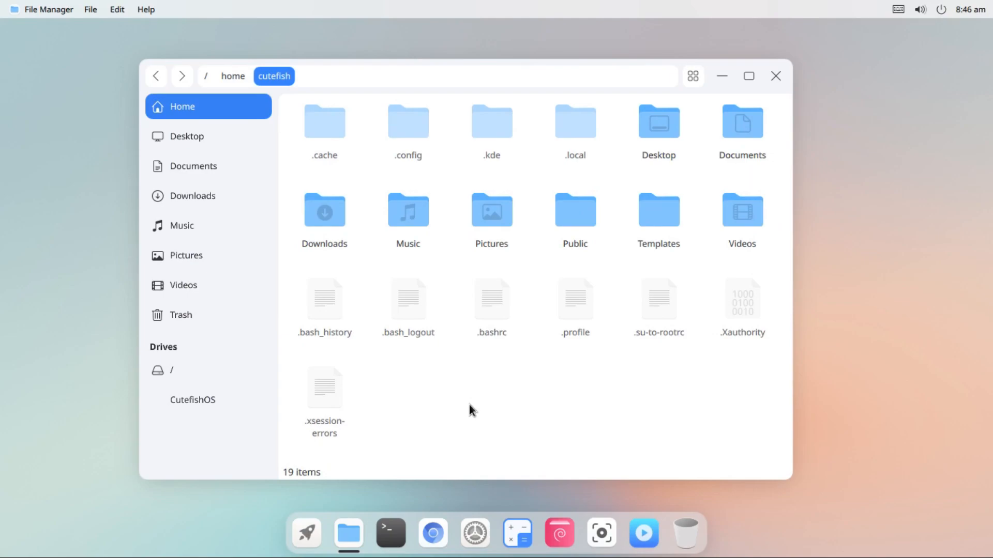
right_click(470, 410)
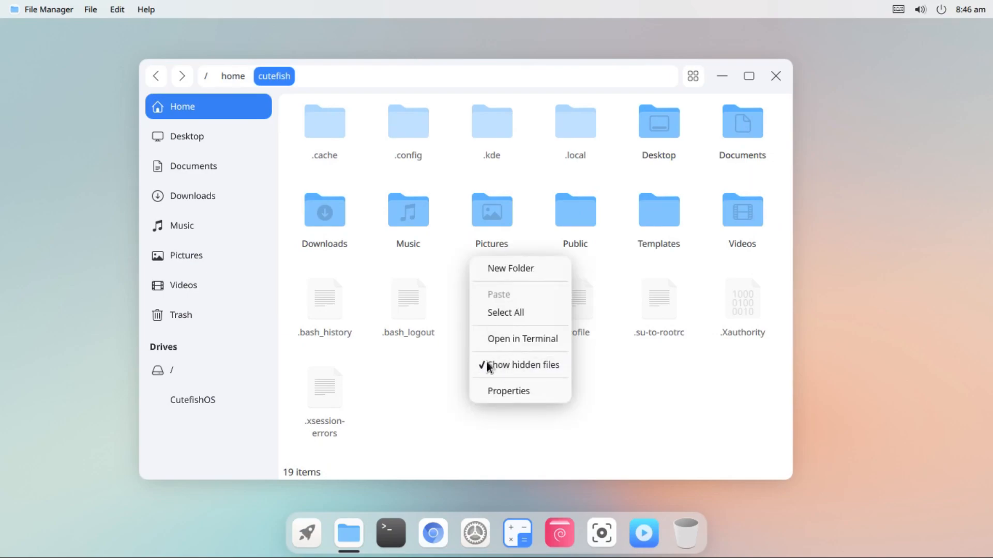
left_click(775, 76)
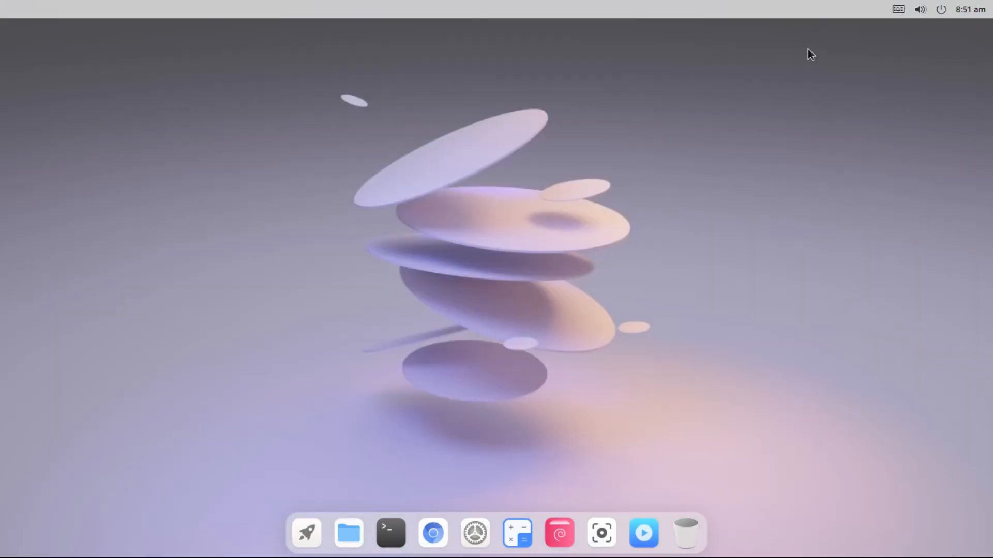
mouse_move(305, 533)
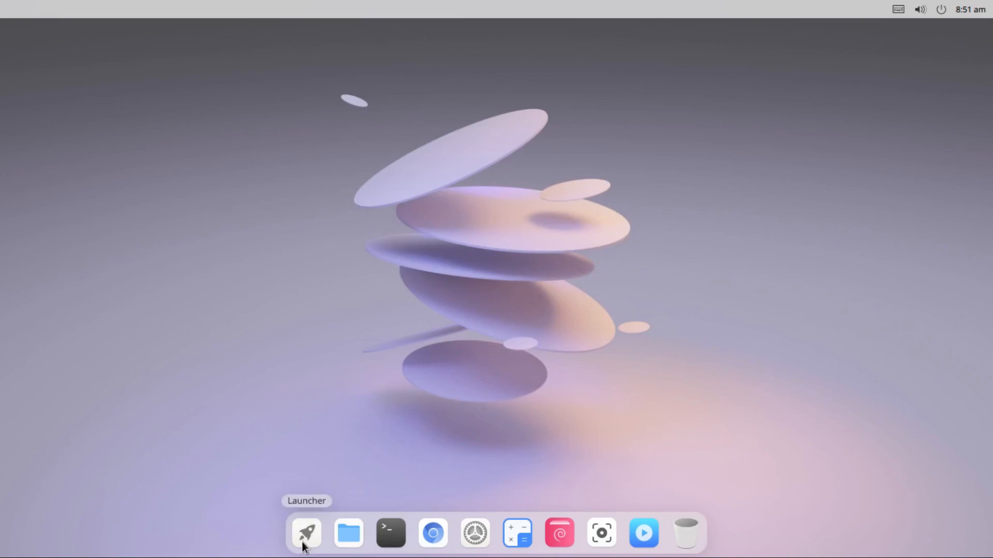
Launch Package Installer from the launcher's app grid
left_click(306, 533)
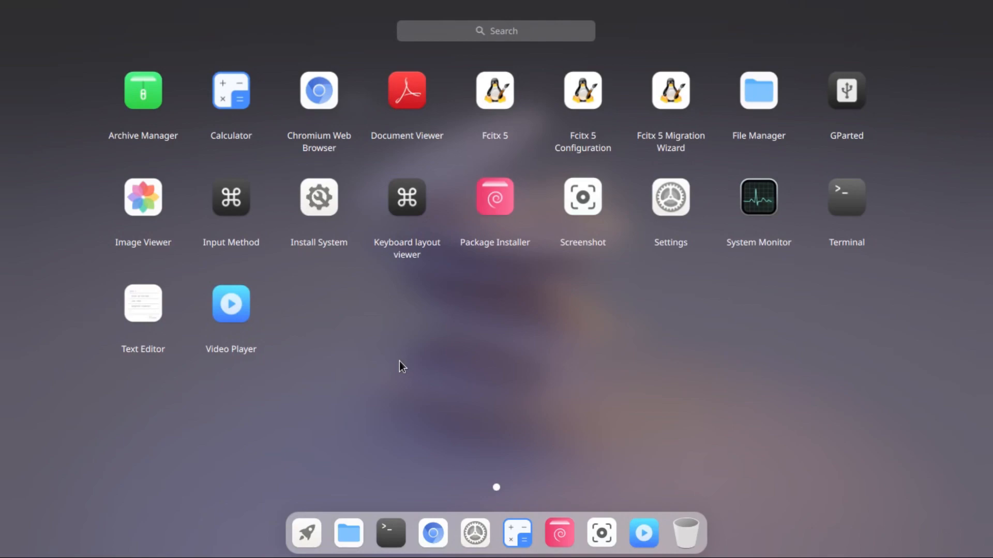
mouse_move(253, 164)
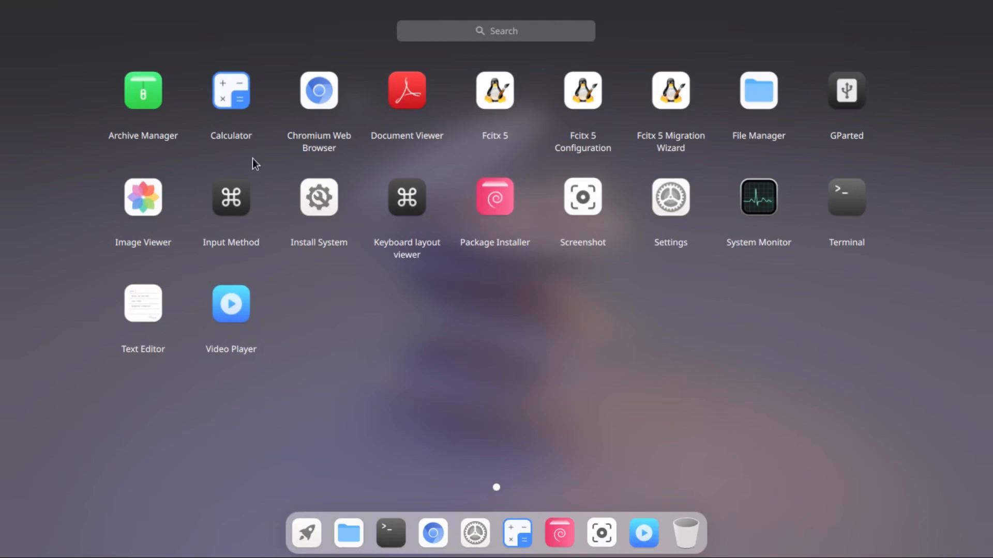
mouse_move(342, 145)
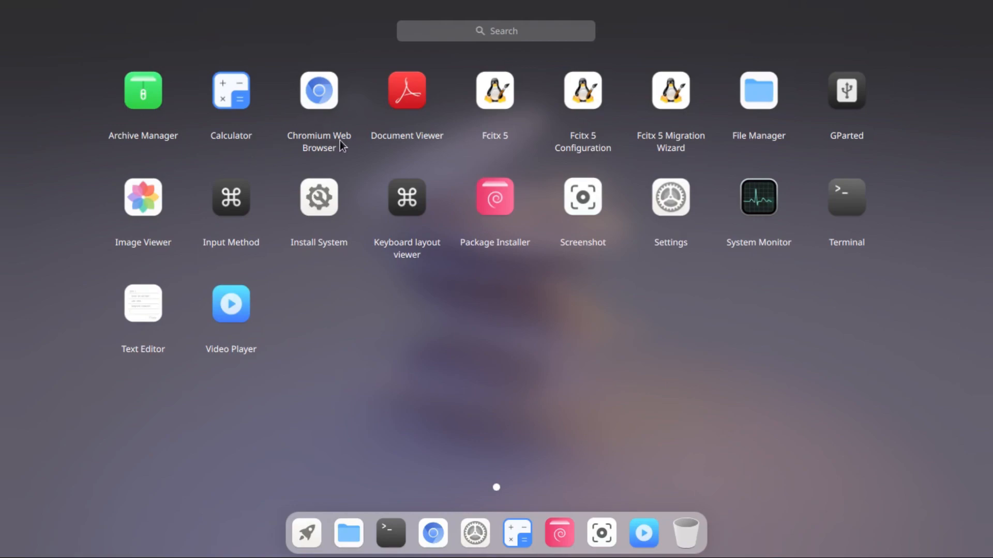
mouse_move(460, 217)
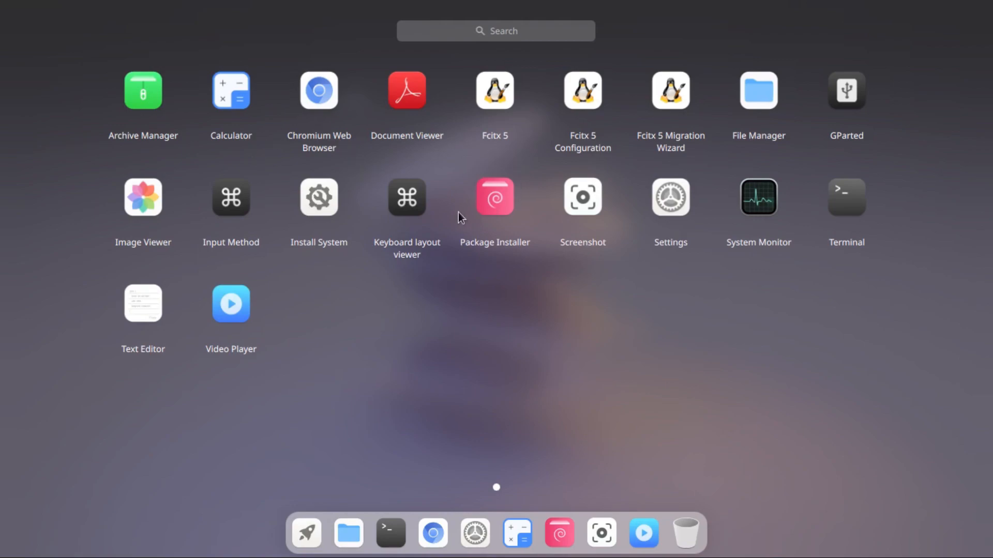
mouse_move(848, 124)
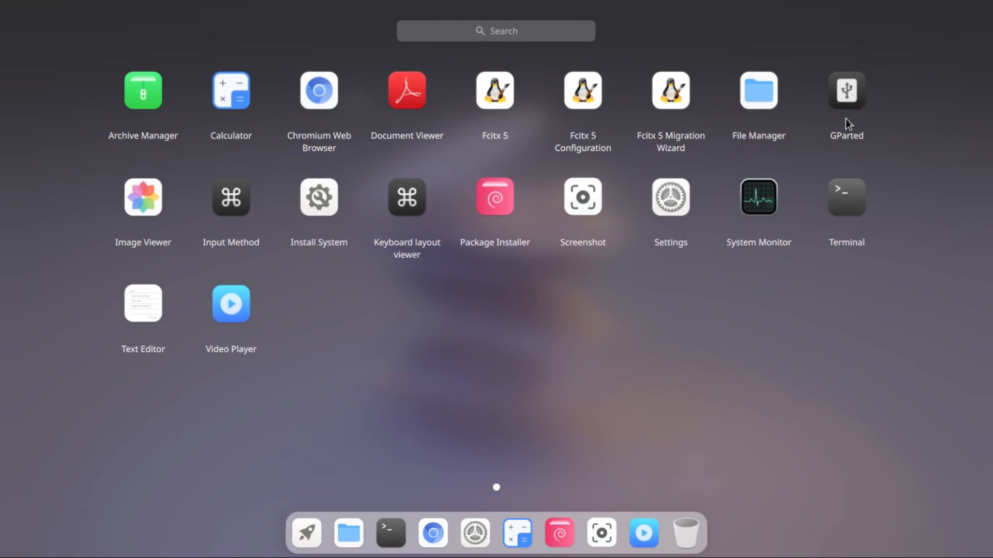
mouse_move(787, 116)
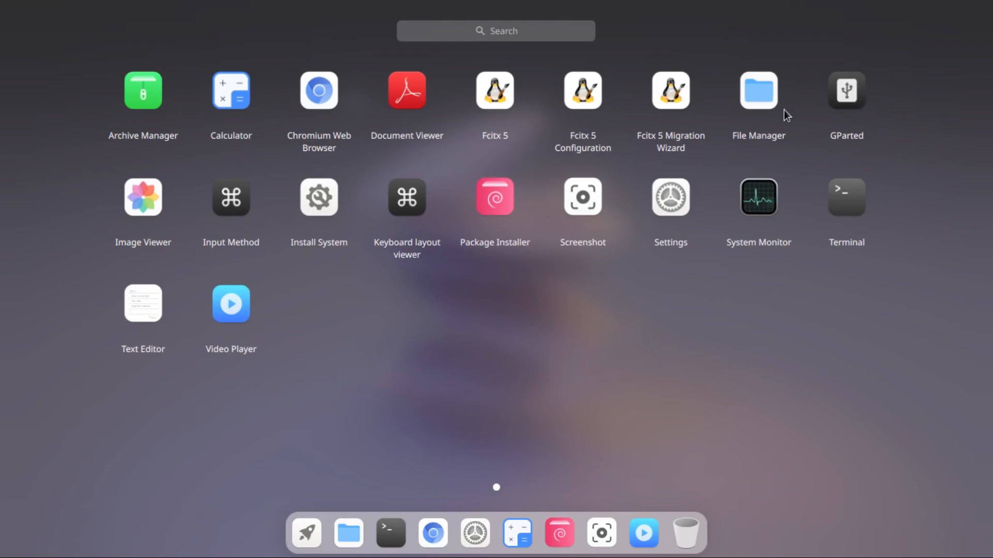
mouse_move(223, 247)
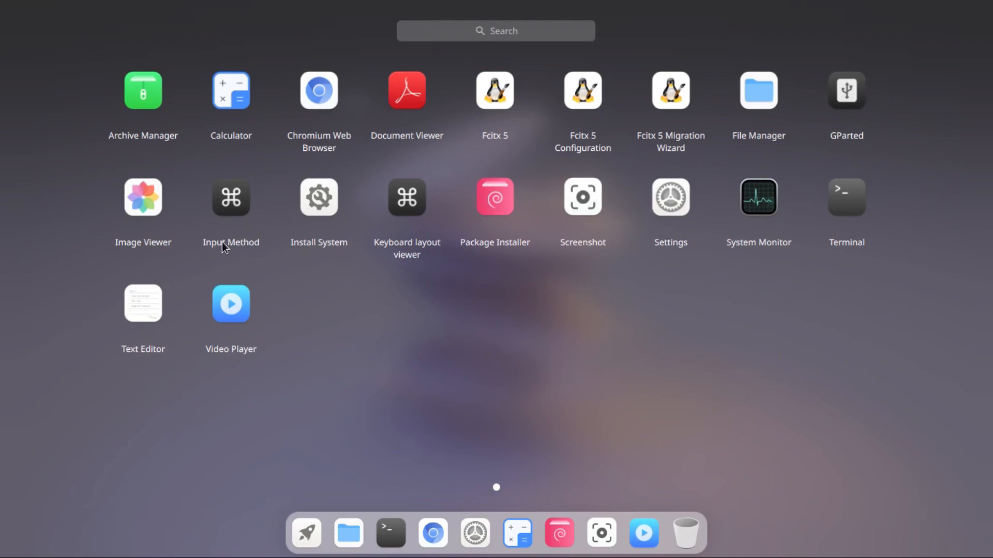
mouse_move(327, 195)
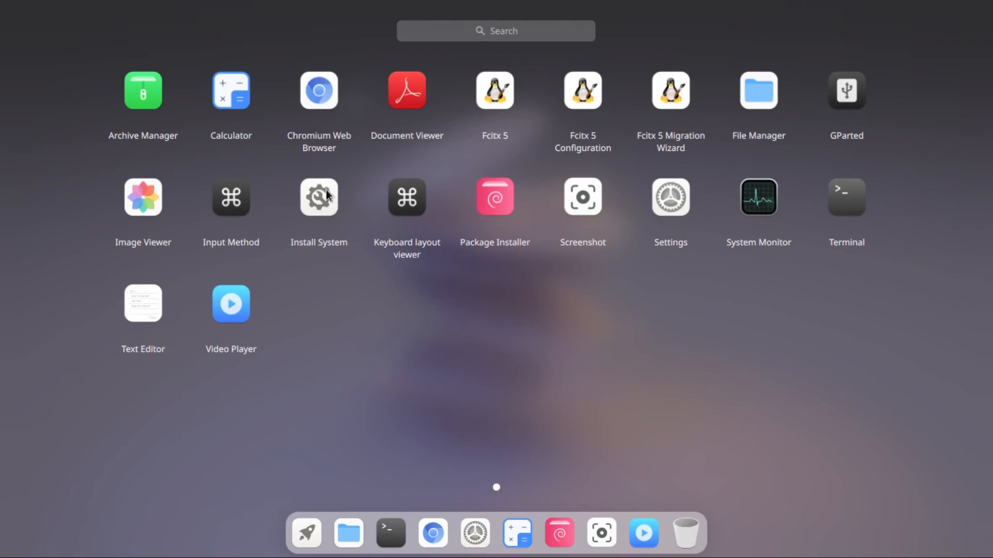
mouse_move(397, 310)
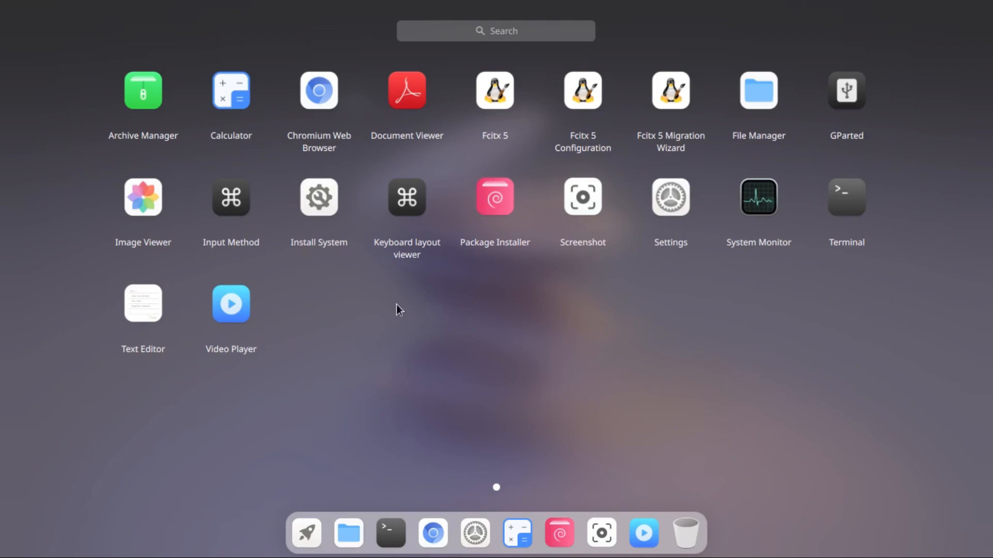
mouse_move(496, 197)
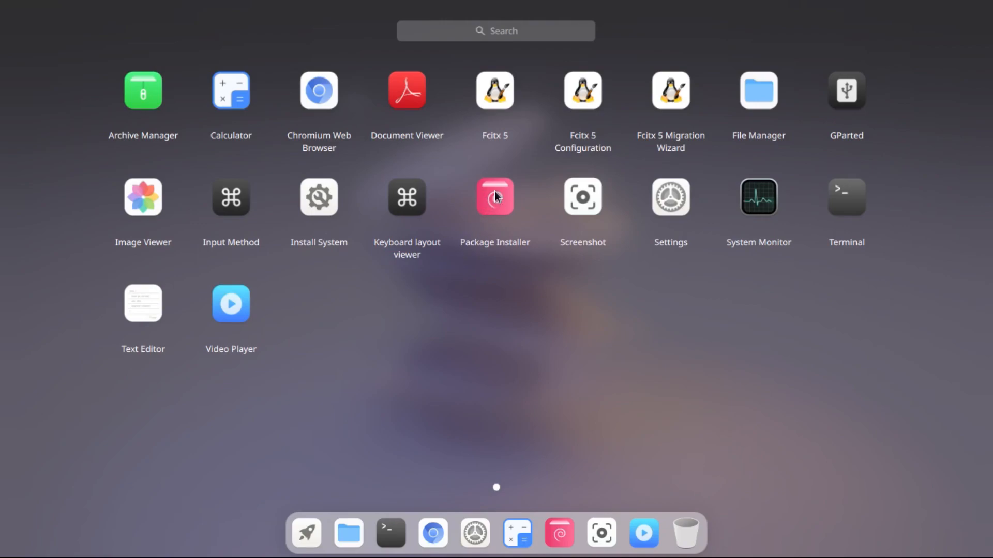
left_click(496, 197)
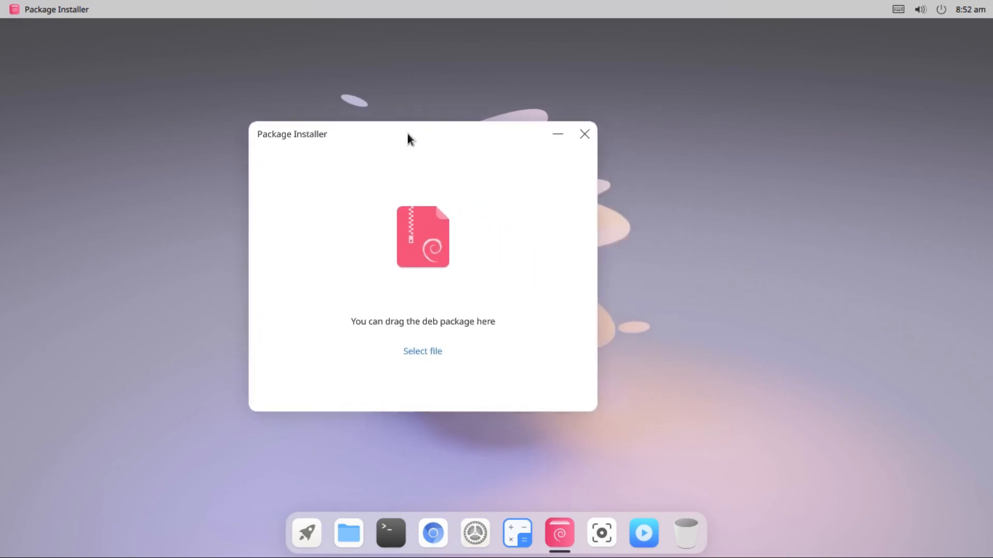
mouse_move(449, 276)
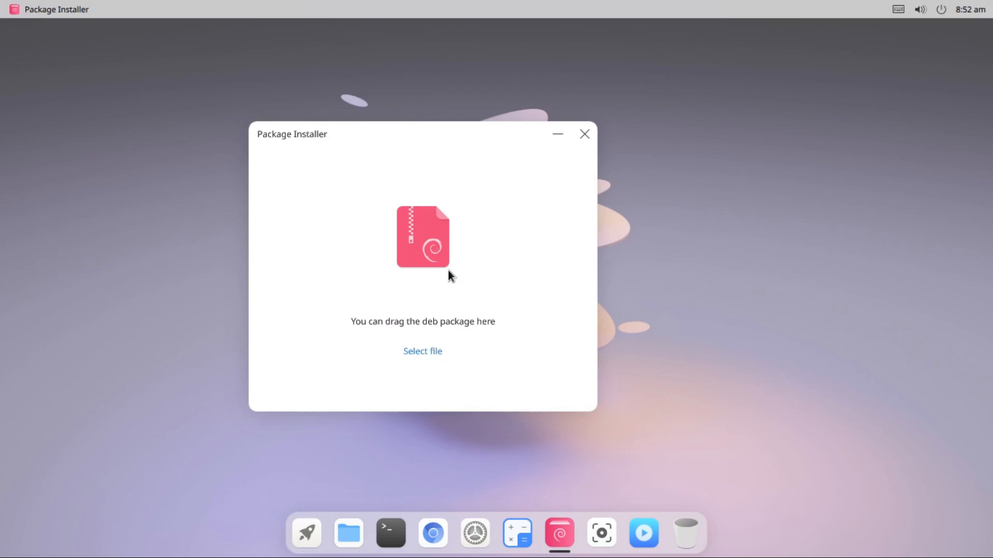
mouse_move(350, 138)
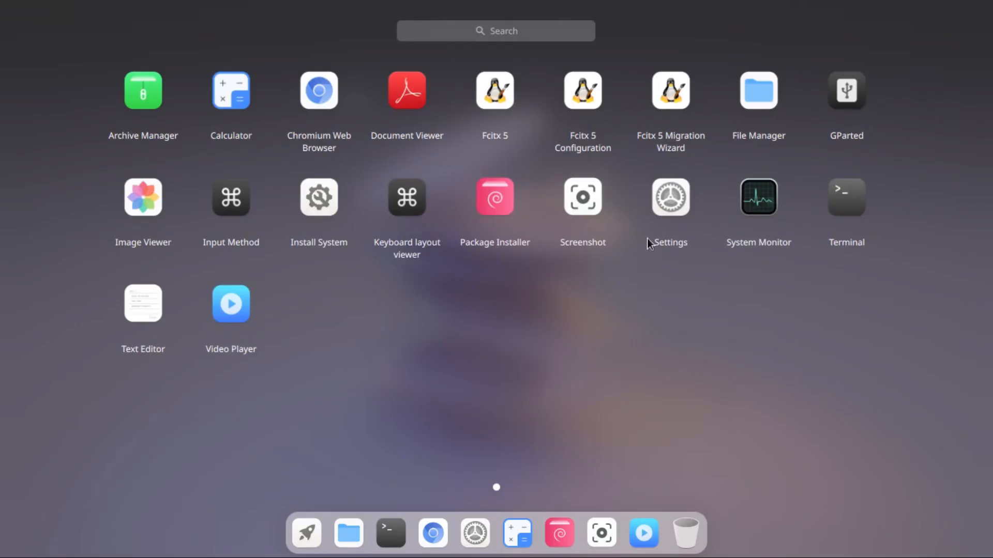
mouse_move(652, 205)
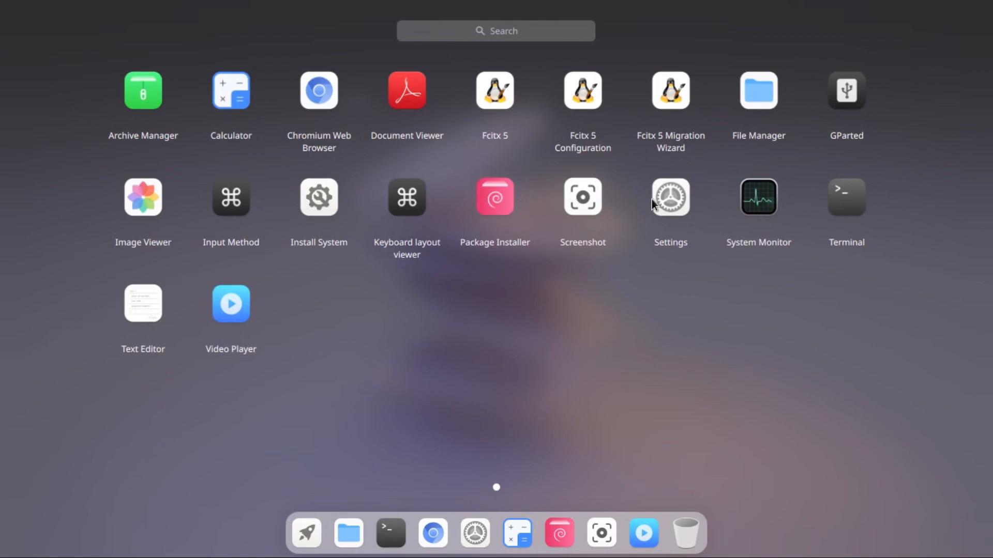
mouse_move(763, 301)
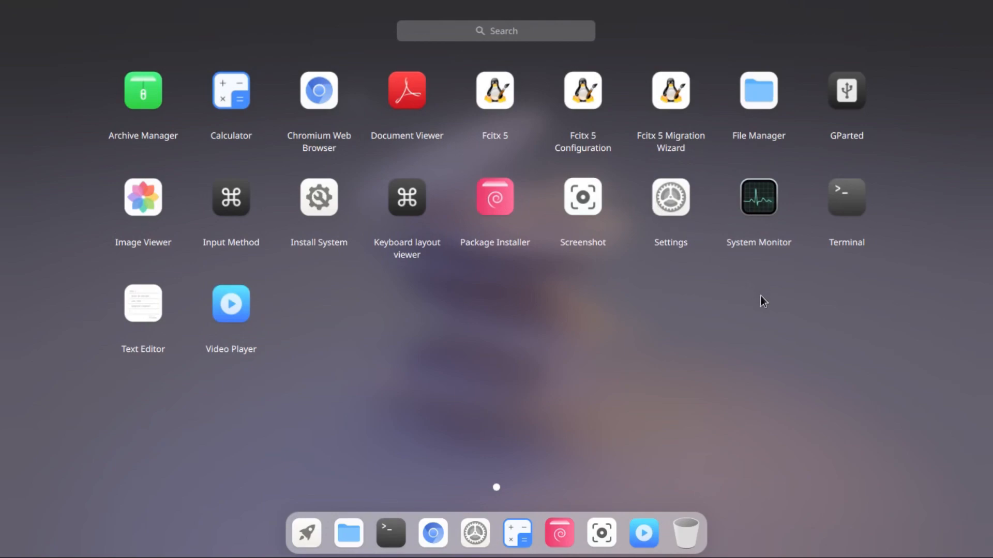
mouse_move(530, 342)
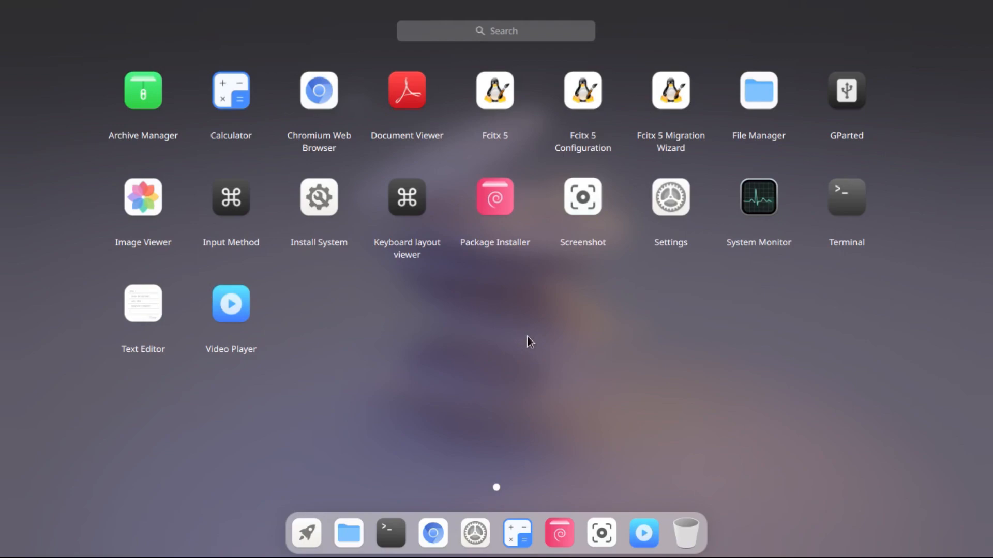
mouse_move(338, 321)
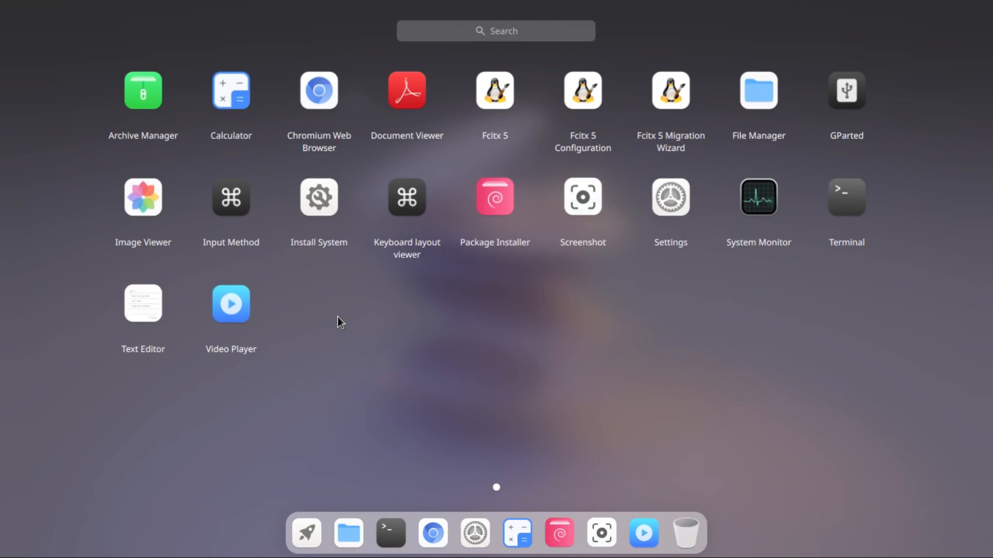
mouse_move(391, 532)
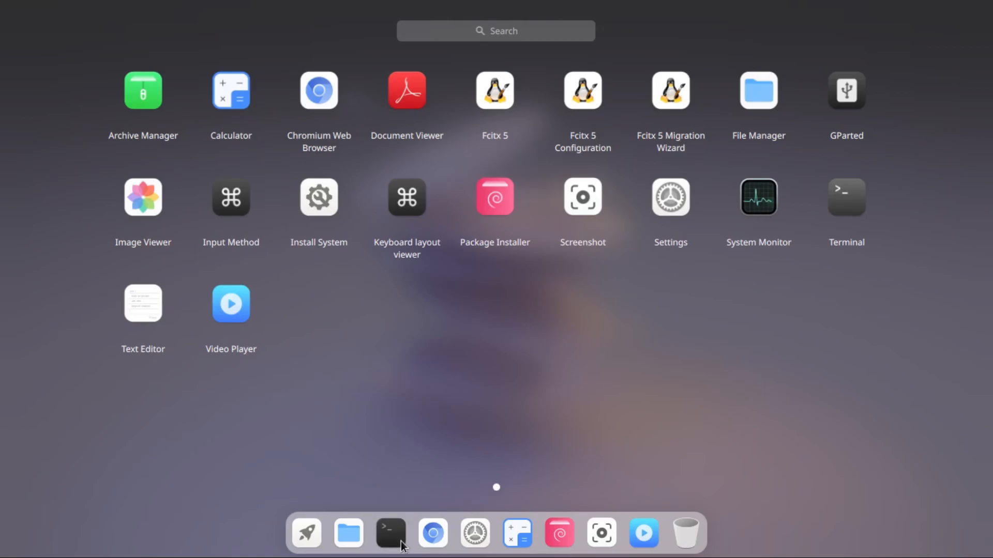
Install VLC with 'sudo apt install vlc' in Terminal, then close the window
left_click(390, 532)
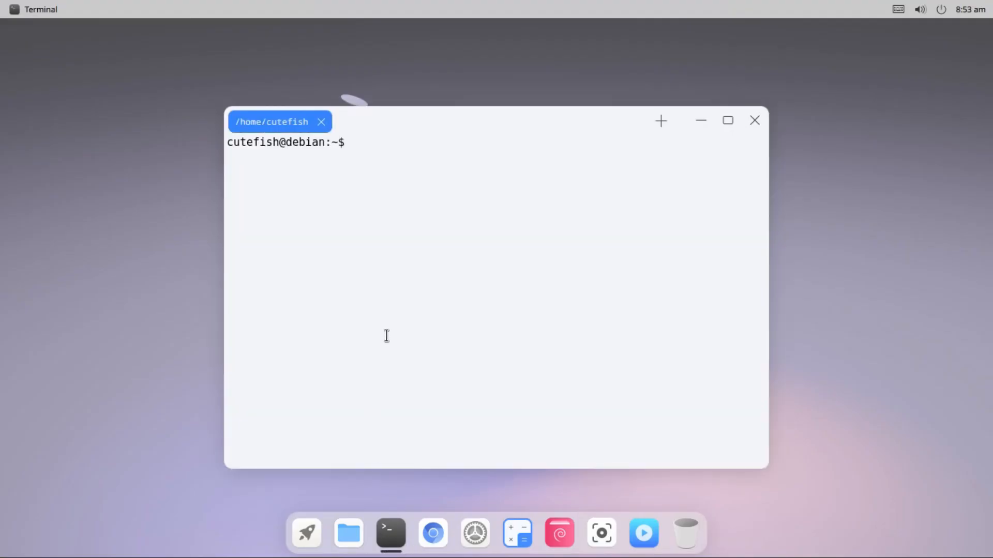
type("sudo apt in")
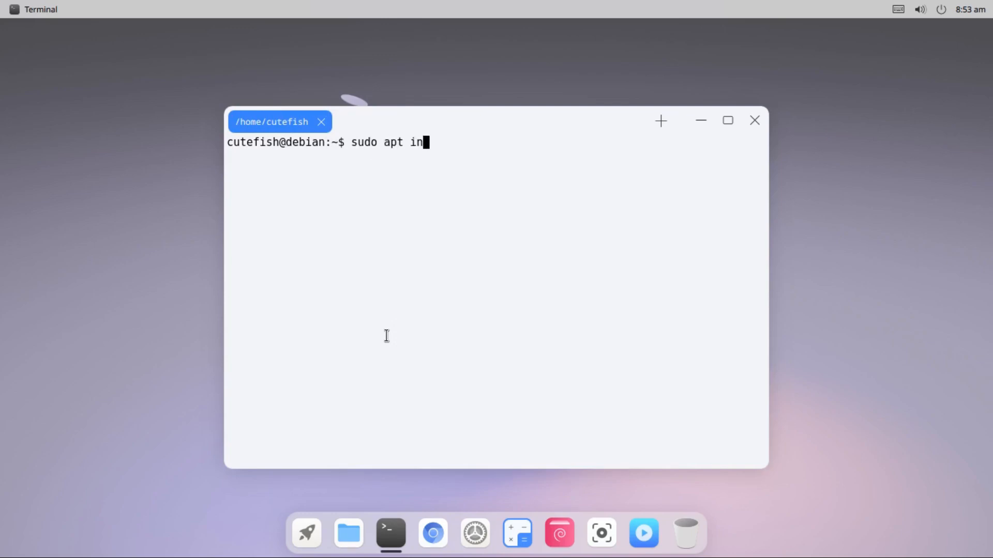
type("stall v")
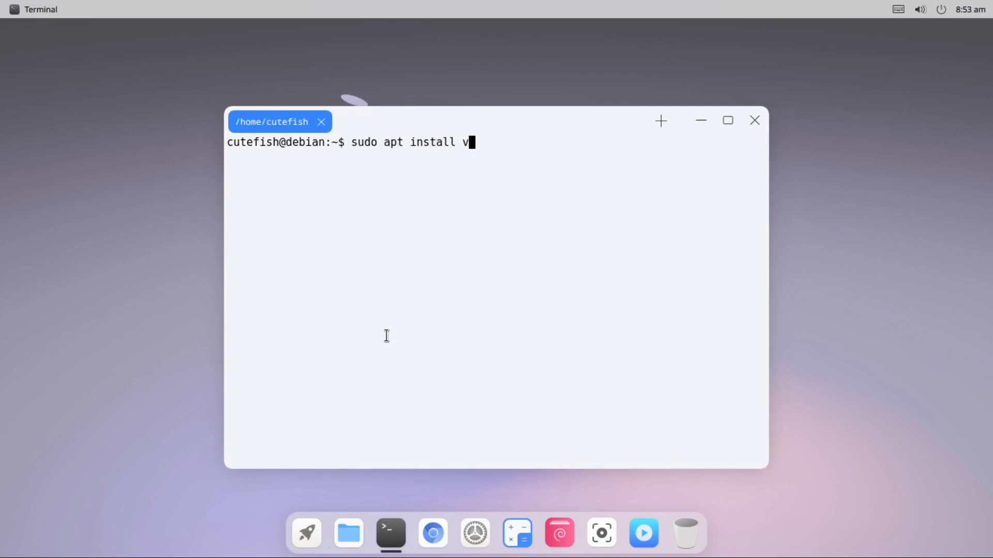
key("Return")
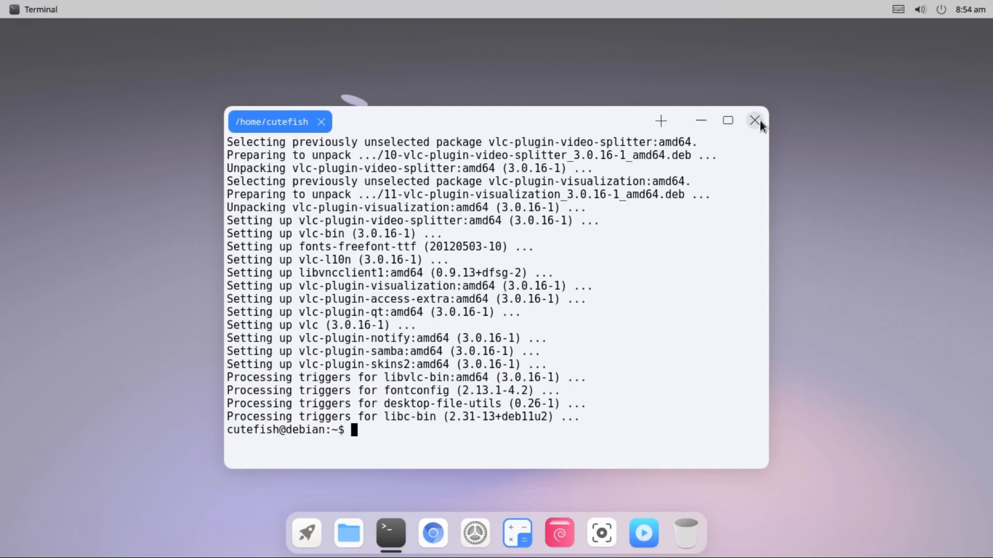
left_click(754, 121)
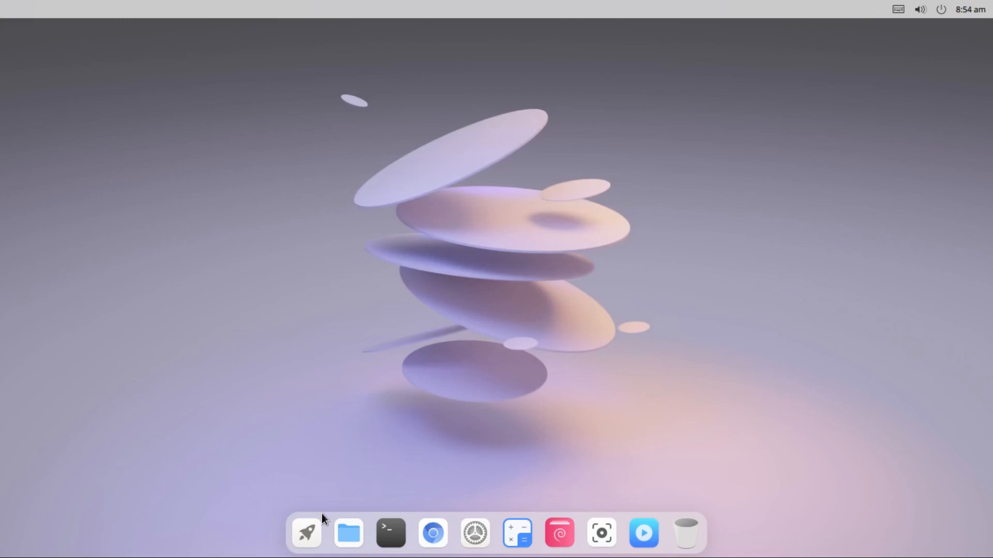
Launch VLC, accept its privacy notice, browse the Media menus, and close it
left_click(305, 533)
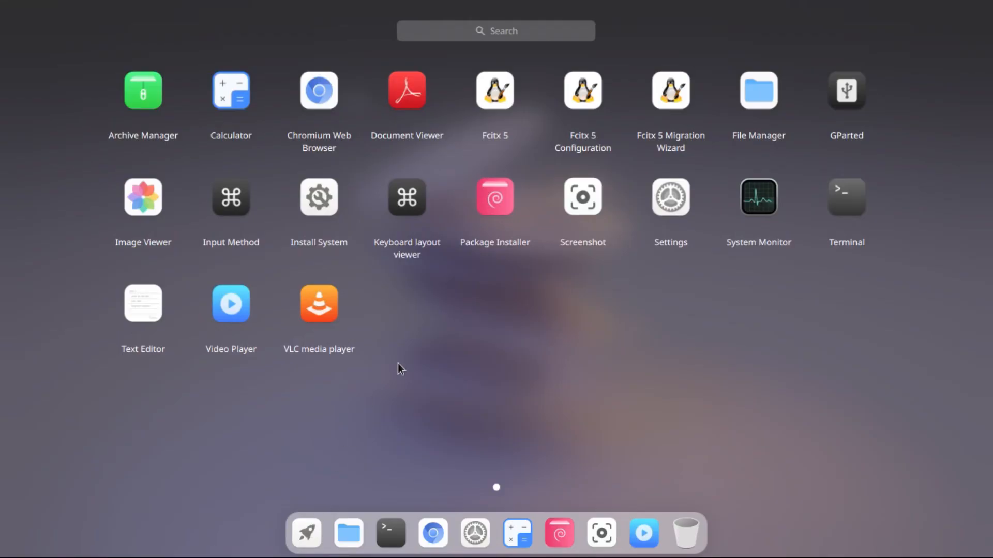
mouse_move(319, 307)
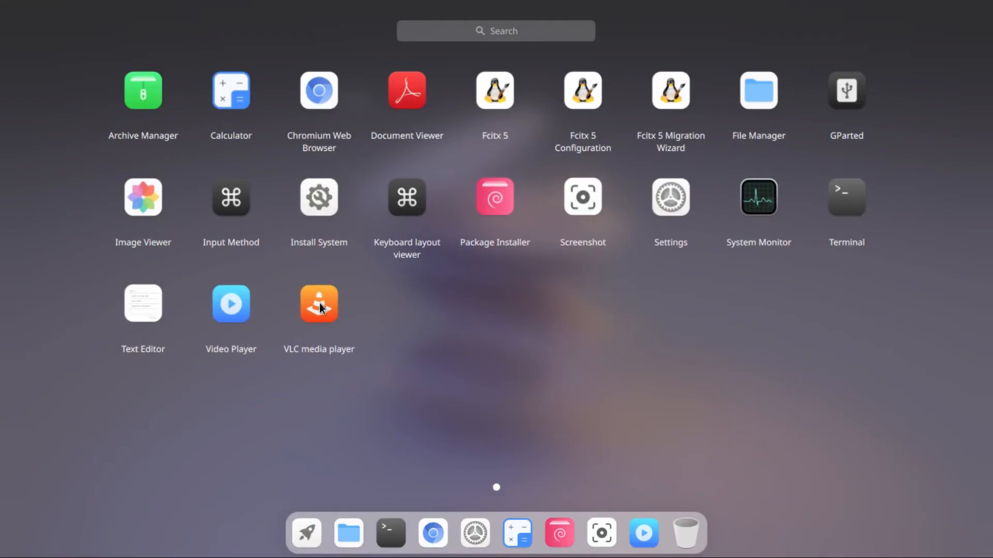
left_click(318, 304)
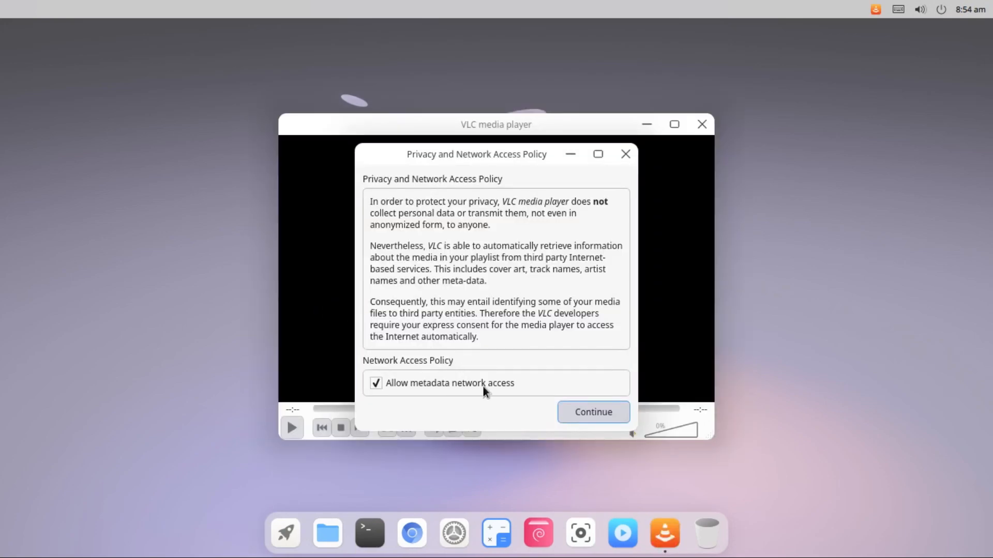
left_click(592, 412)
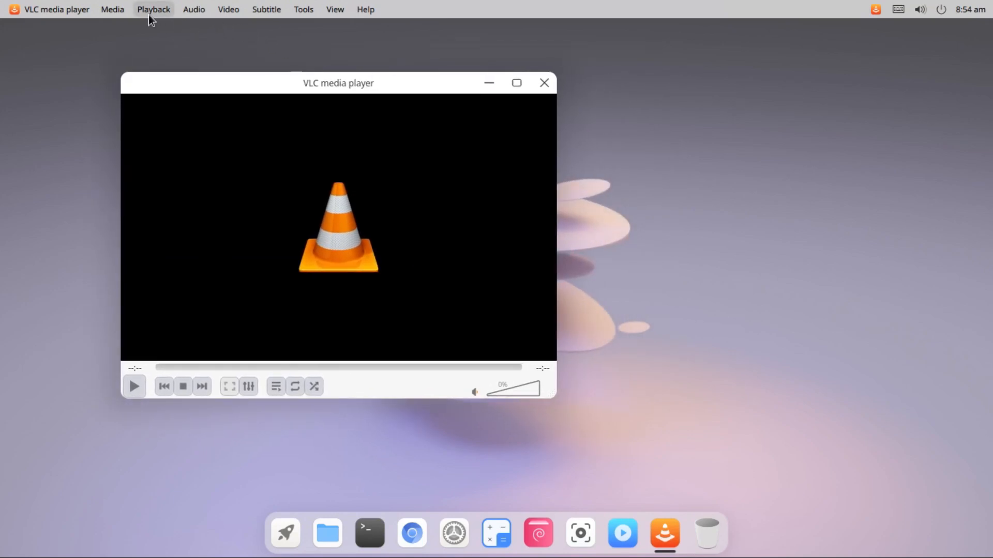
left_click(112, 9)
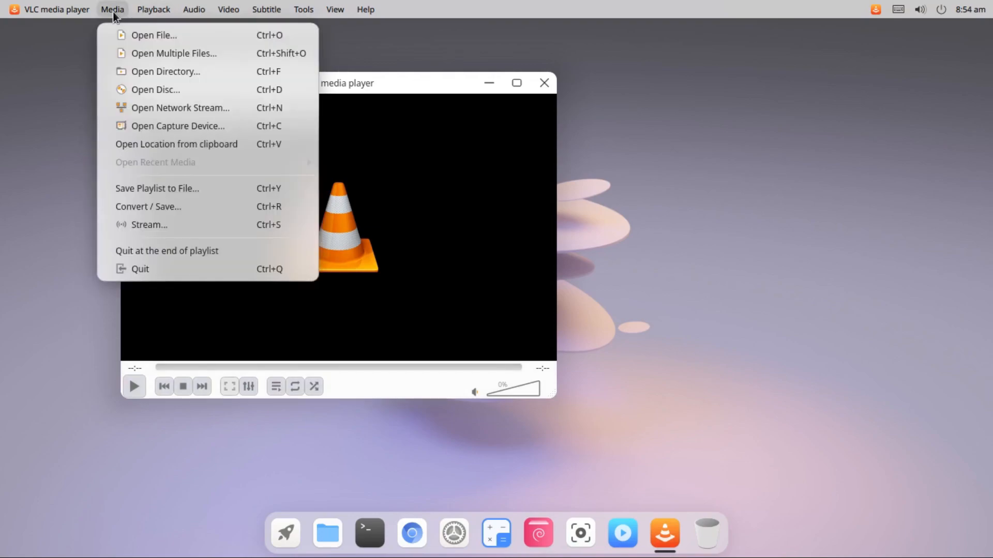
left_click(56, 8)
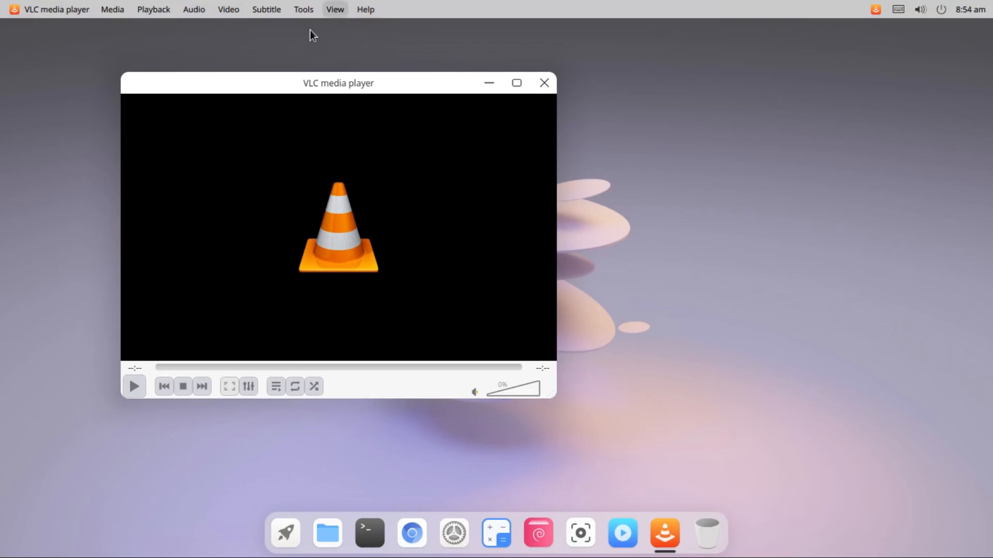
left_click(543, 83)
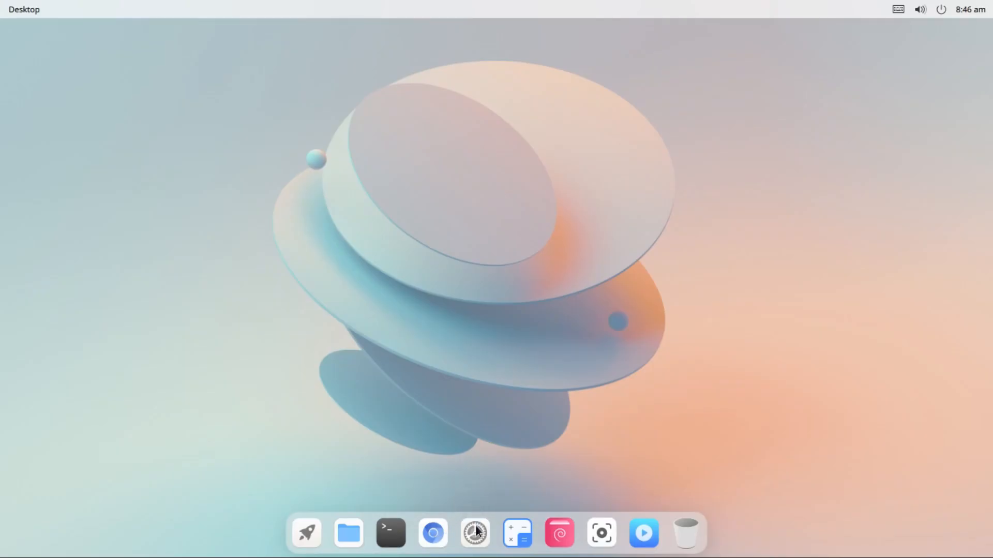
Open Settings and view the Ethernet, Bluetooth, Proxy and Display (1366x768, 60 Hz) pages
left_click(474, 533)
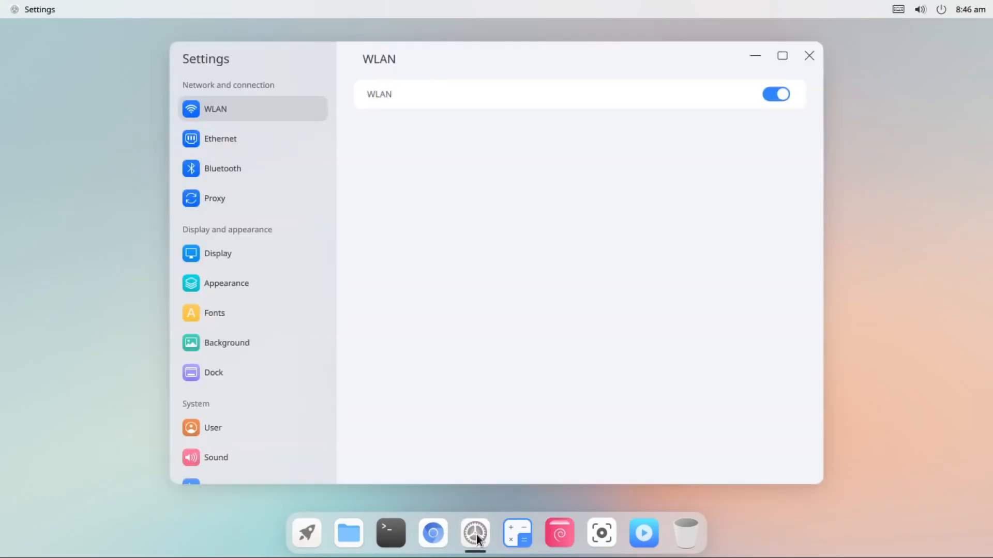
mouse_move(342, 217)
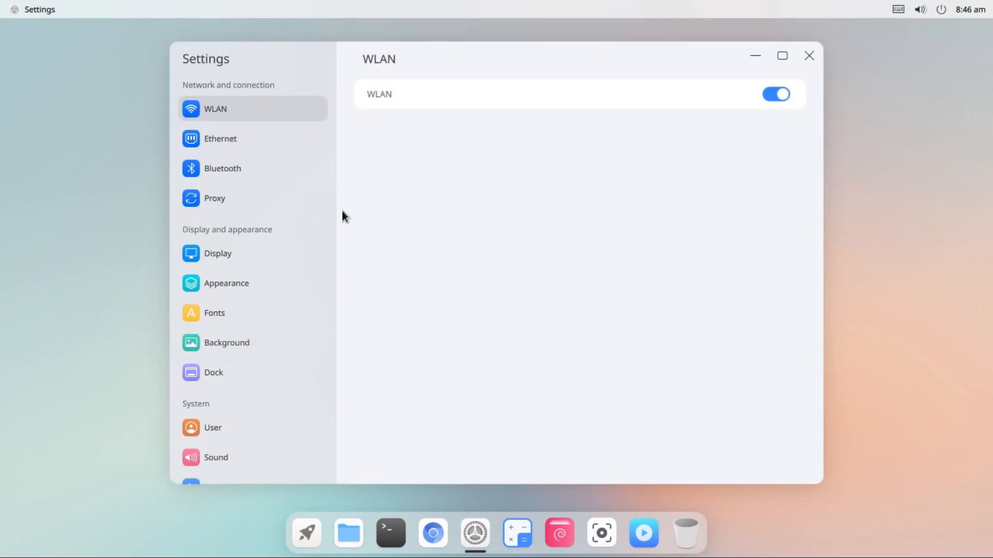
left_click(220, 139)
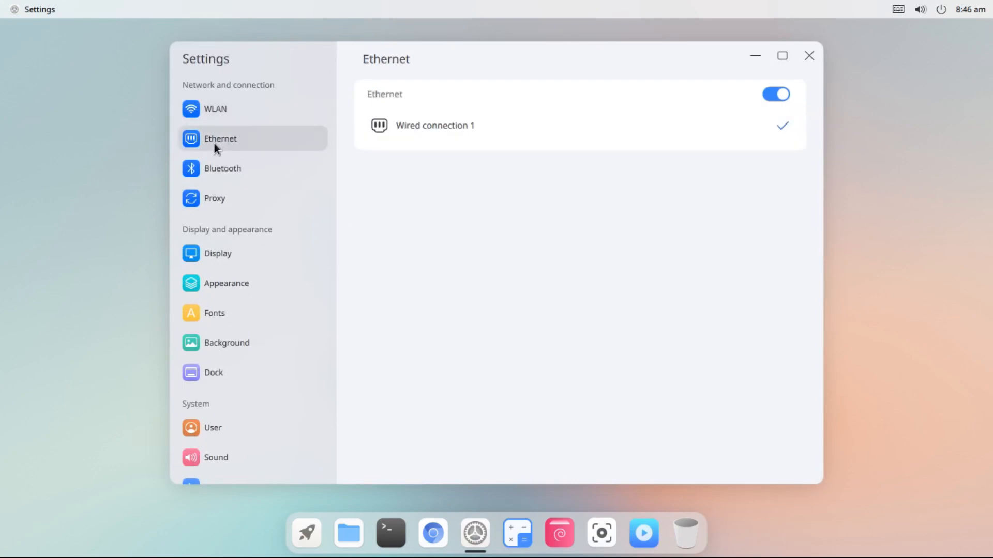
left_click(223, 169)
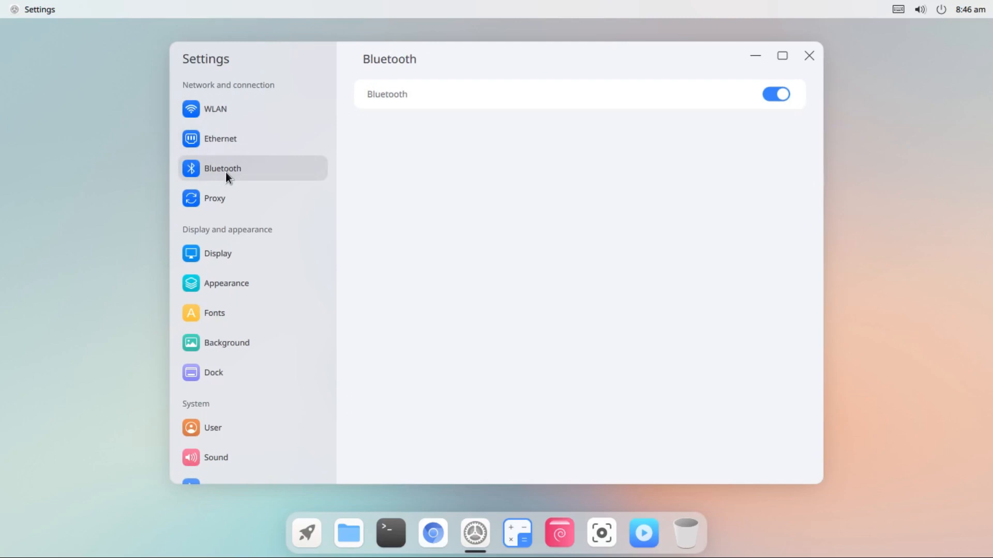
left_click(215, 198)
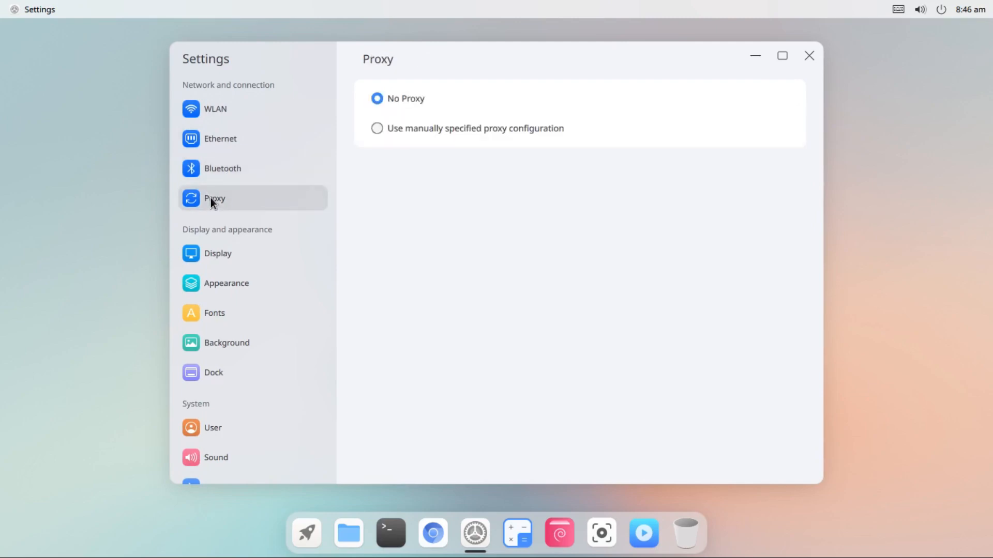
left_click(218, 253)
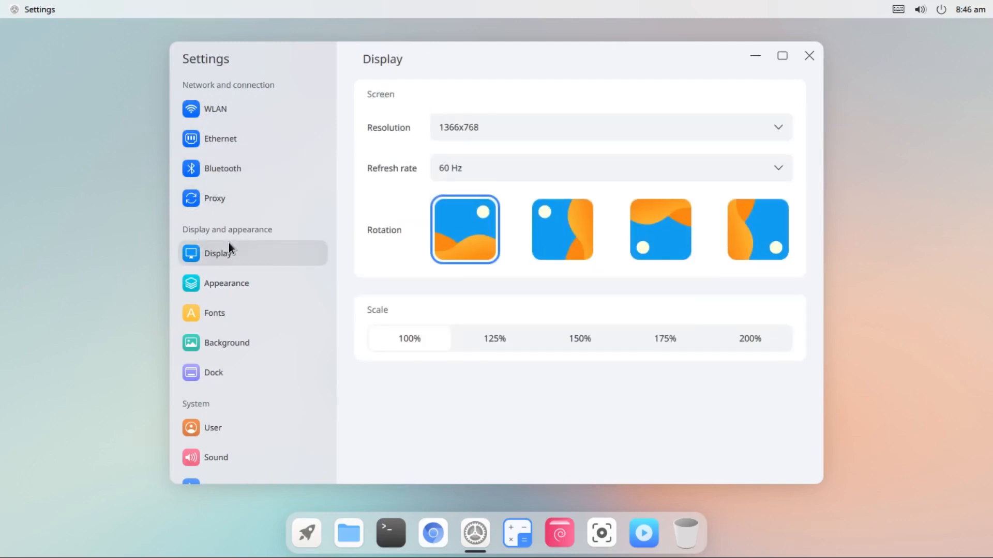
mouse_move(288, 194)
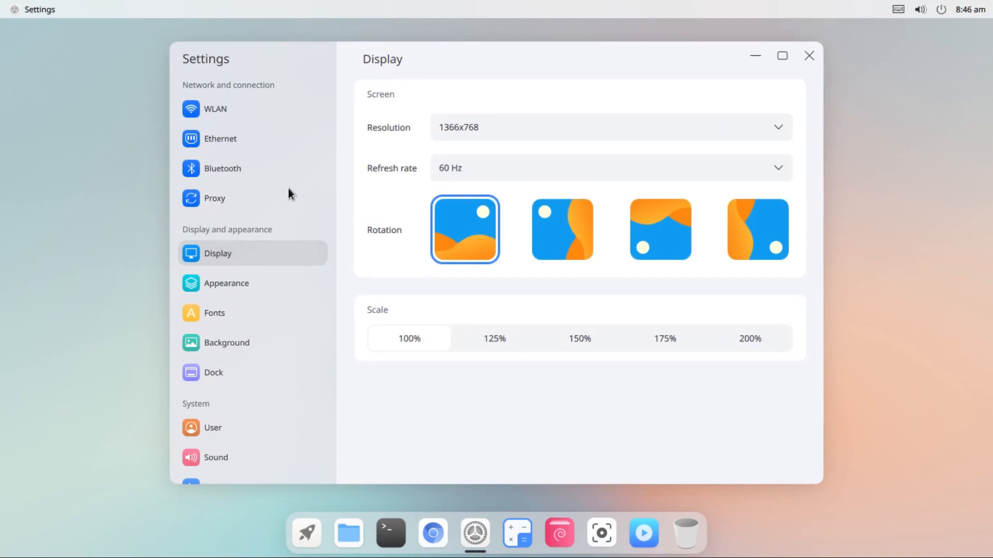
mouse_move(460, 170)
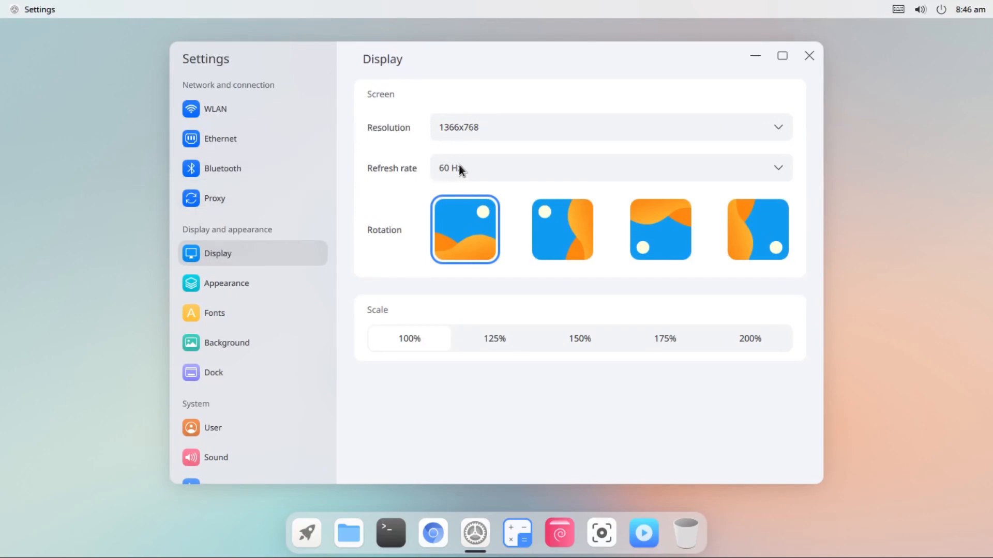
mouse_move(405, 297)
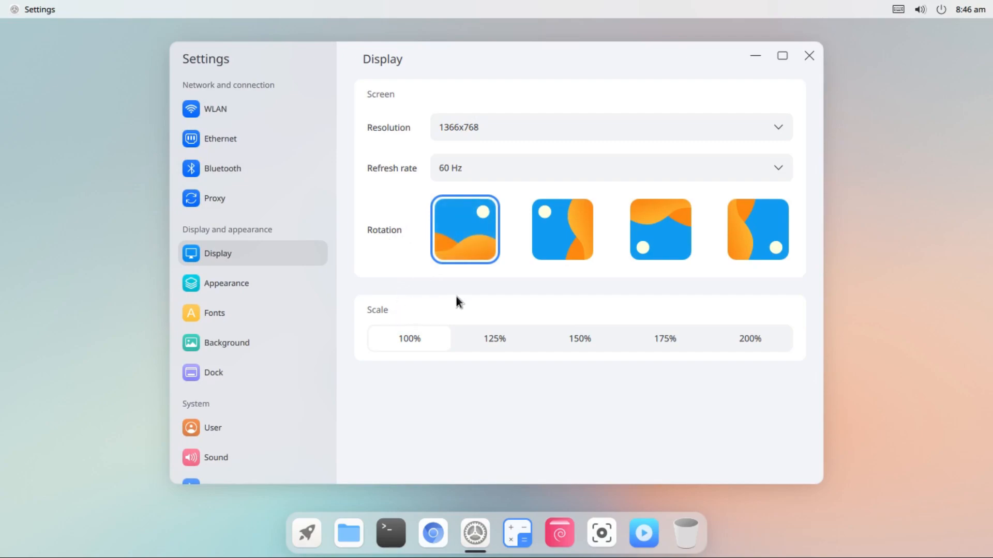
mouse_move(226, 282)
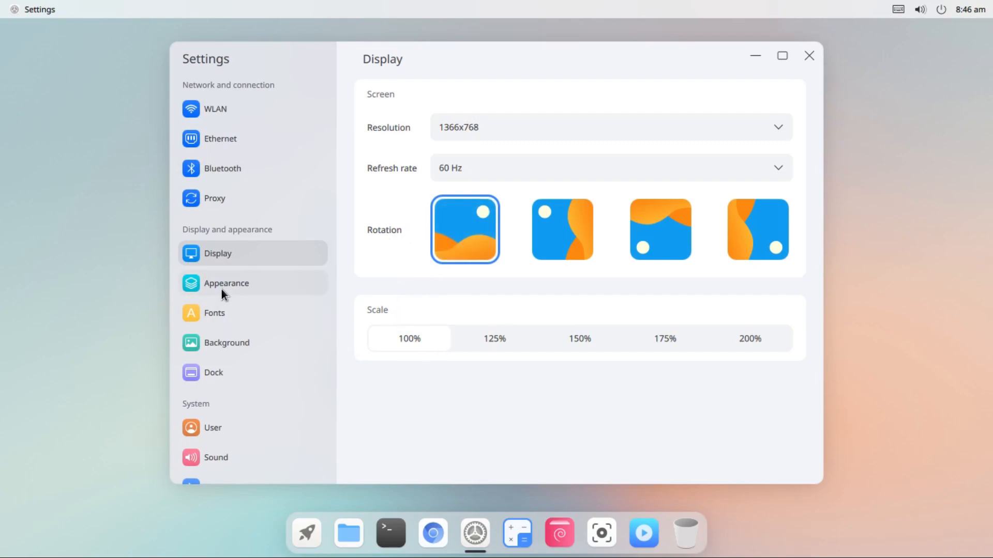
Open the Appearance page and apply the Dark theme
left_click(226, 283)
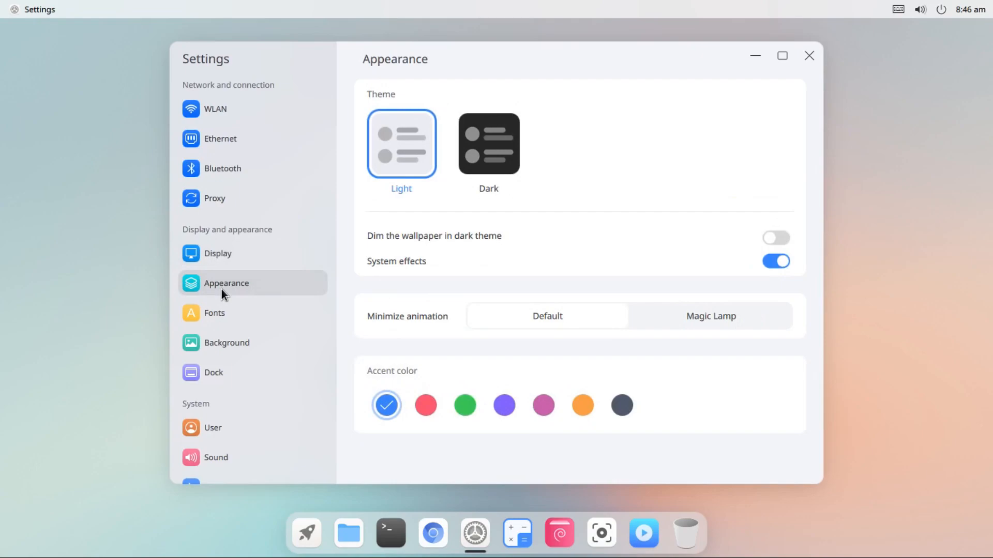
mouse_move(395, 122)
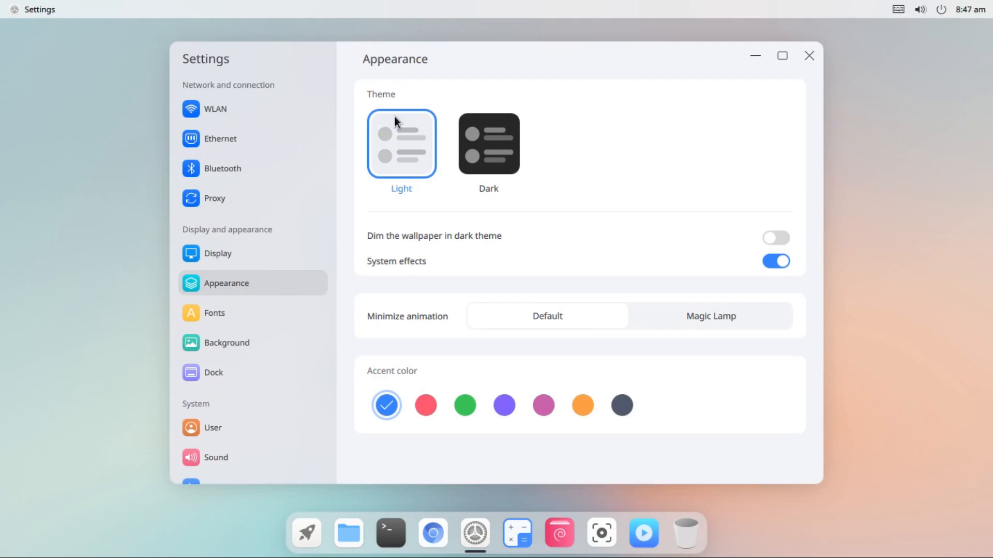
mouse_move(488, 133)
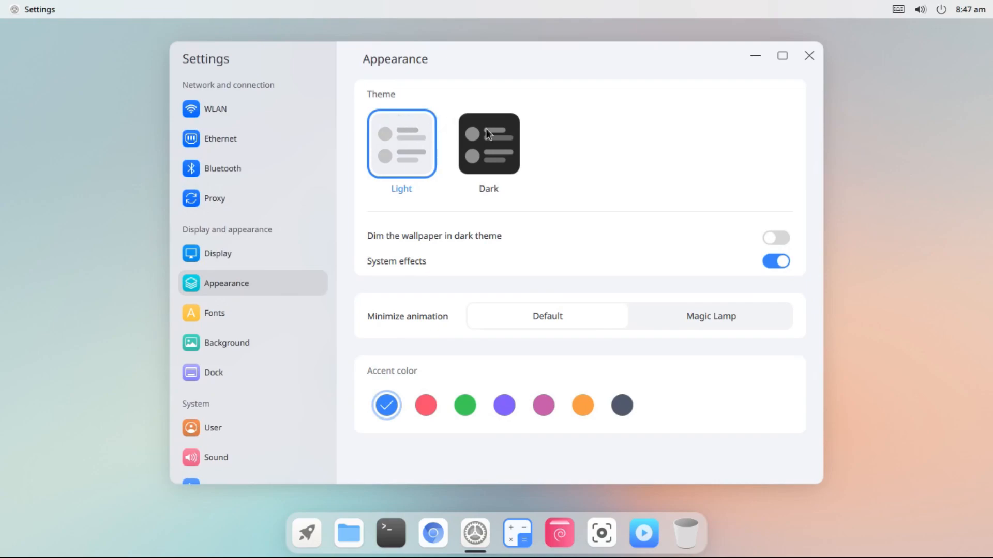
mouse_move(488, 143)
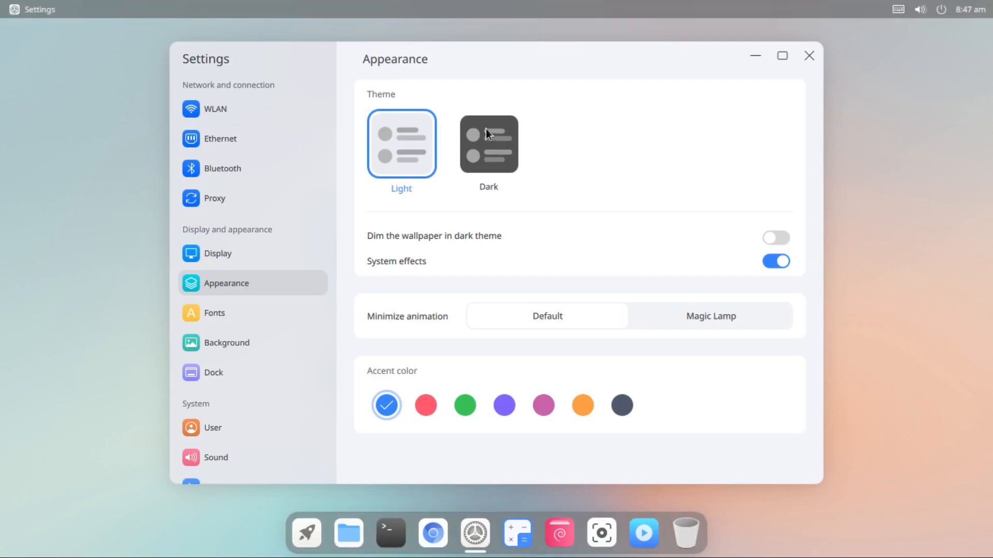
left_click(488, 144)
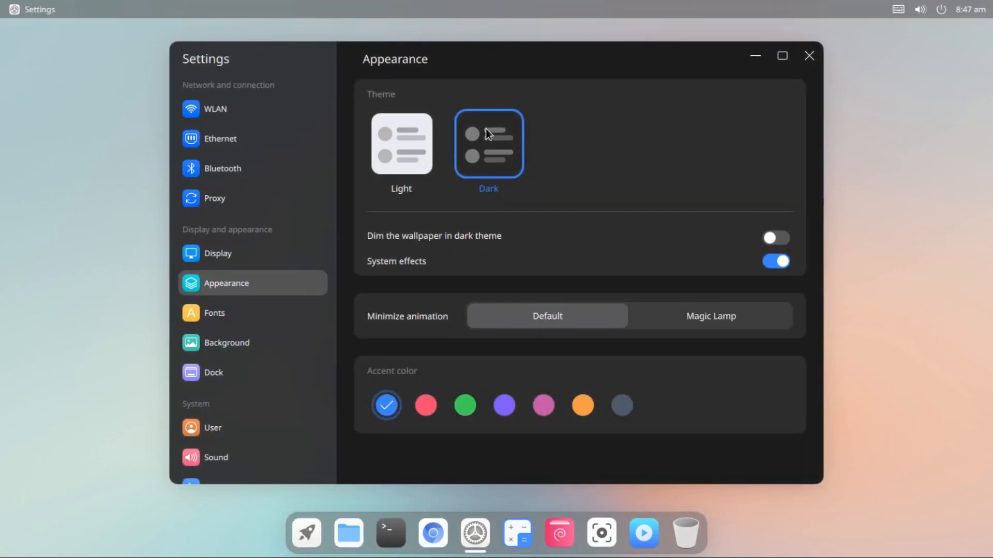
mouse_move(348, 532)
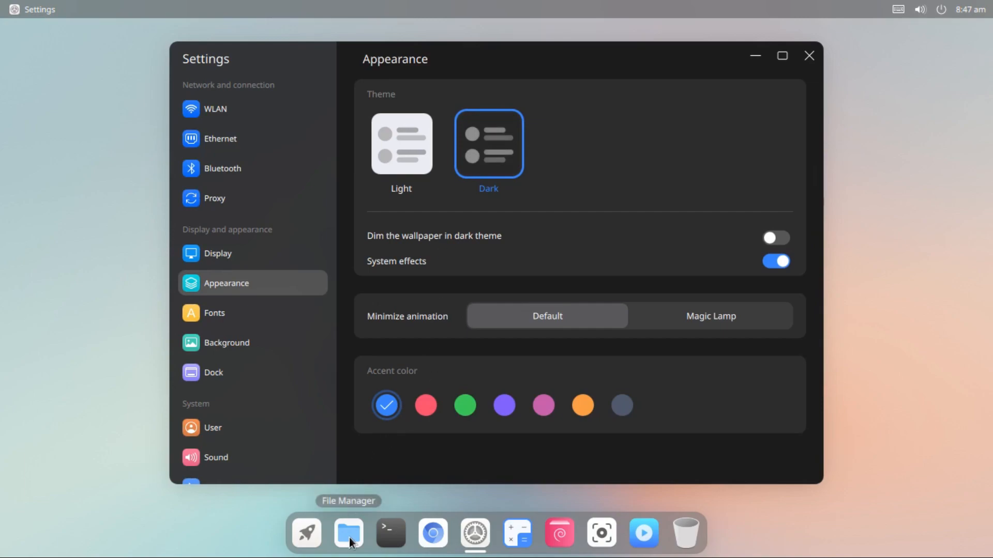
left_click(348, 532)
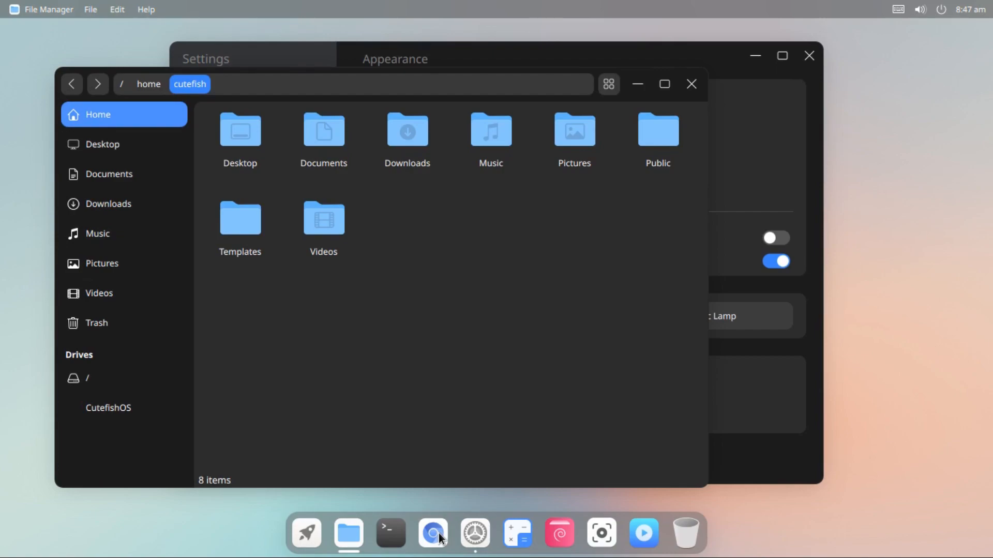
left_click(433, 532)
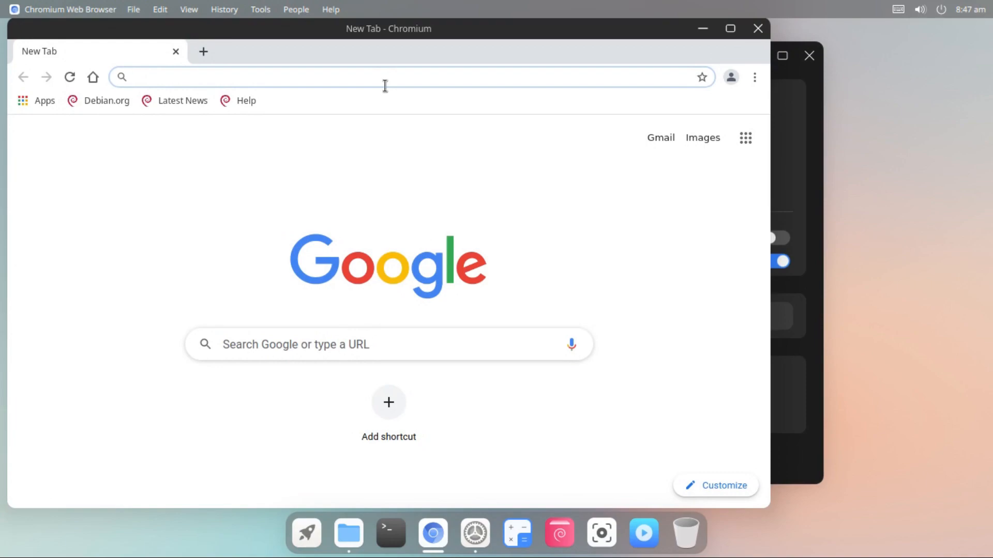
mouse_move(327, 32)
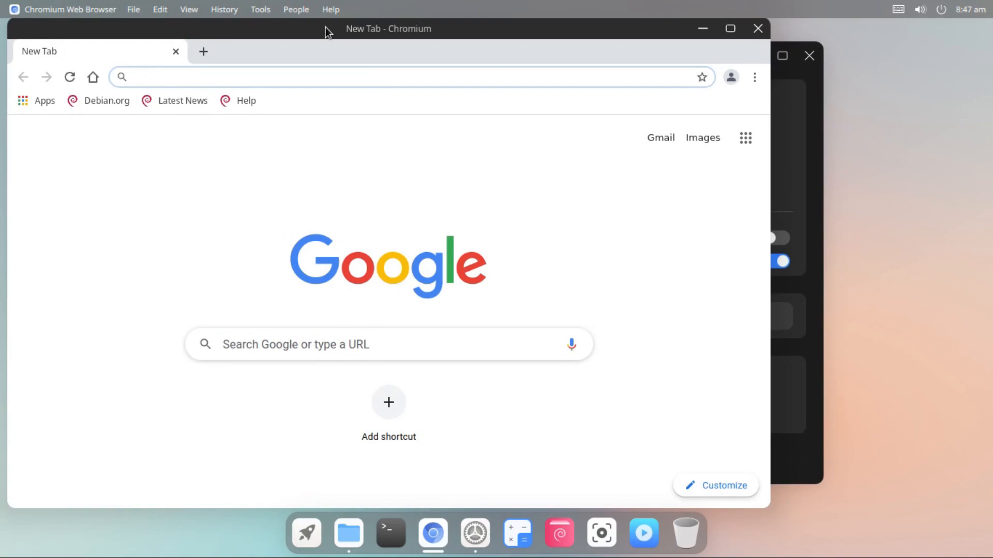
left_click_drag(389, 28, 422, 63)
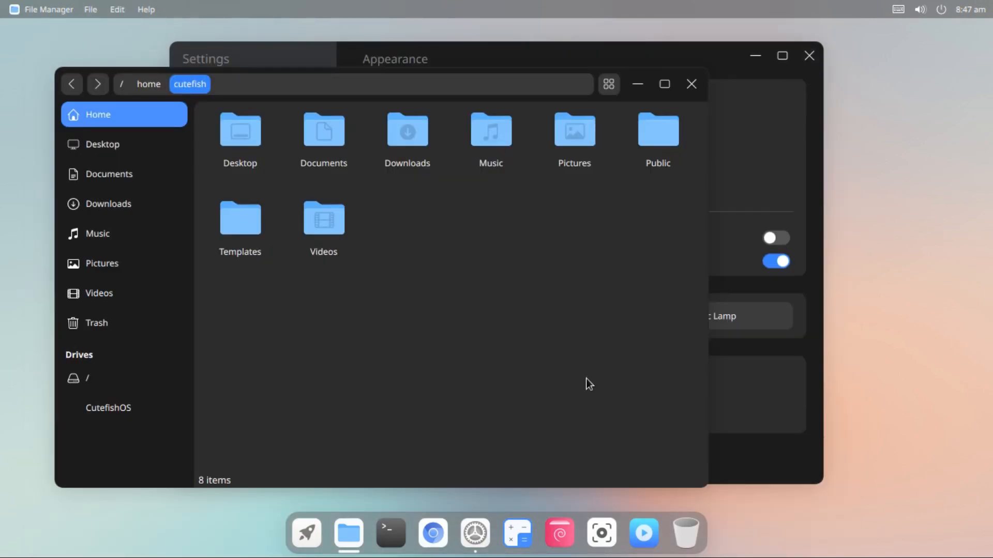
mouse_move(560, 286)
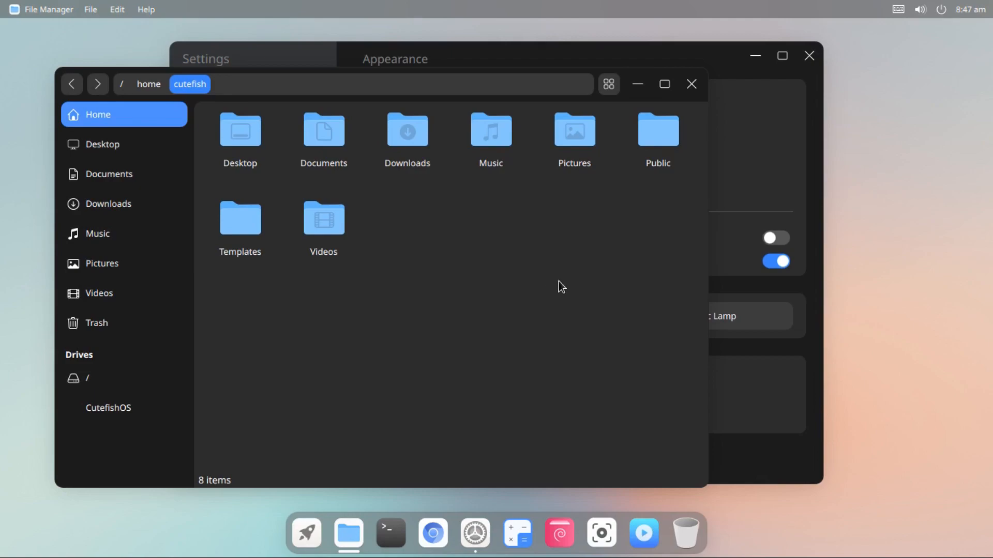
mouse_move(706, 88)
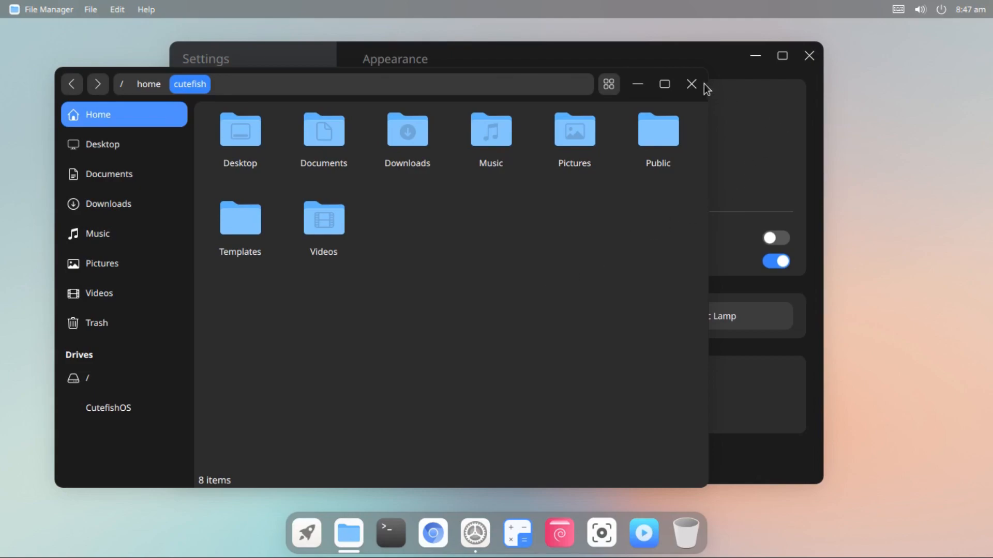
left_click(691, 84)
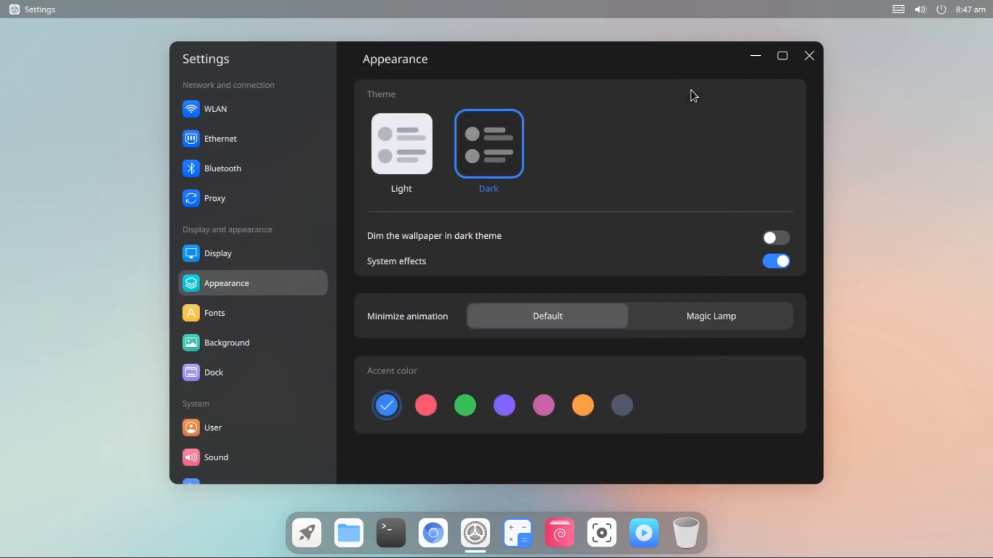
Try the Light/Dark themes and wallpaper dimming, settling on Light with dimming off, then open Background
left_click(401, 144)
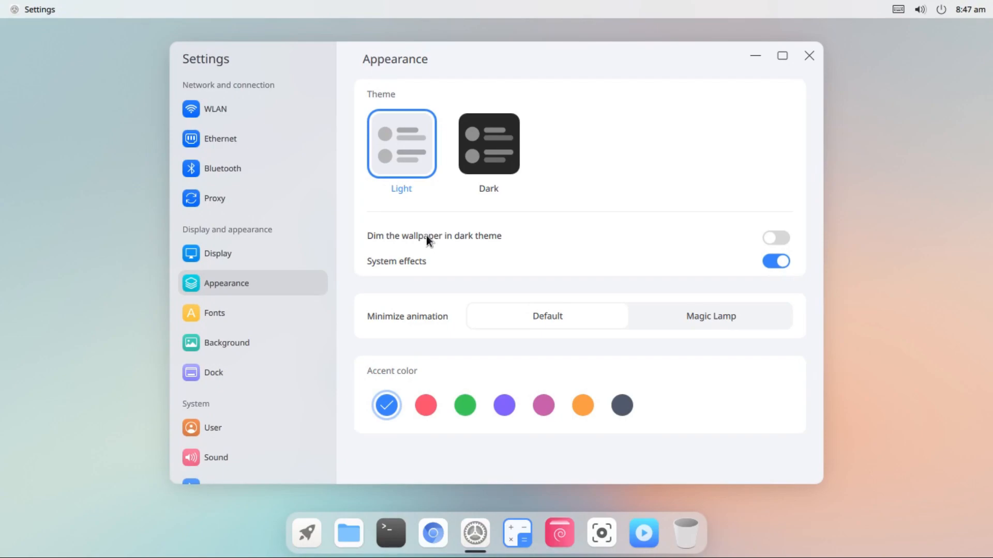
mouse_move(777, 239)
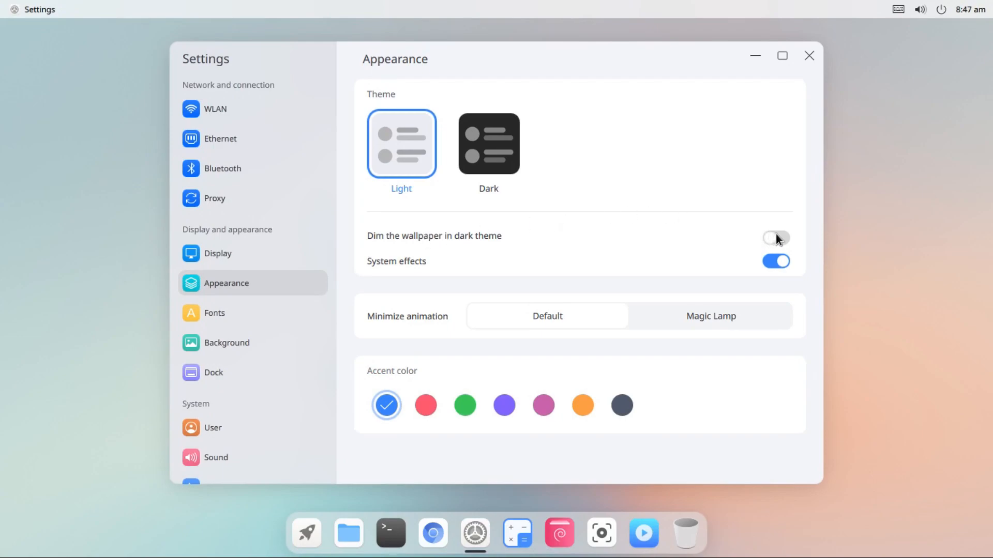
left_click(775, 239)
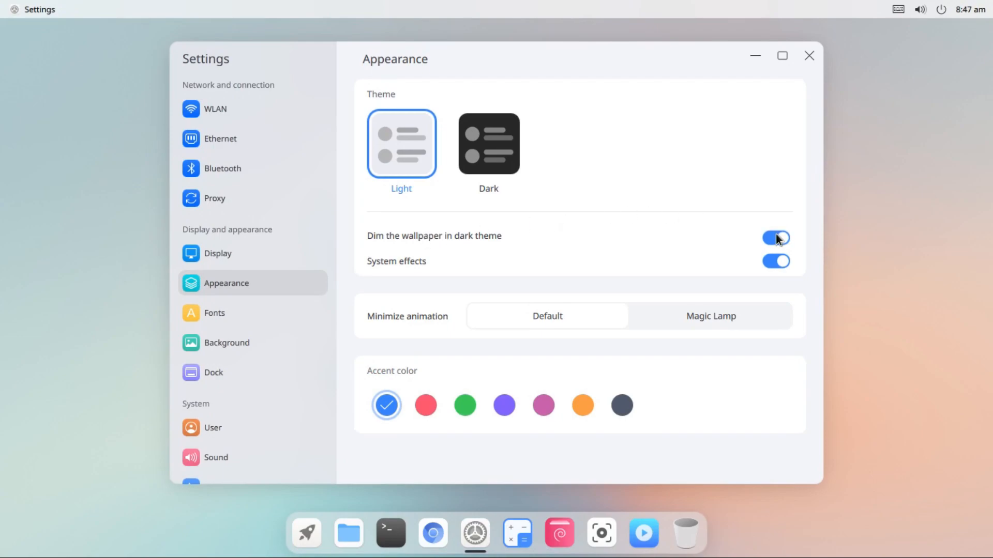
mouse_move(507, 135)
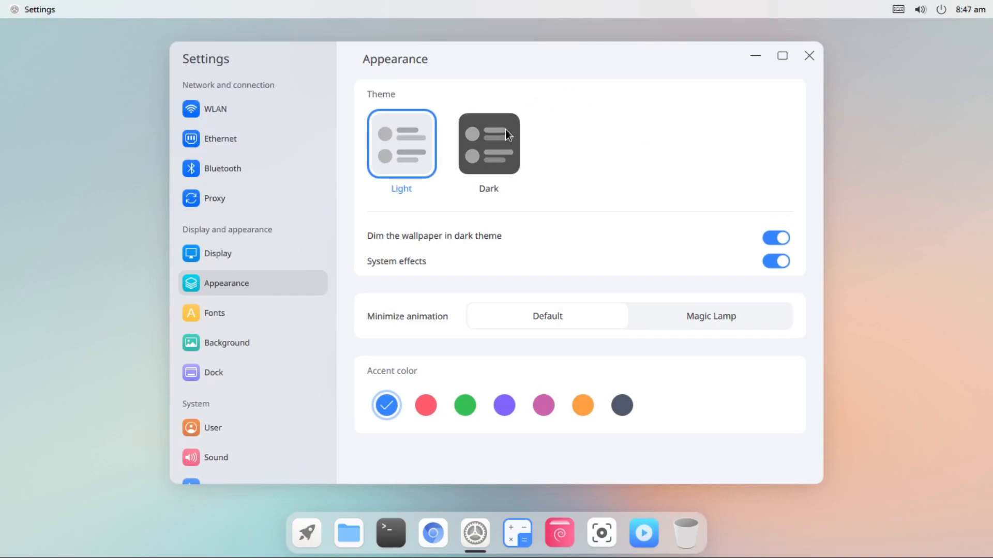
left_click(488, 143)
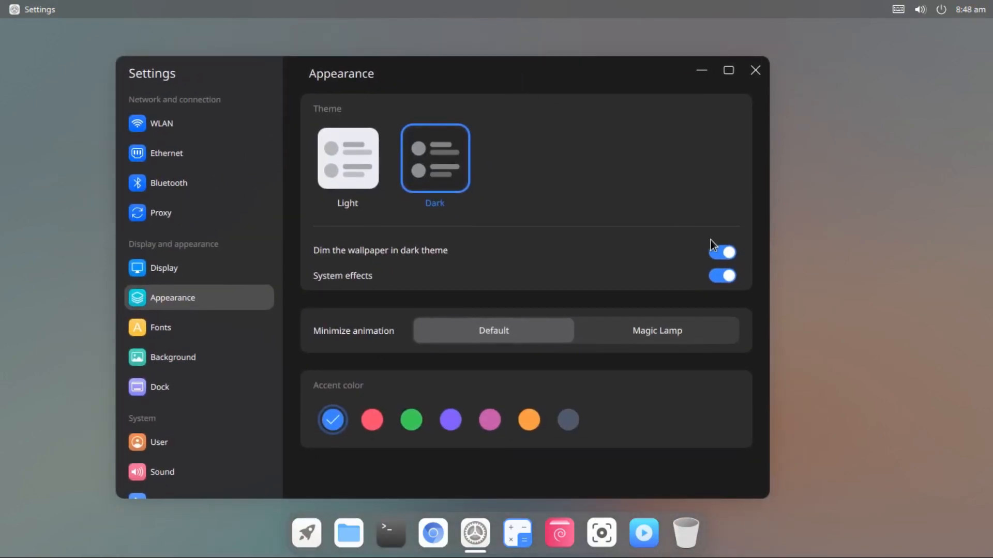
left_click(721, 251)
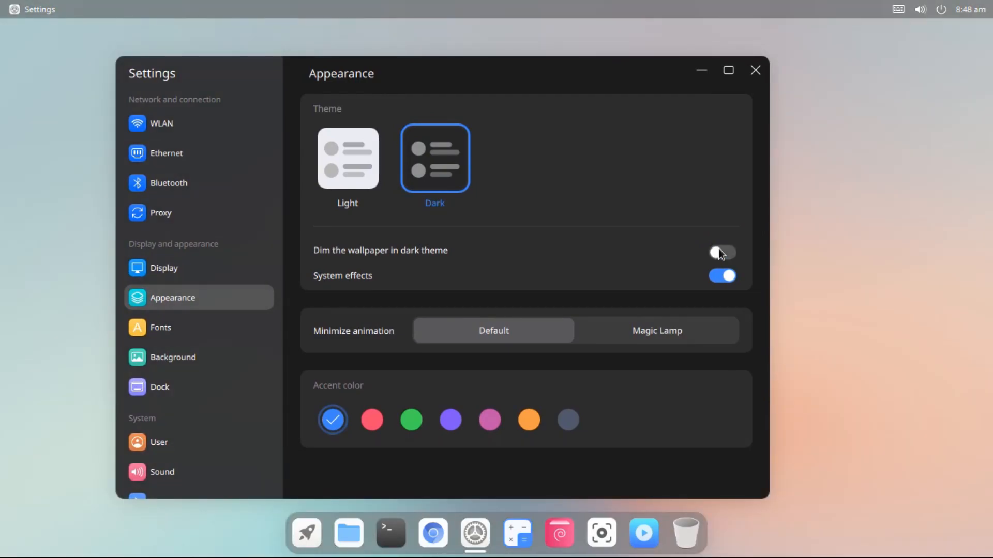
mouse_move(717, 249)
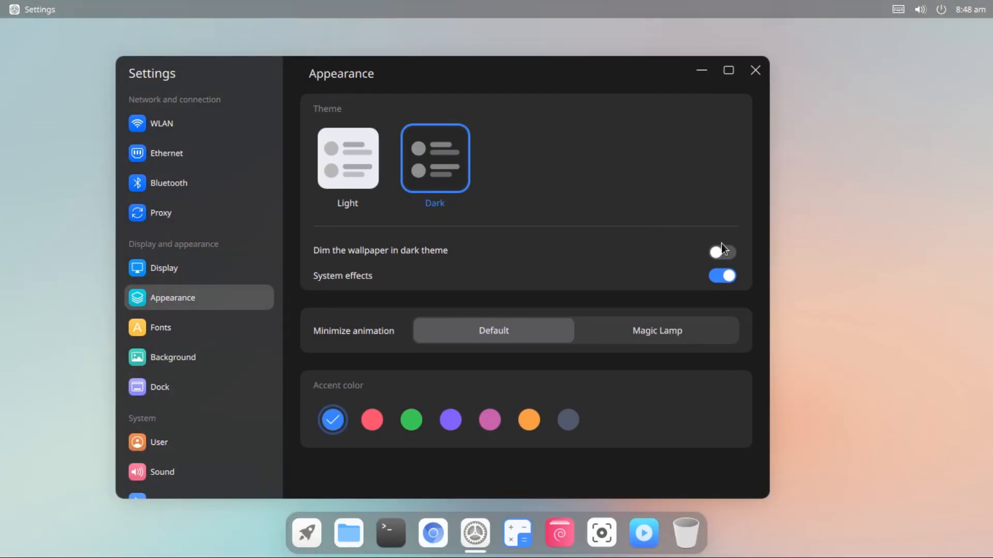
left_click(721, 251)
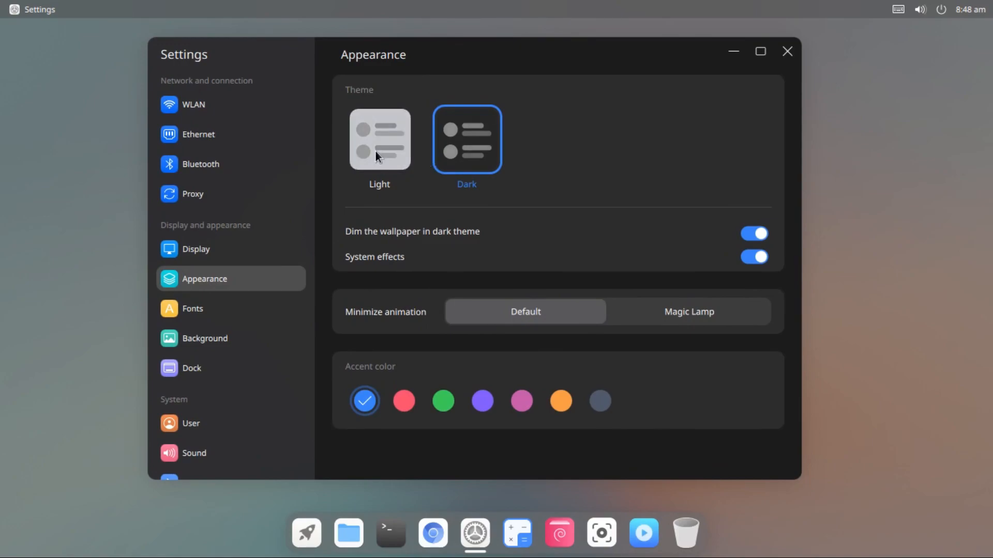
left_click(378, 139)
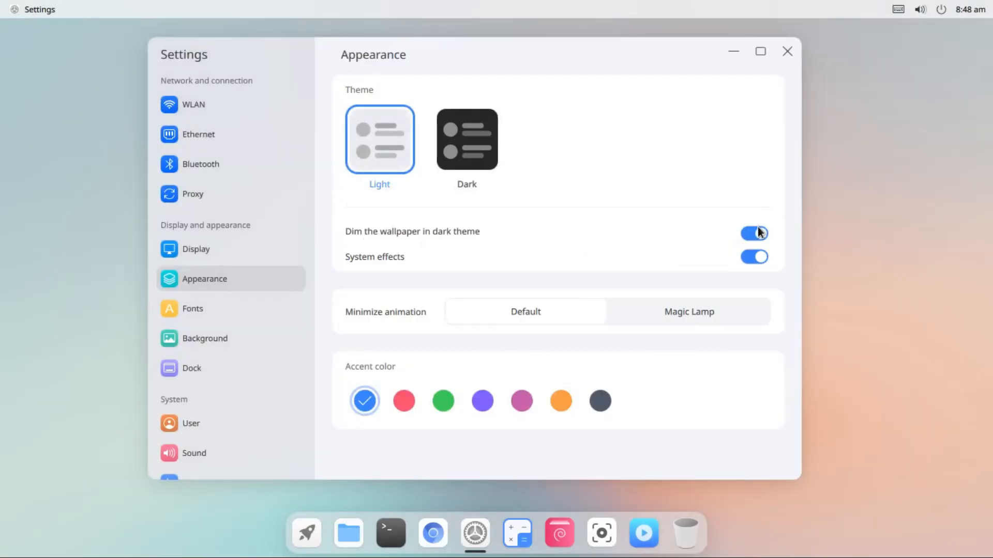
left_click(753, 233)
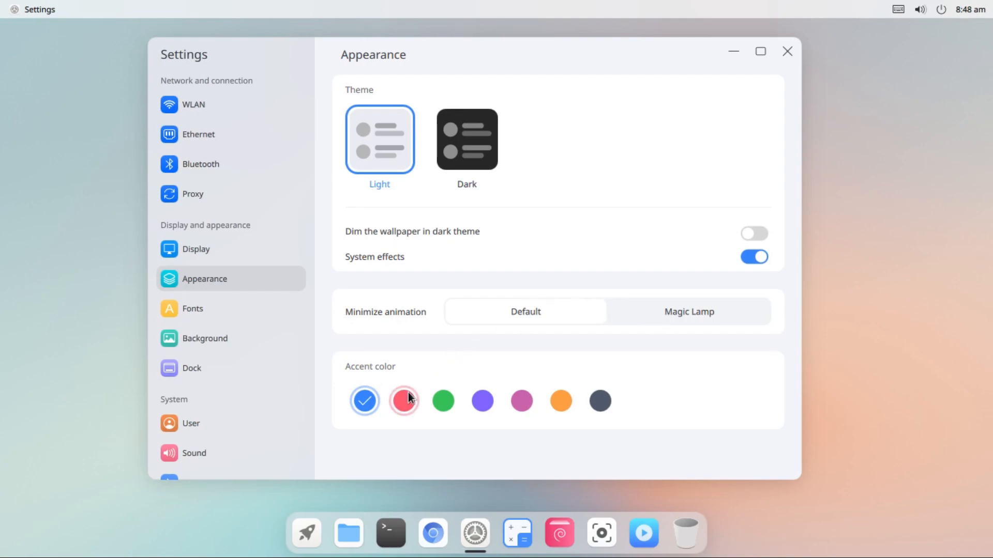
left_click(204, 338)
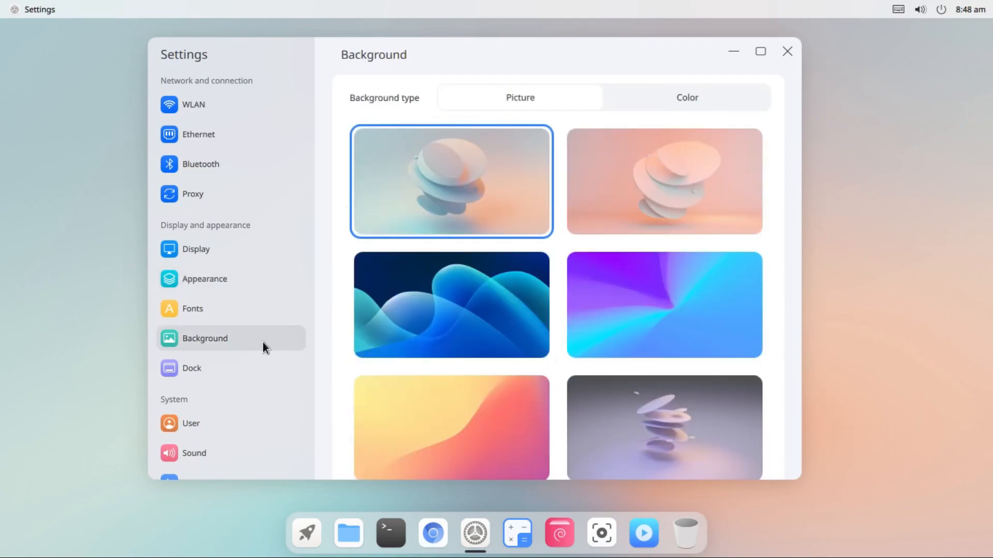
mouse_move(345, 305)
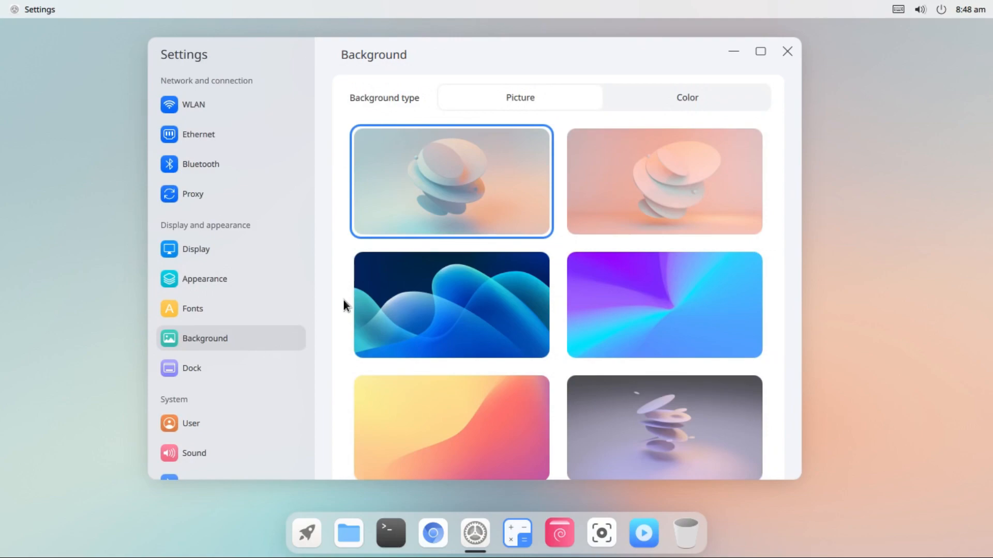
Browse the picture grid and set the grey stacked-discs image as the desktop wallpaper
scroll("down", 3)
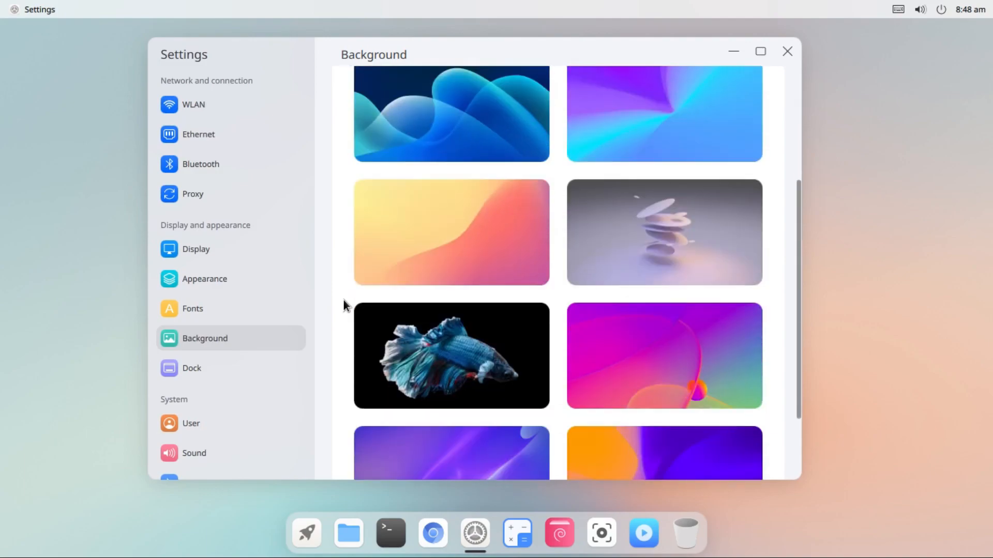
scroll("down", 3)
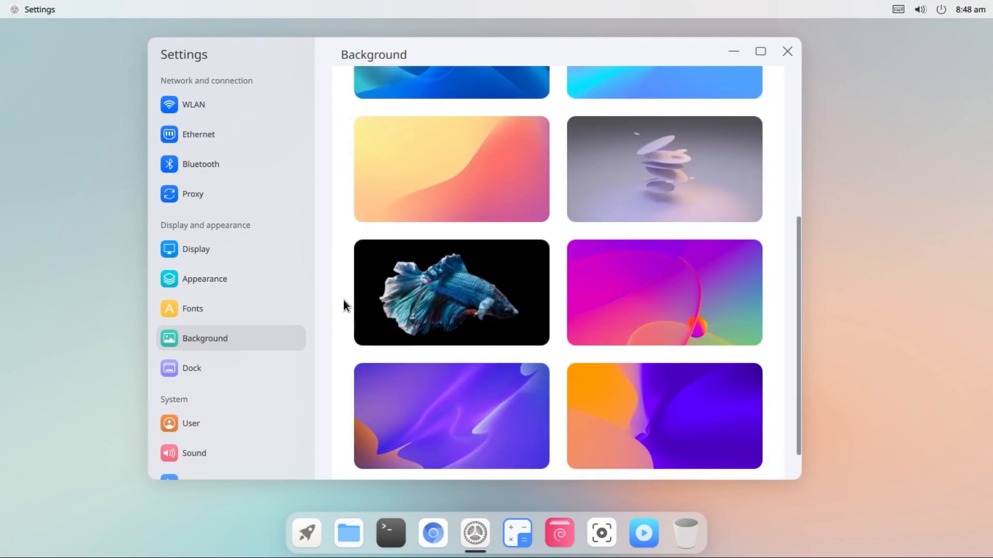
left_click(451, 201)
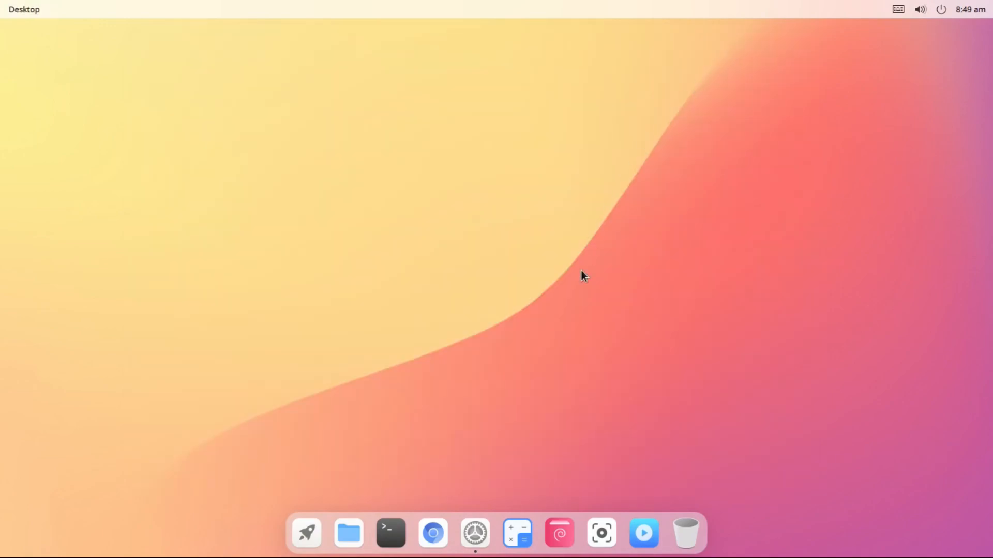
left_click(474, 533)
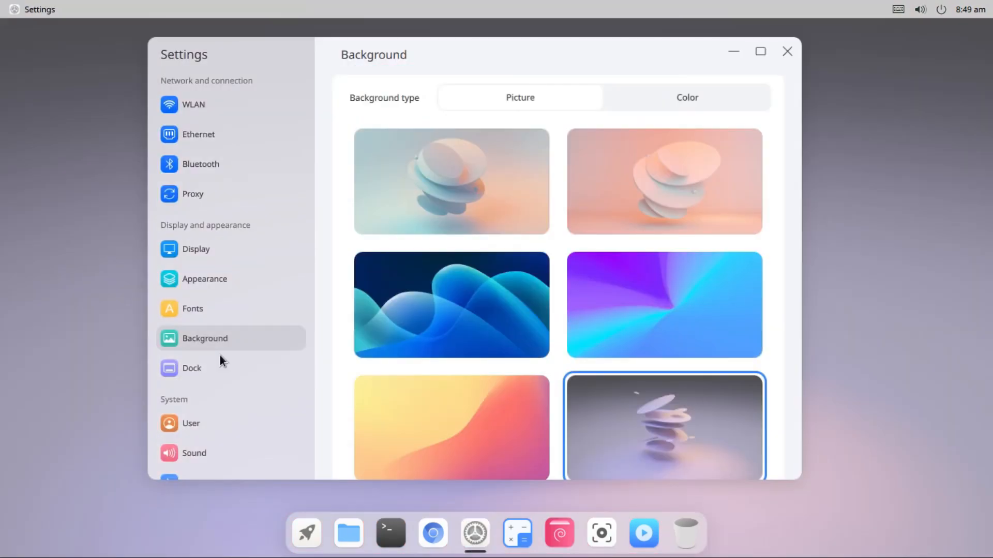
left_click(191, 367)
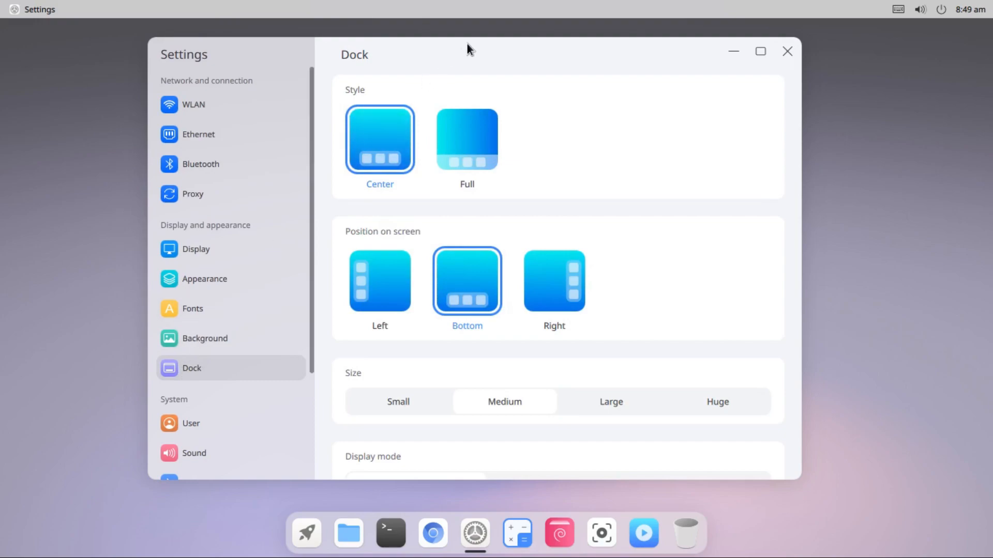
mouse_move(443, 59)
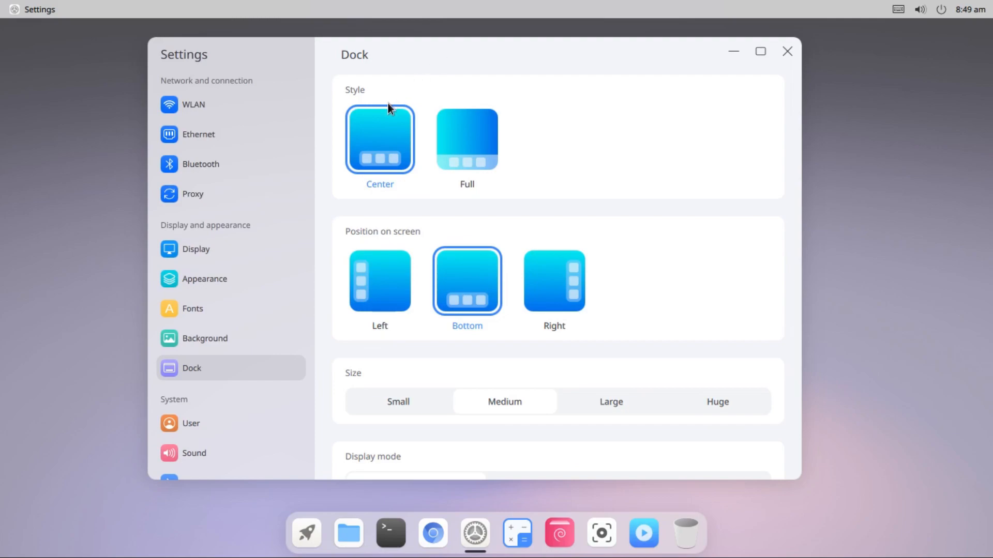
mouse_move(466, 138)
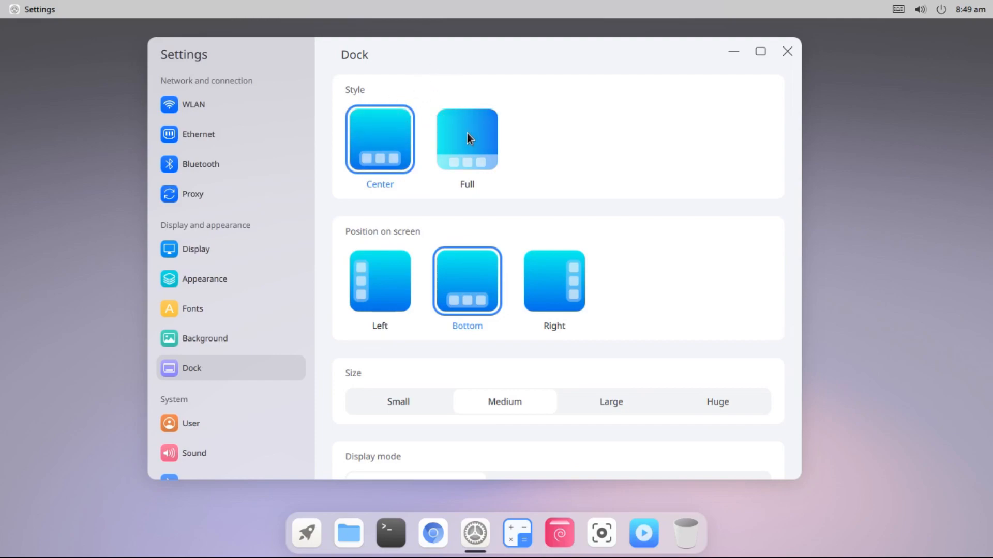
left_click(466, 138)
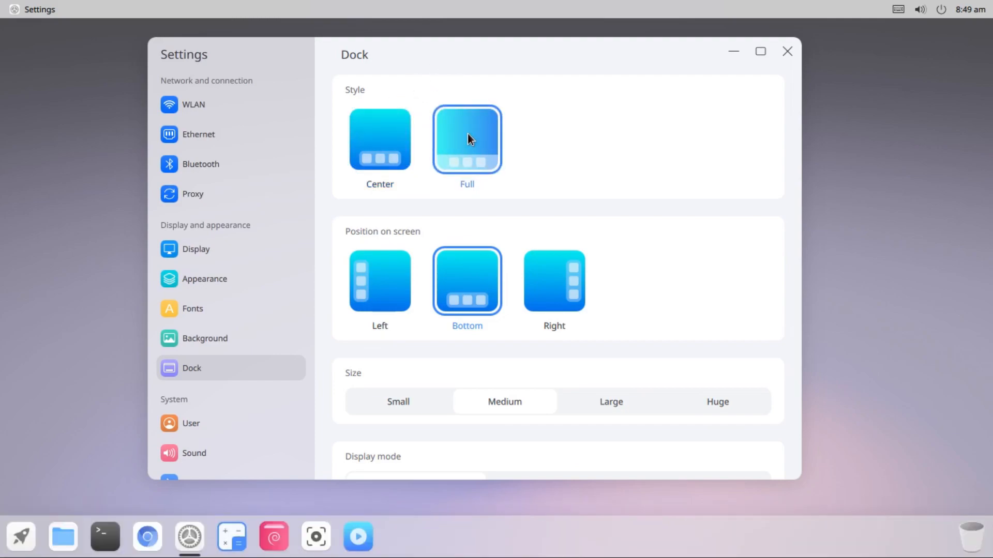
left_click(379, 140)
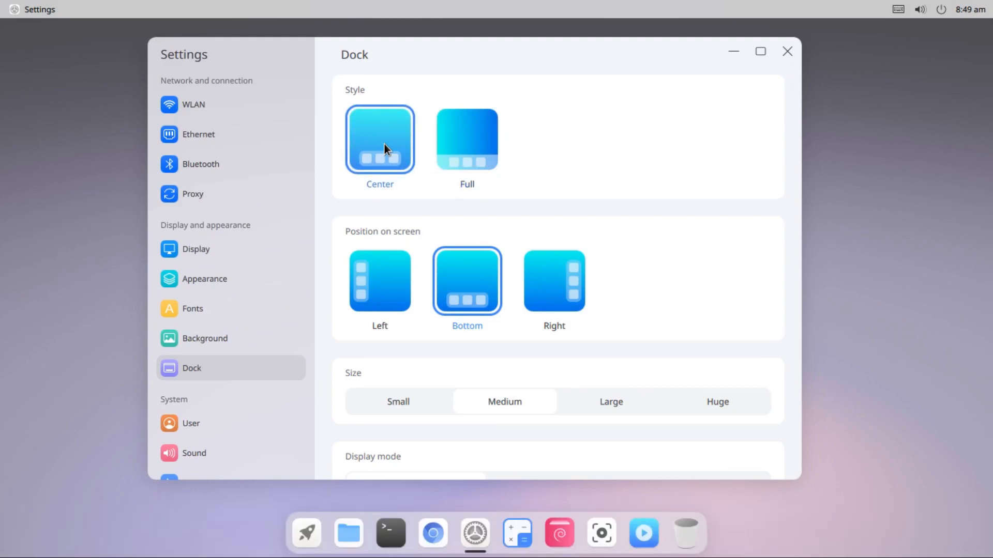
mouse_move(370, 284)
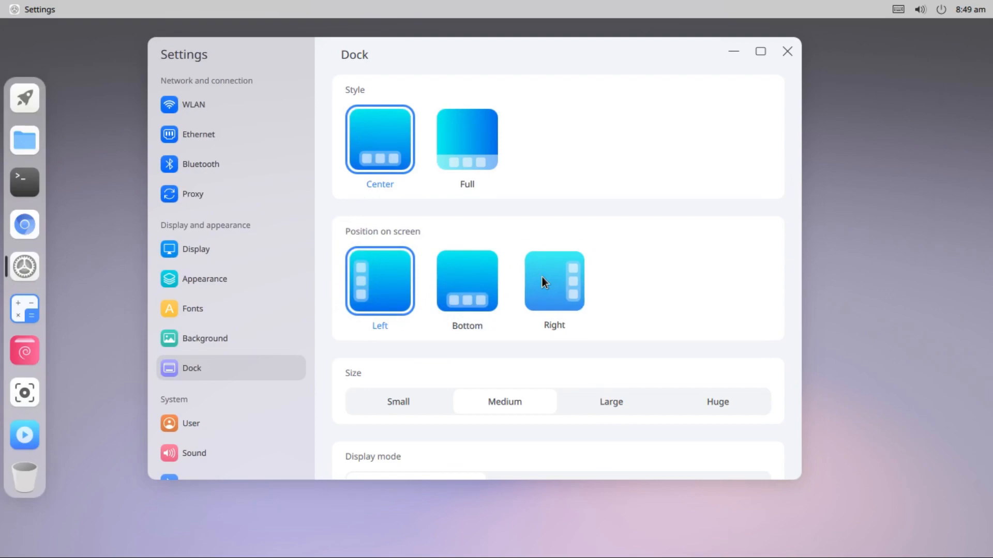
left_click(467, 280)
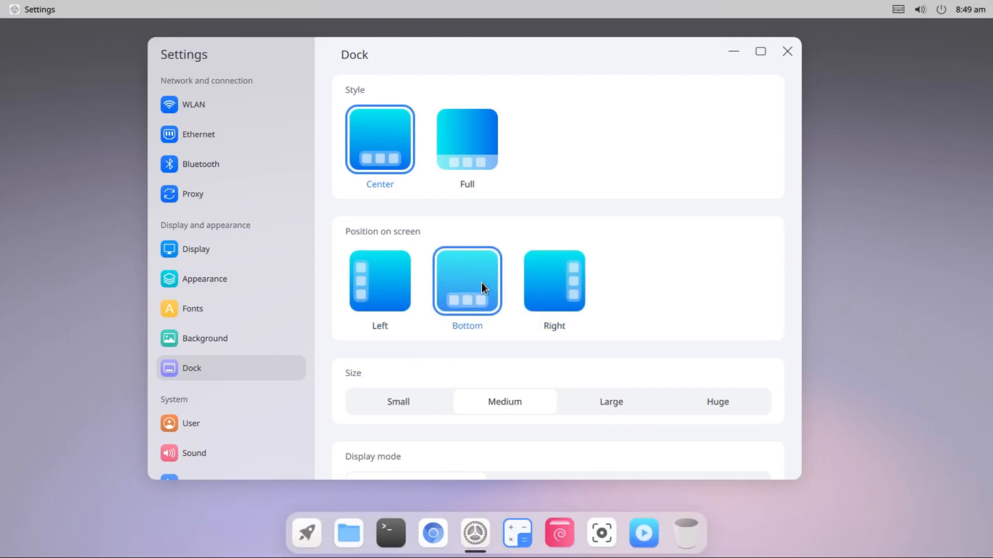
scroll("down", 3)
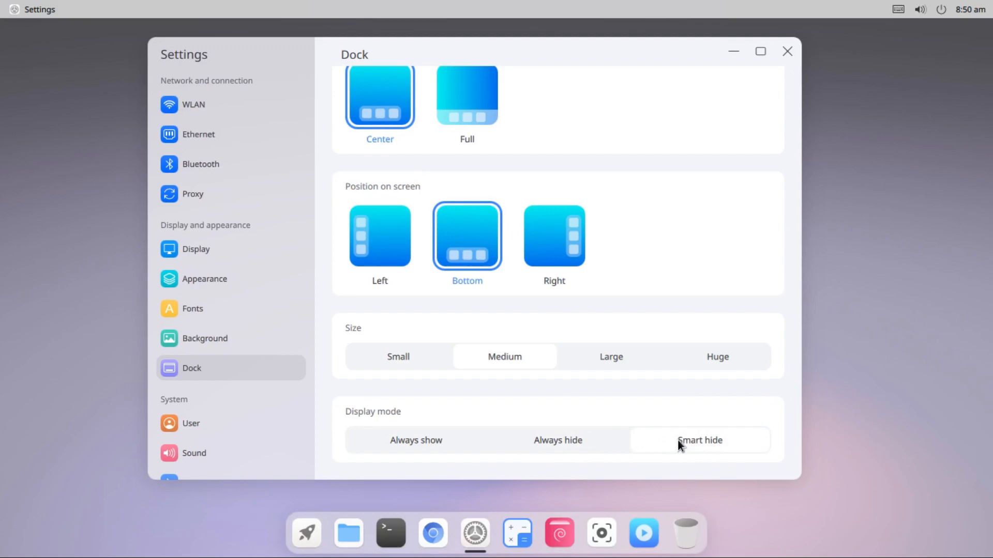
mouse_move(657, 413)
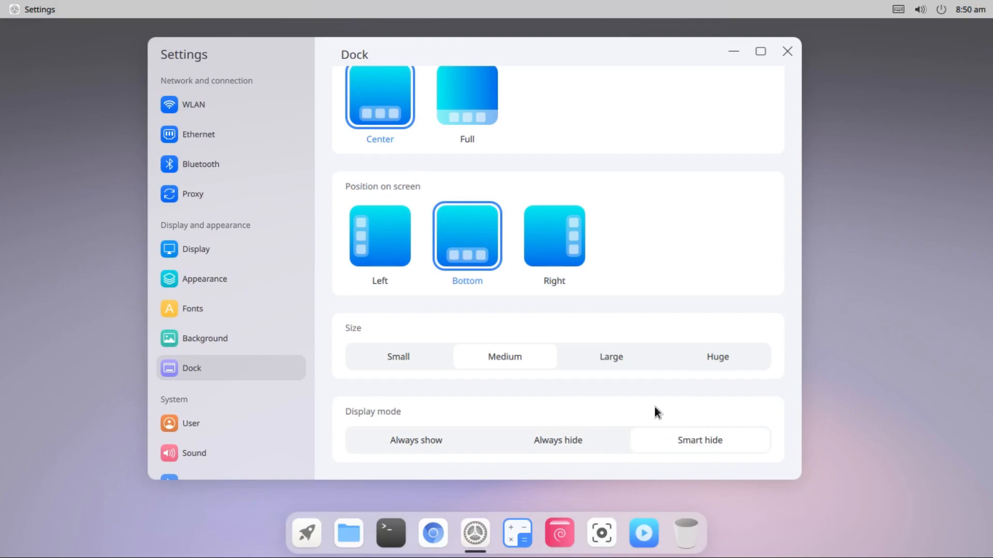
mouse_move(434, 57)
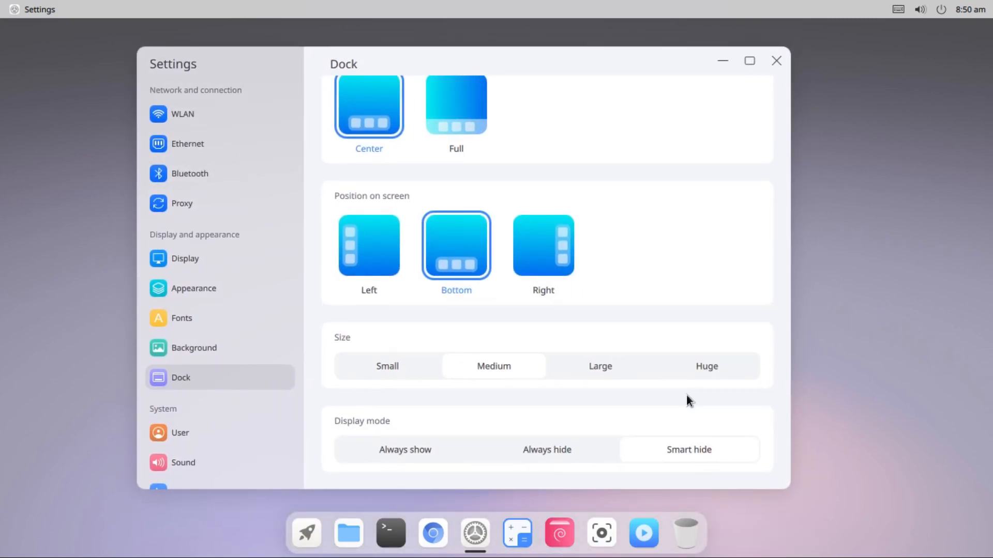
mouse_move(552, 70)
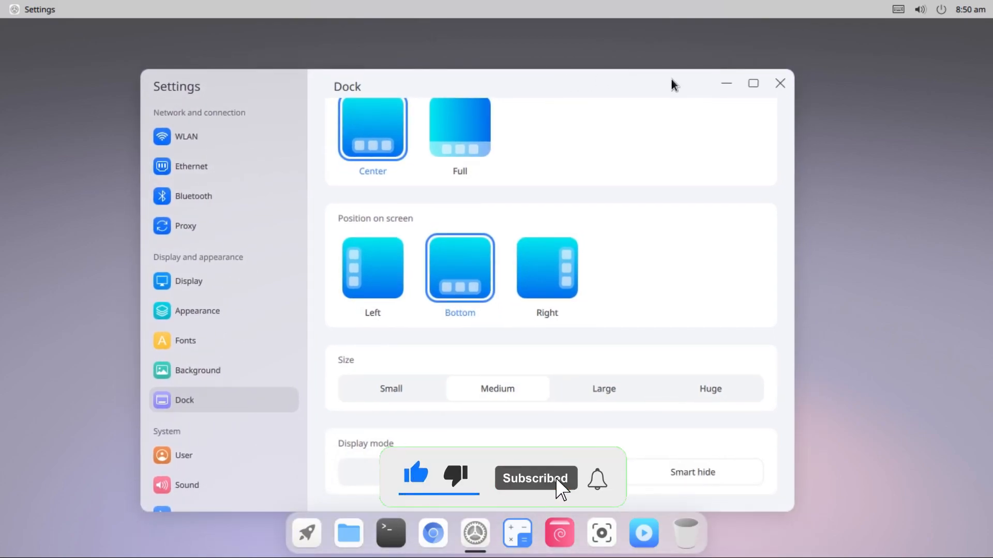
left_click(753, 83)
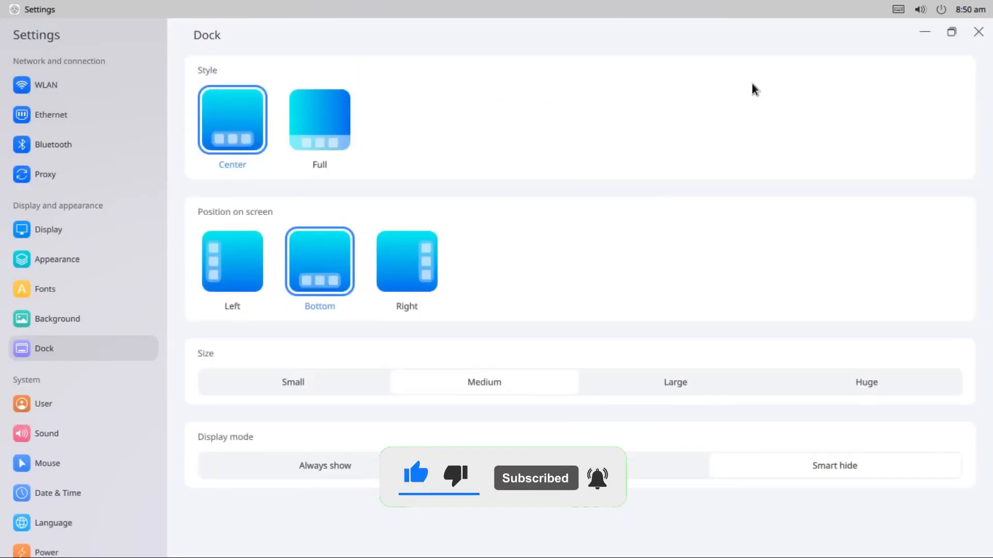
mouse_move(671, 254)
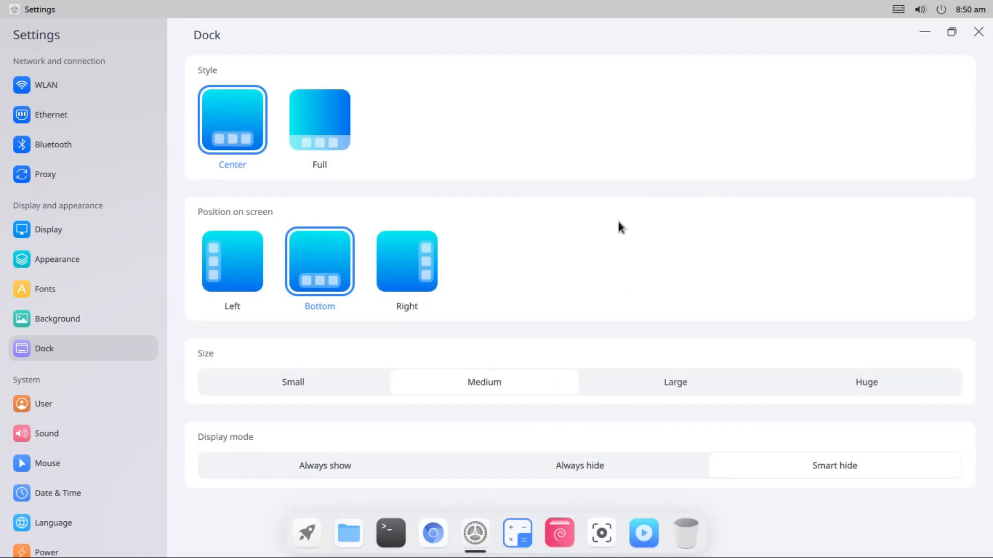
left_click(951, 31)
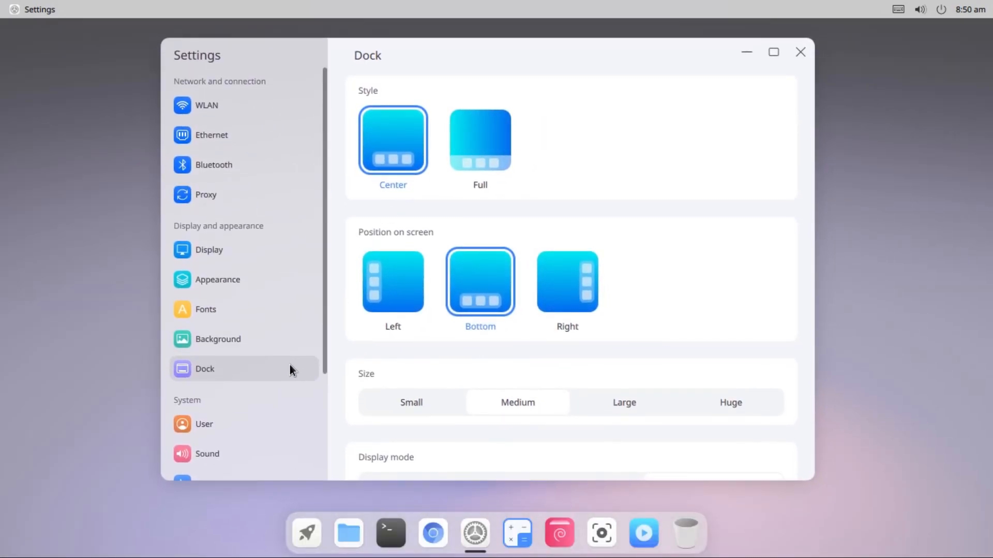
scroll("down", 3)
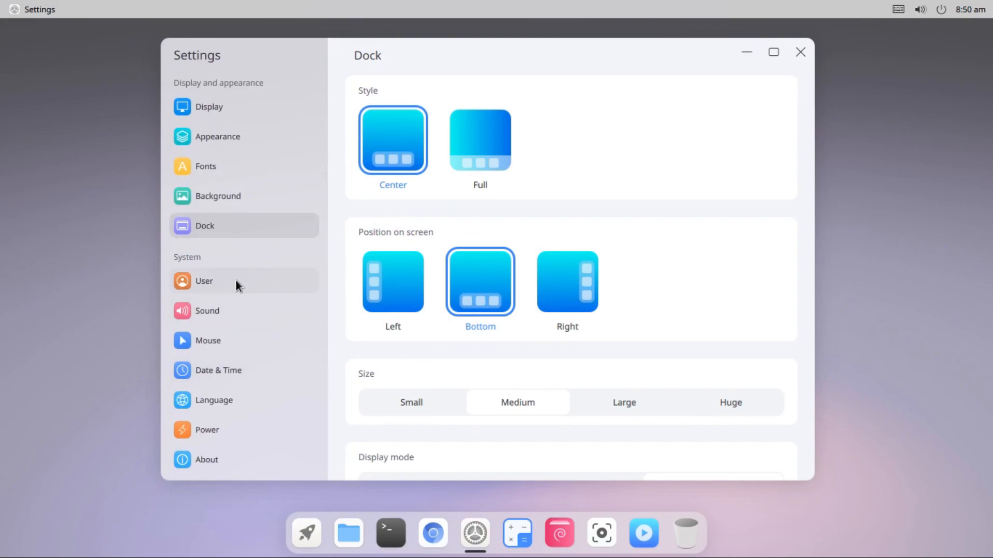
mouse_move(218, 342)
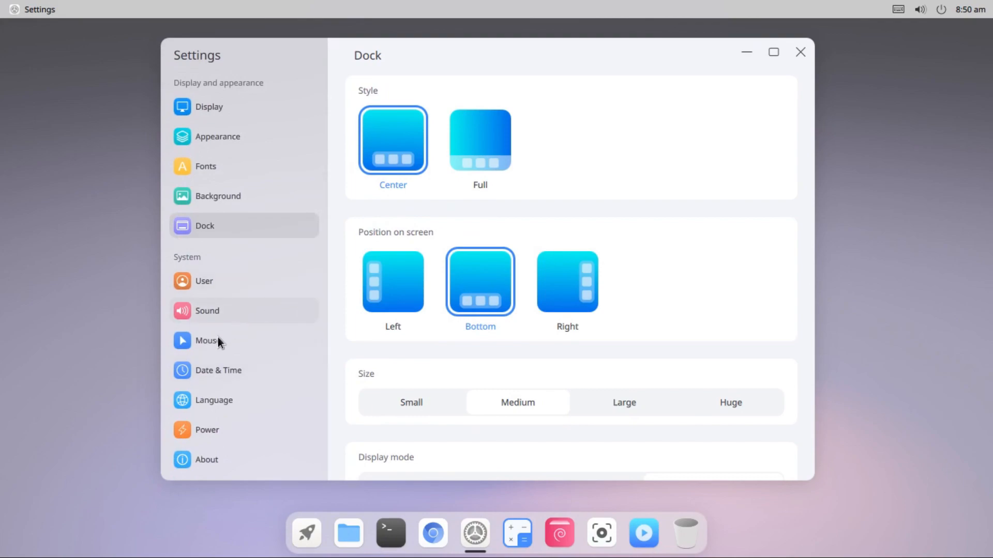
mouse_move(260, 373)
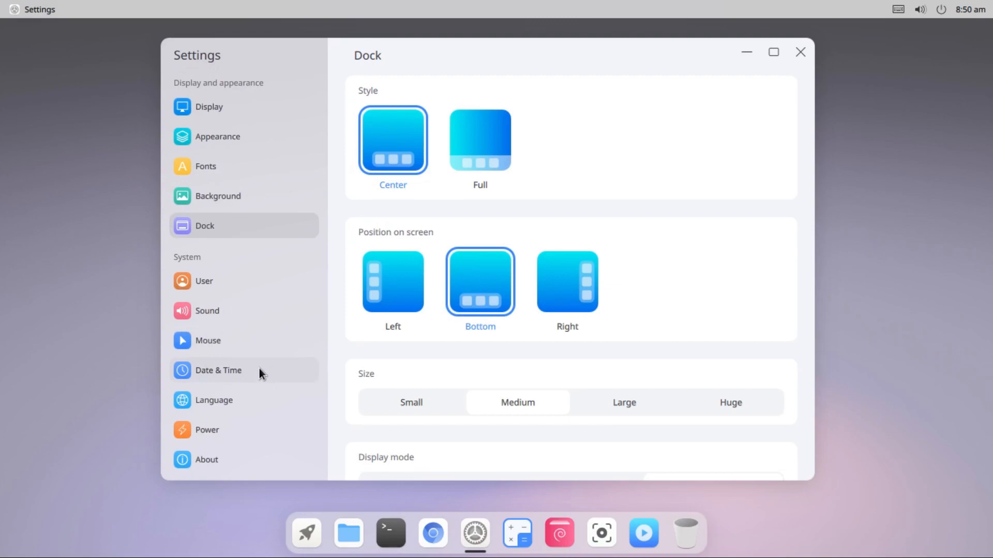
mouse_move(207, 429)
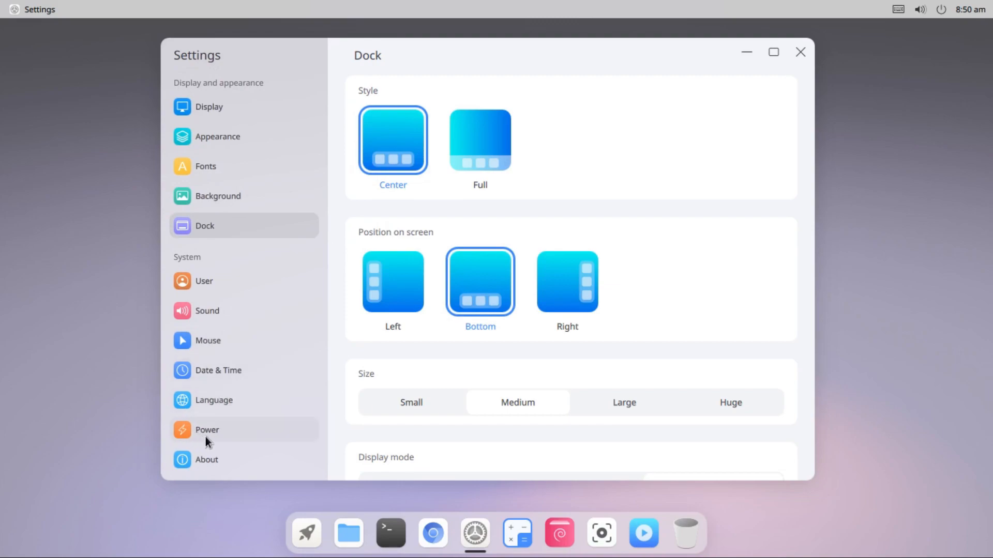
Open the Power page, showing Power Save mode and 10-minute screen turn-off
left_click(206, 430)
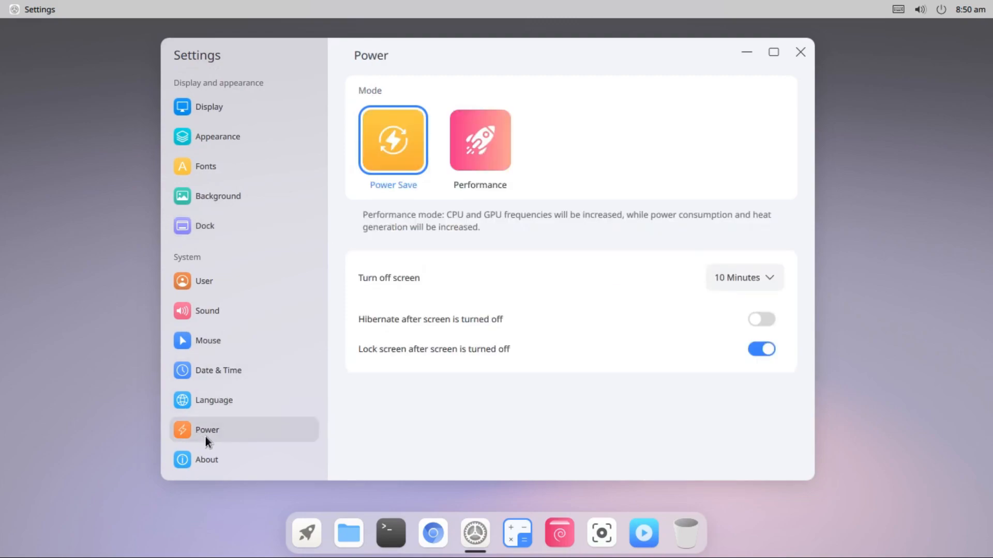
mouse_move(582, 110)
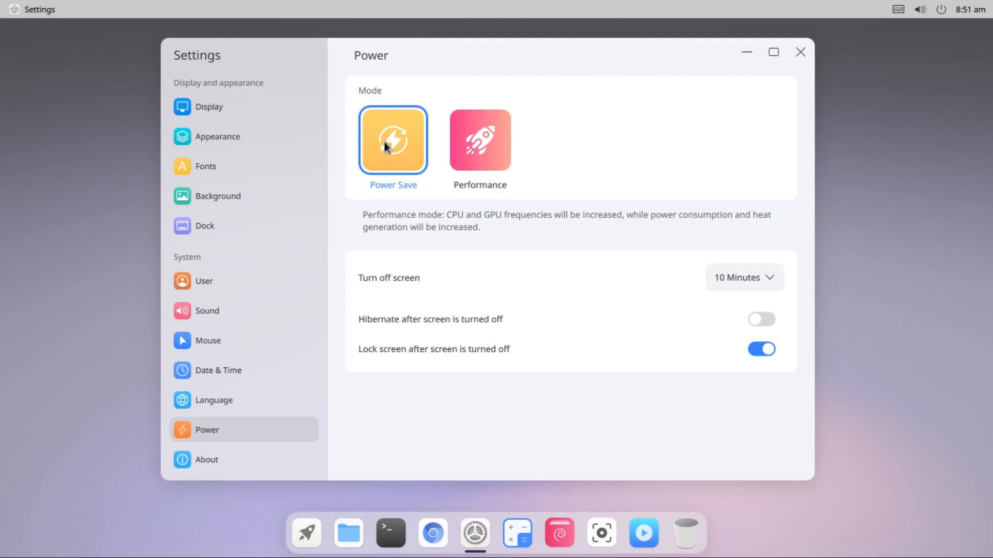
mouse_move(621, 130)
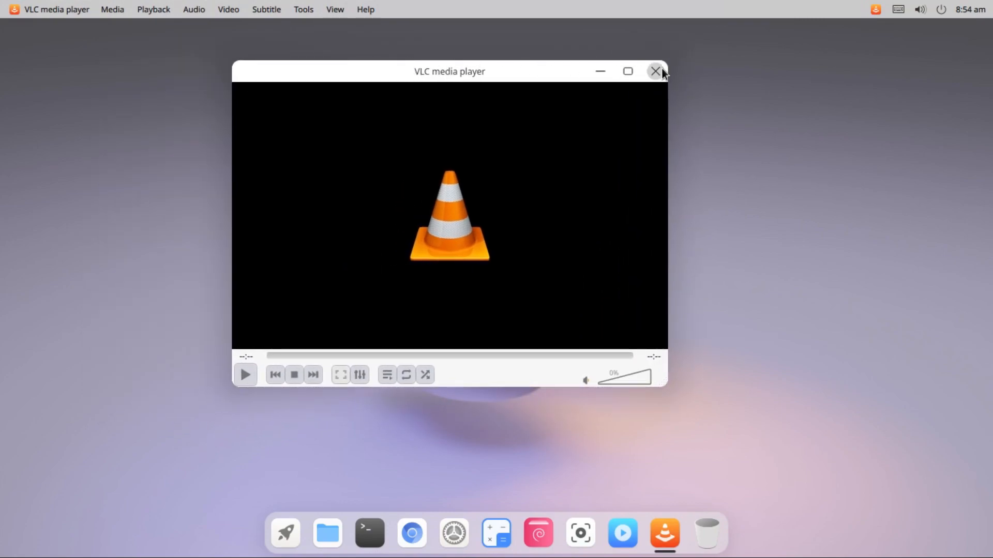
Close the VLC media player window, leaving the plain desktop
left_click(655, 71)
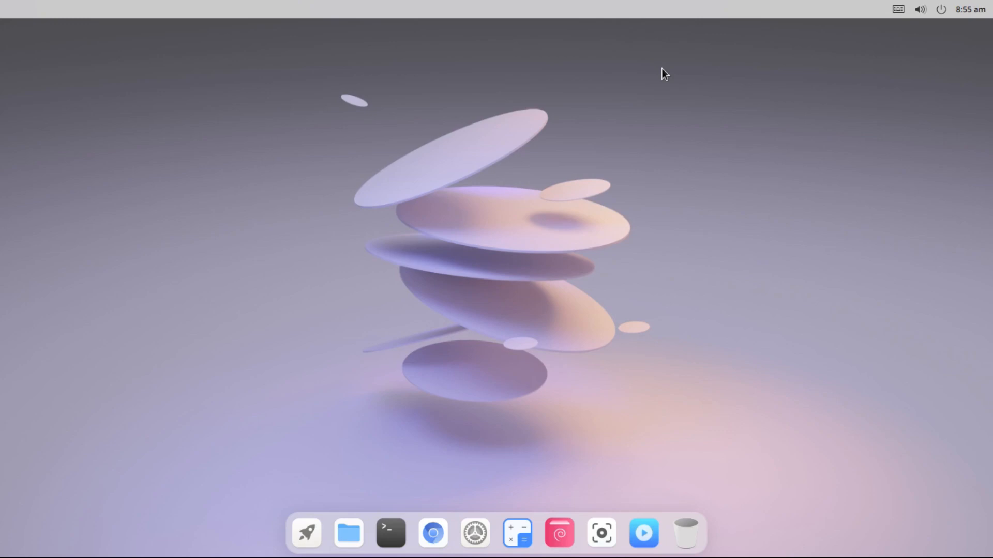
mouse_move(525, 184)
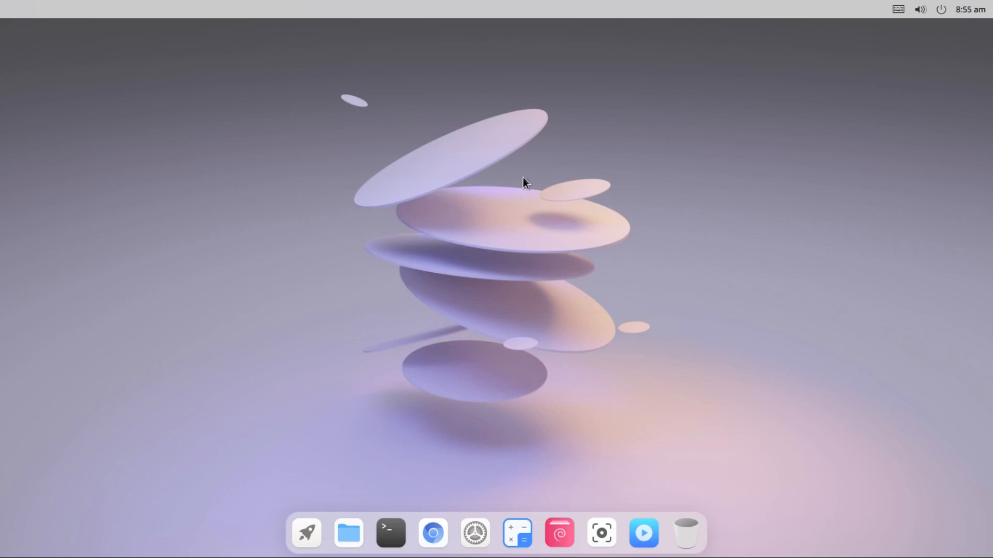